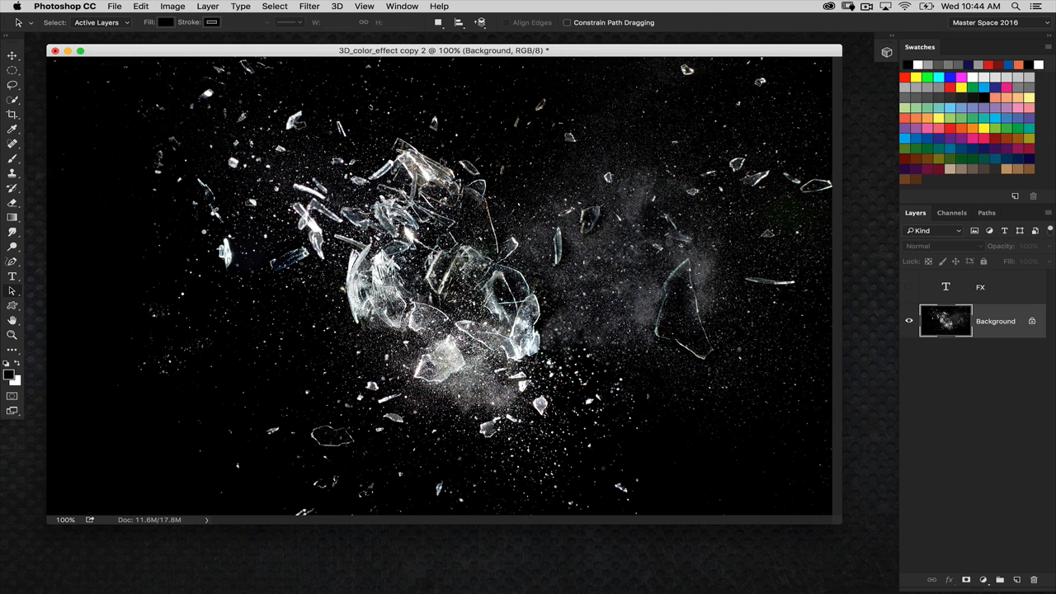
mouse_move(482, 133)
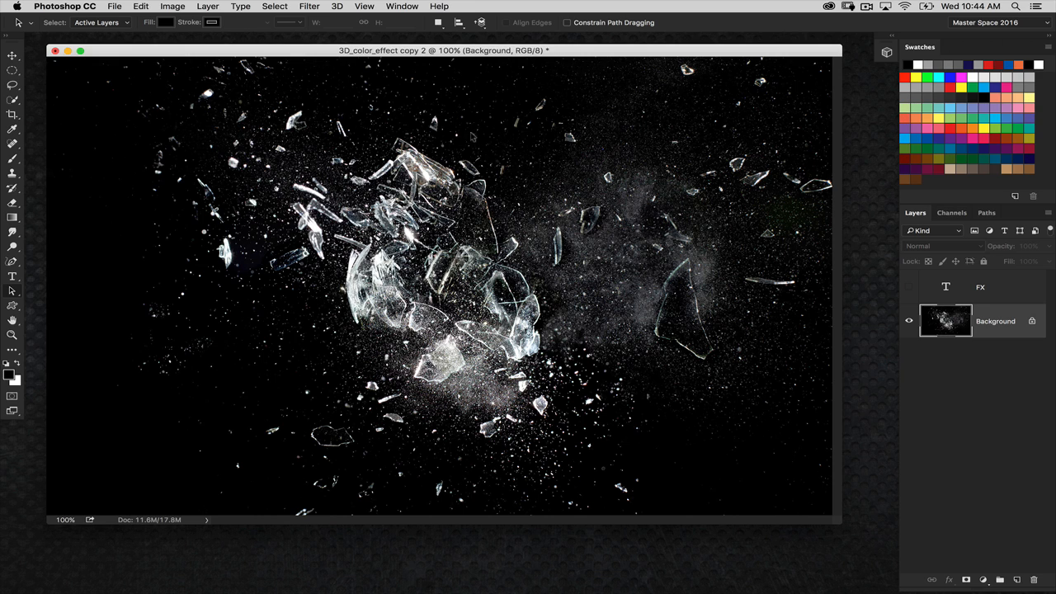
mouse_move(472, 137)
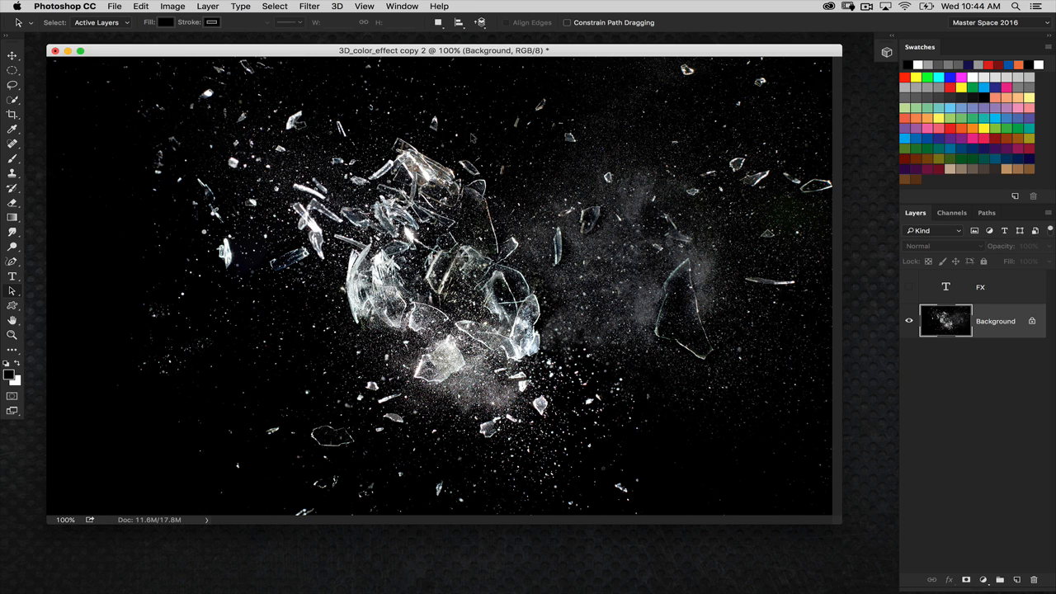
mouse_move(471, 138)
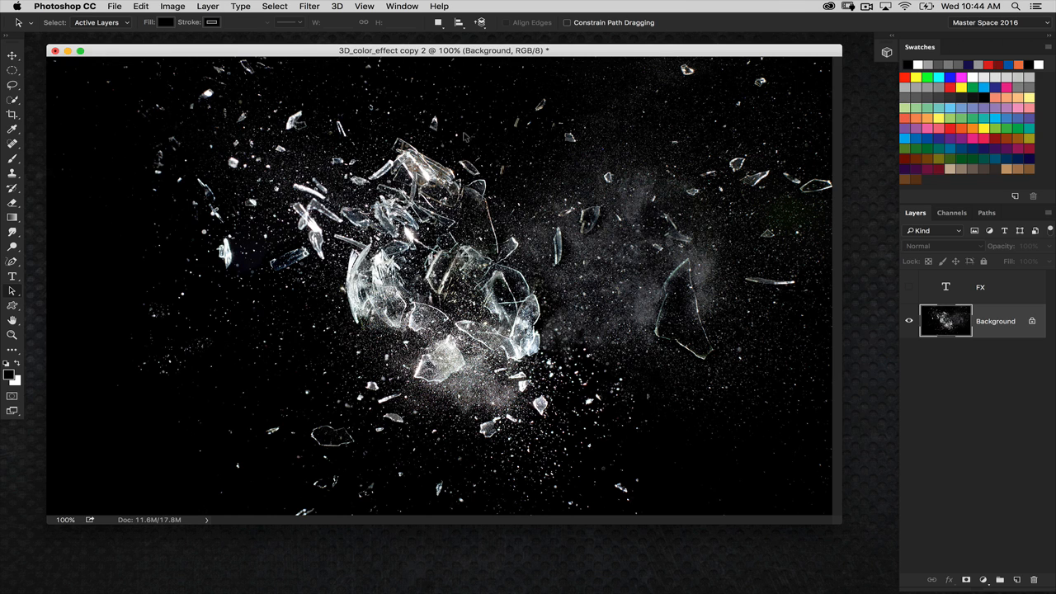
mouse_move(465, 132)
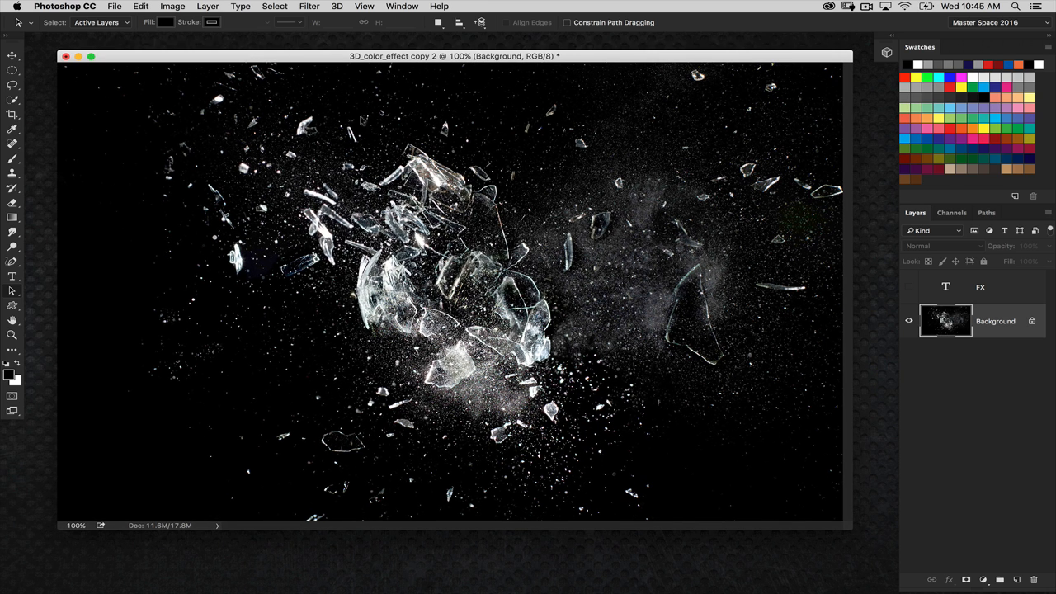
mouse_move(400, 246)
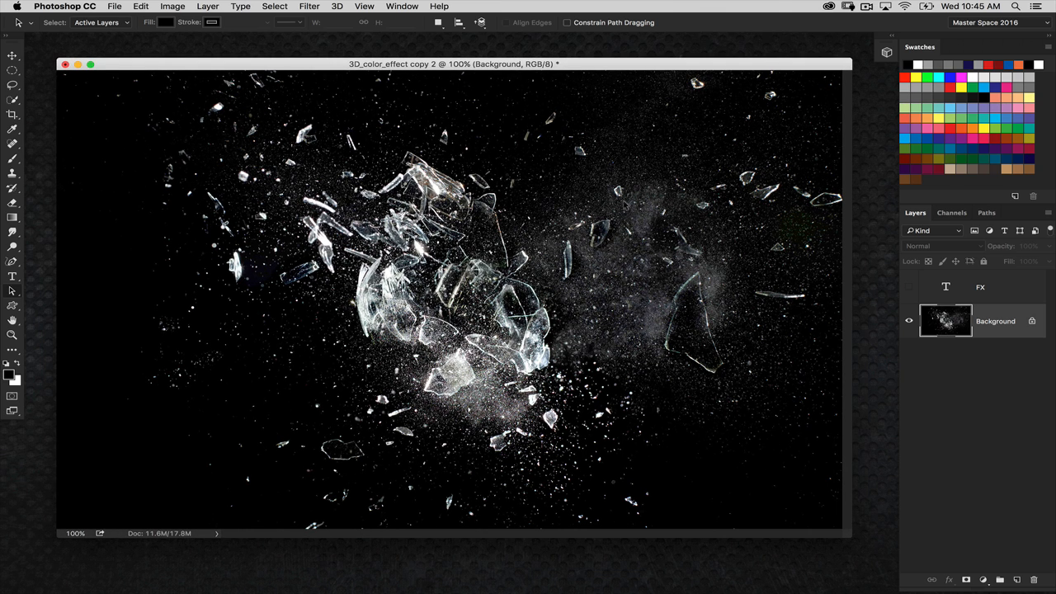
mouse_move(884, 278)
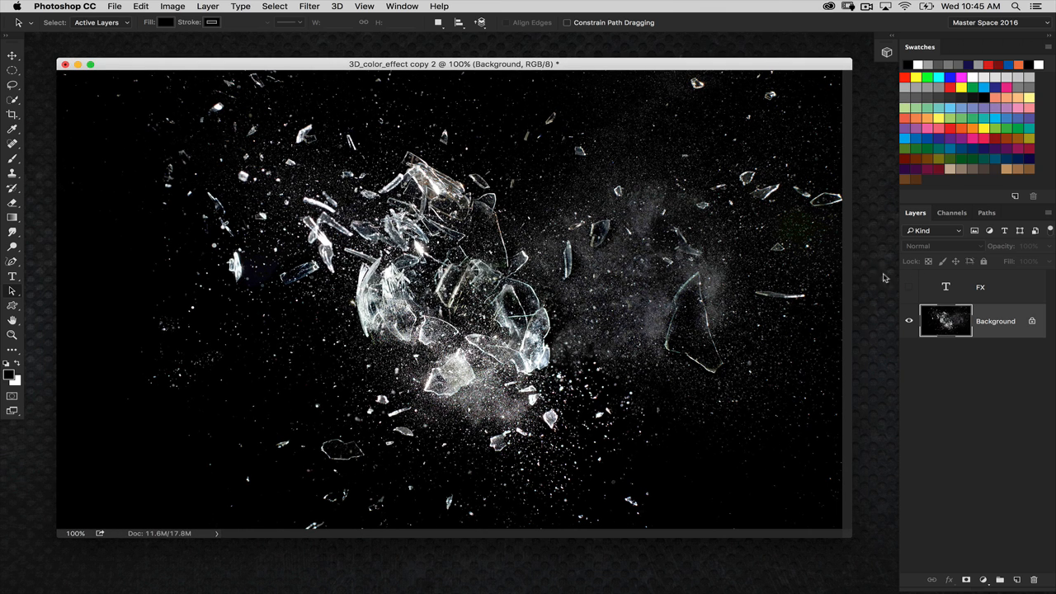
Step: Show the FX type layer over the glass photo and make it the active layer
left_click(909, 286)
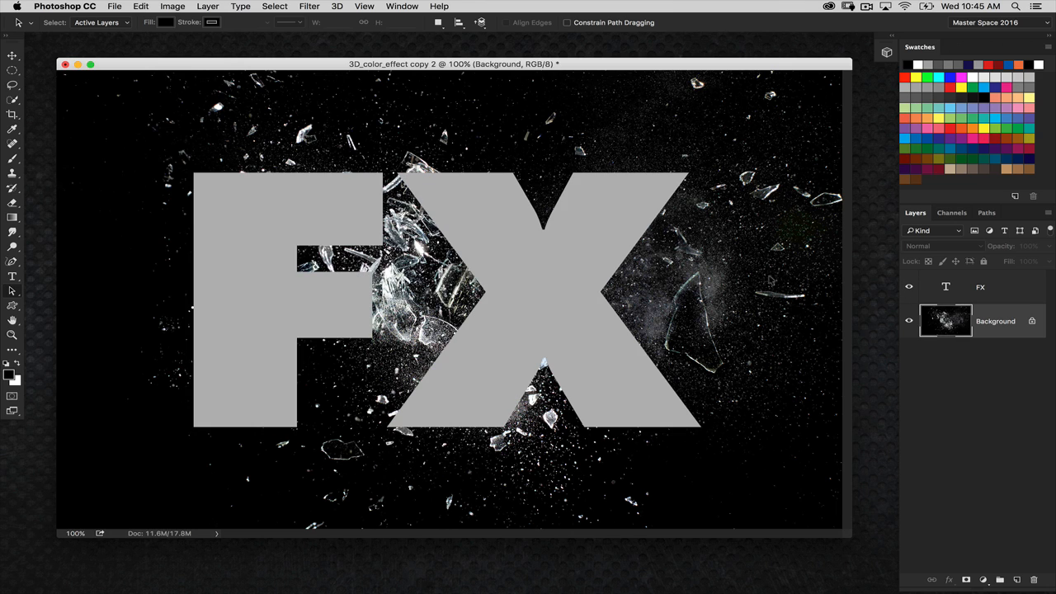
left_click(990, 286)
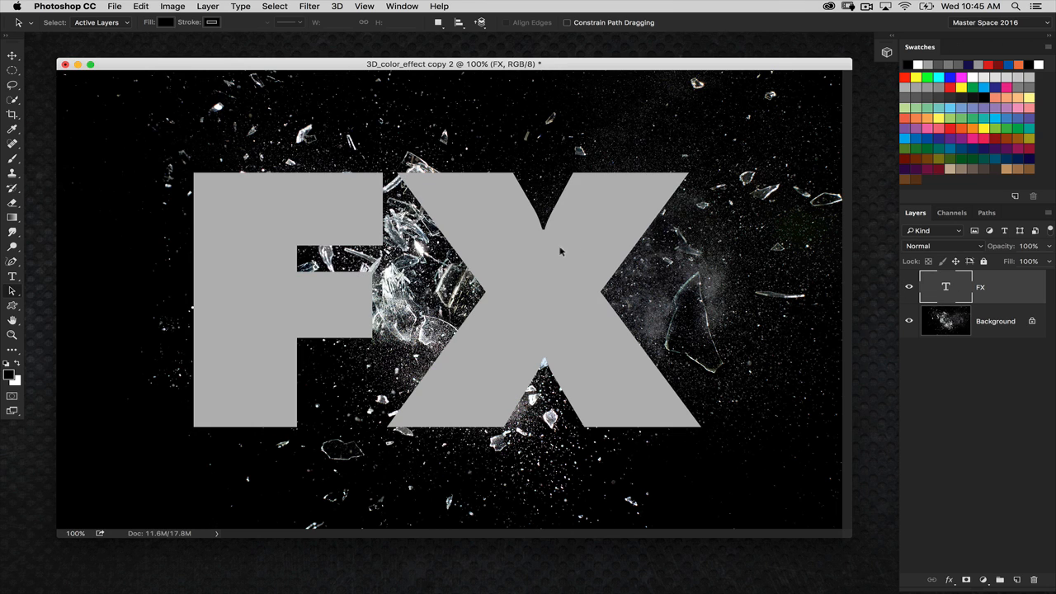
mouse_move(378, 211)
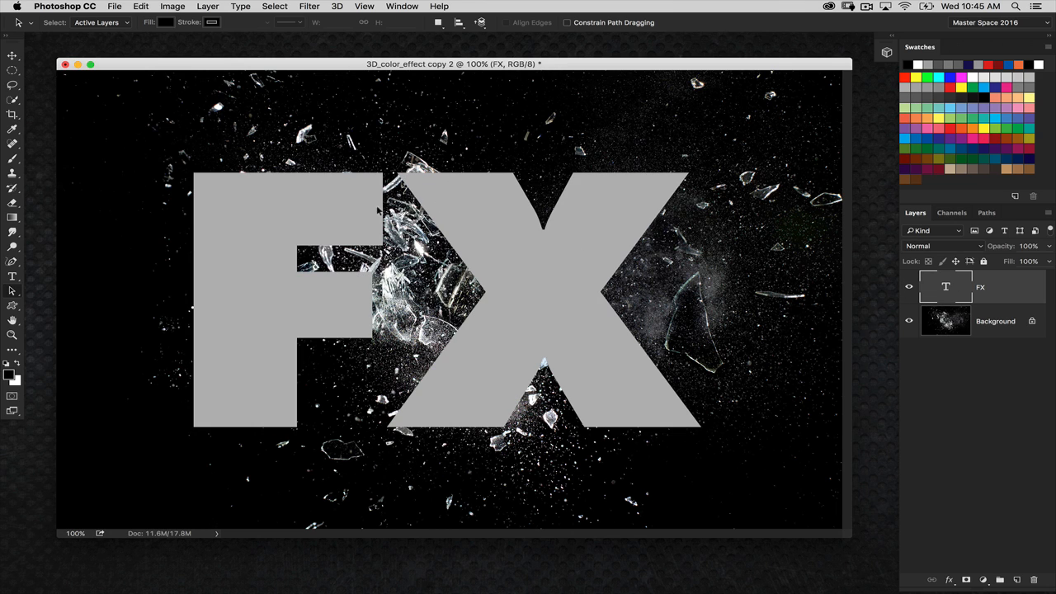
mouse_move(394, 213)
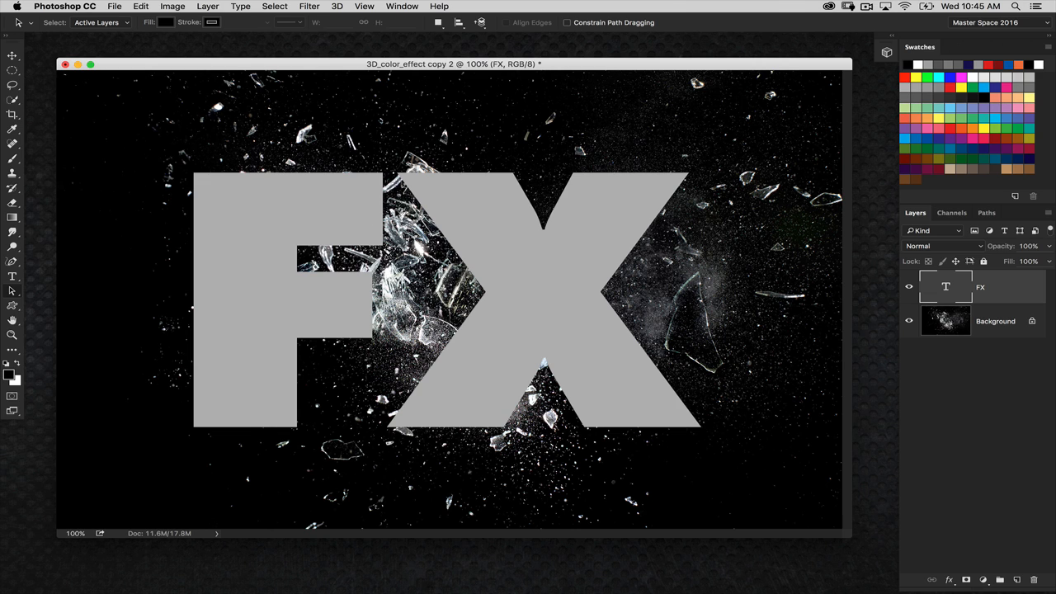
mouse_move(397, 213)
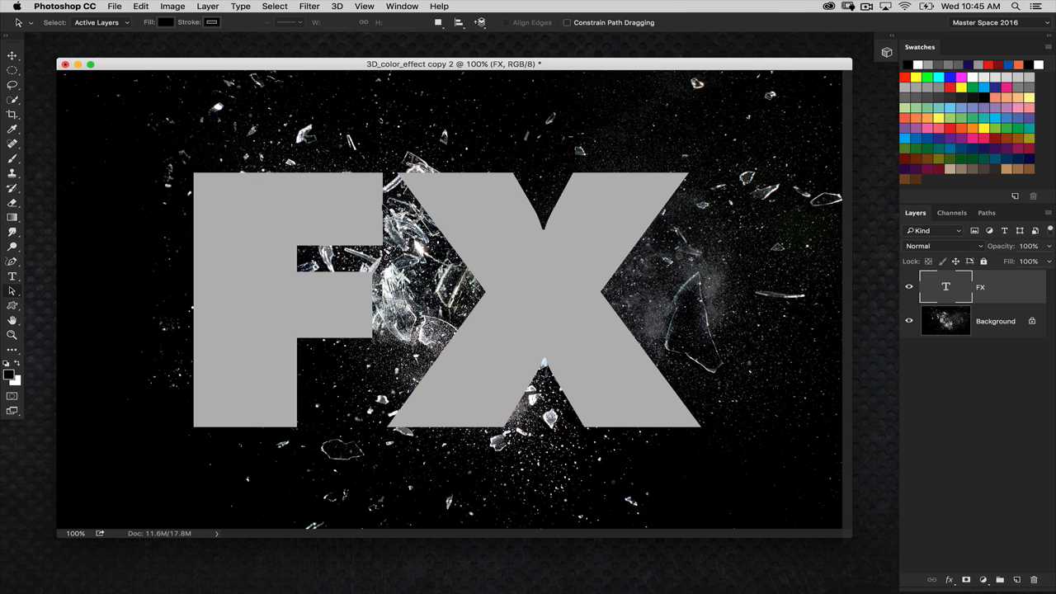
mouse_move(394, 211)
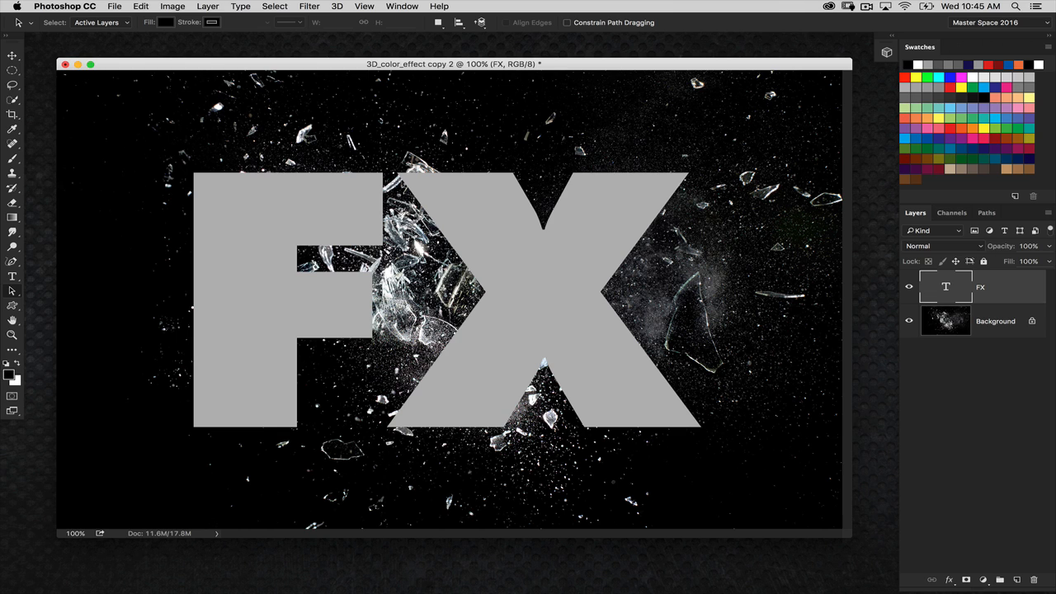
mouse_move(535, 196)
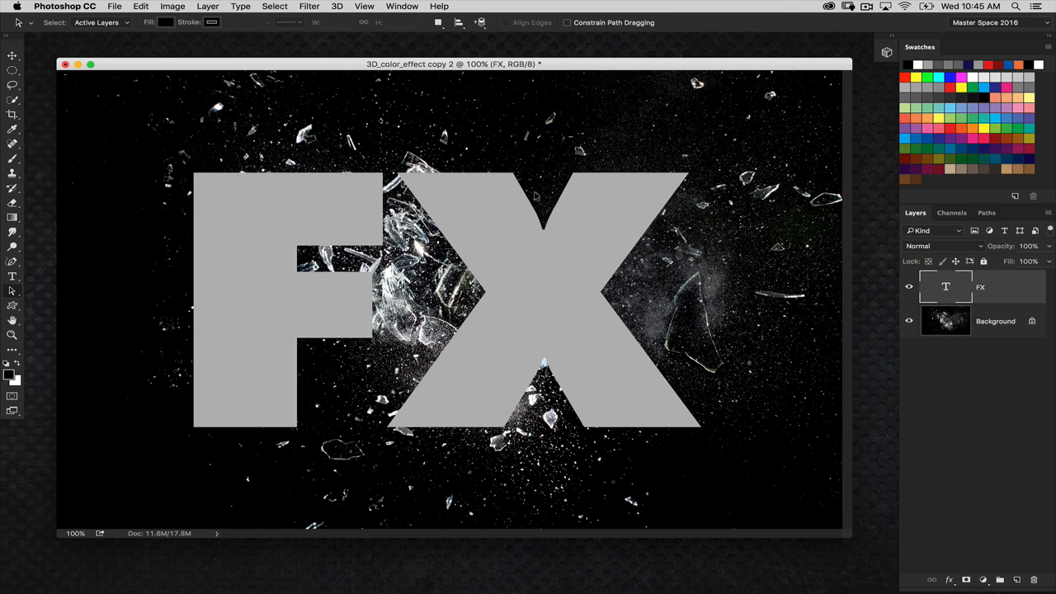
mouse_move(318, 151)
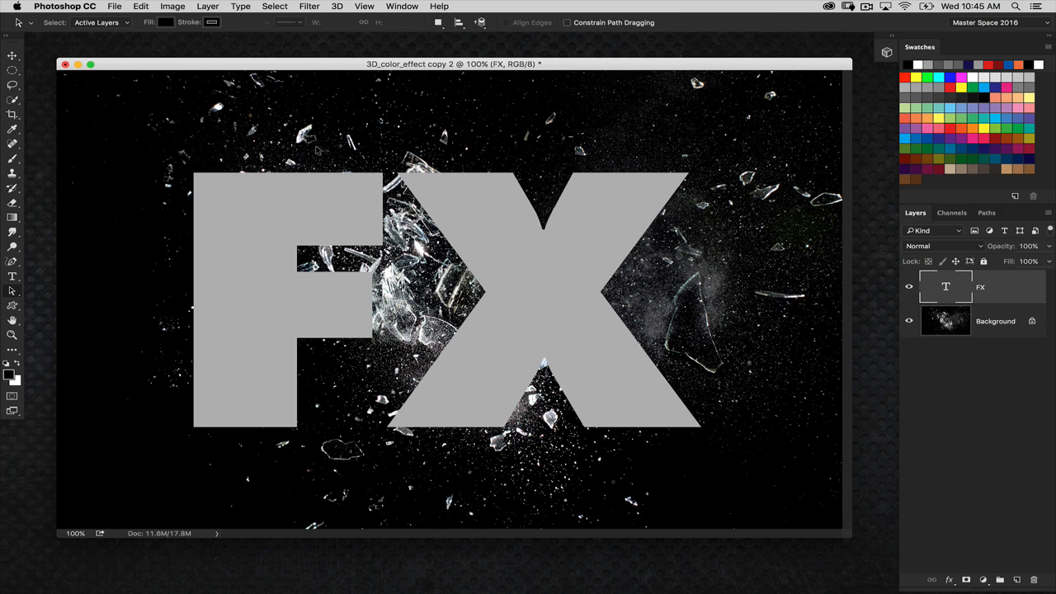
mouse_move(660, 205)
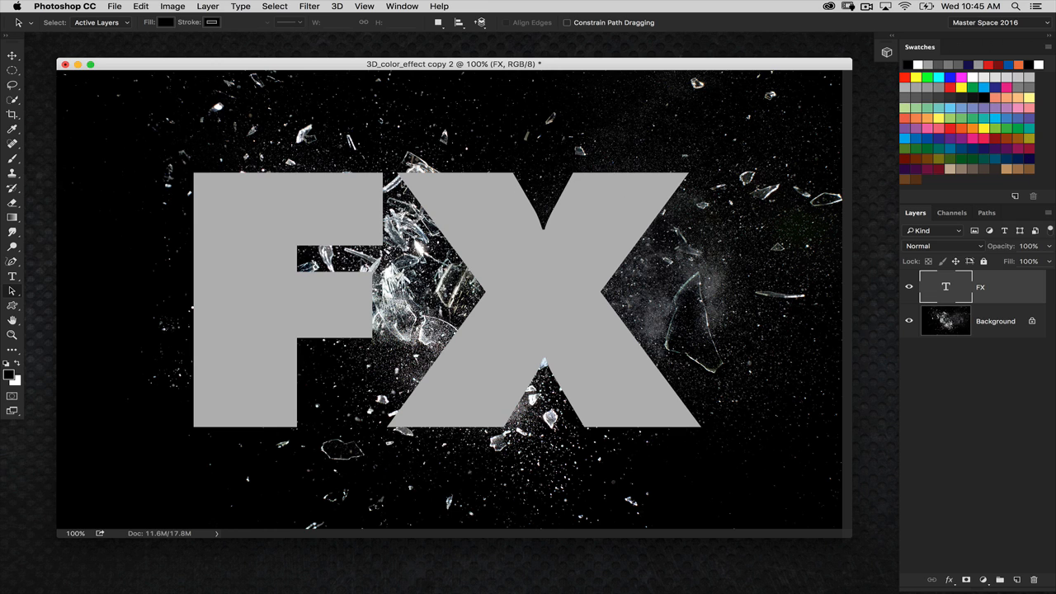
mouse_move(363, 263)
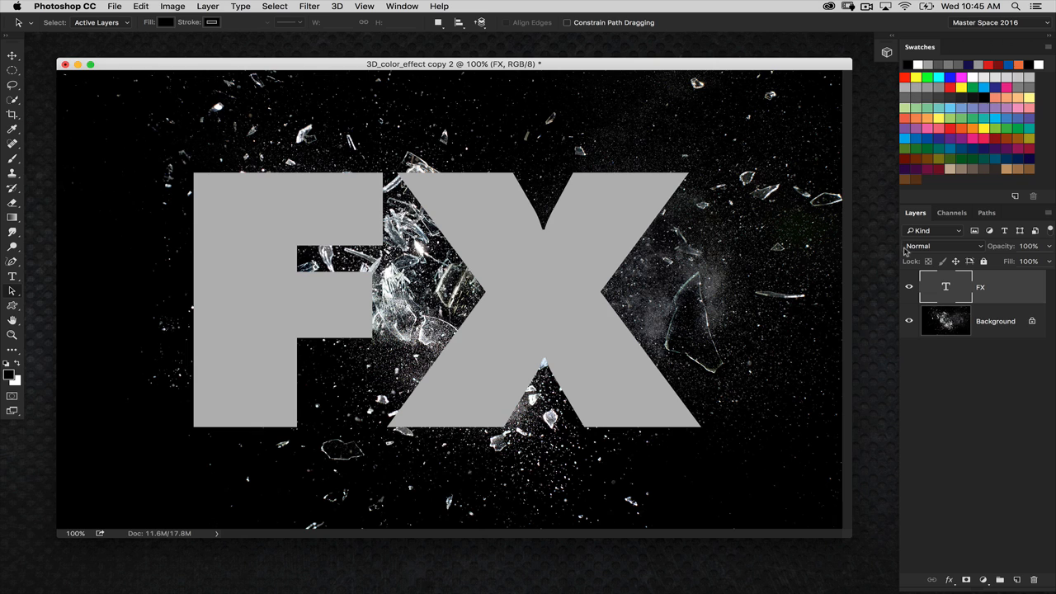
mouse_move(942, 275)
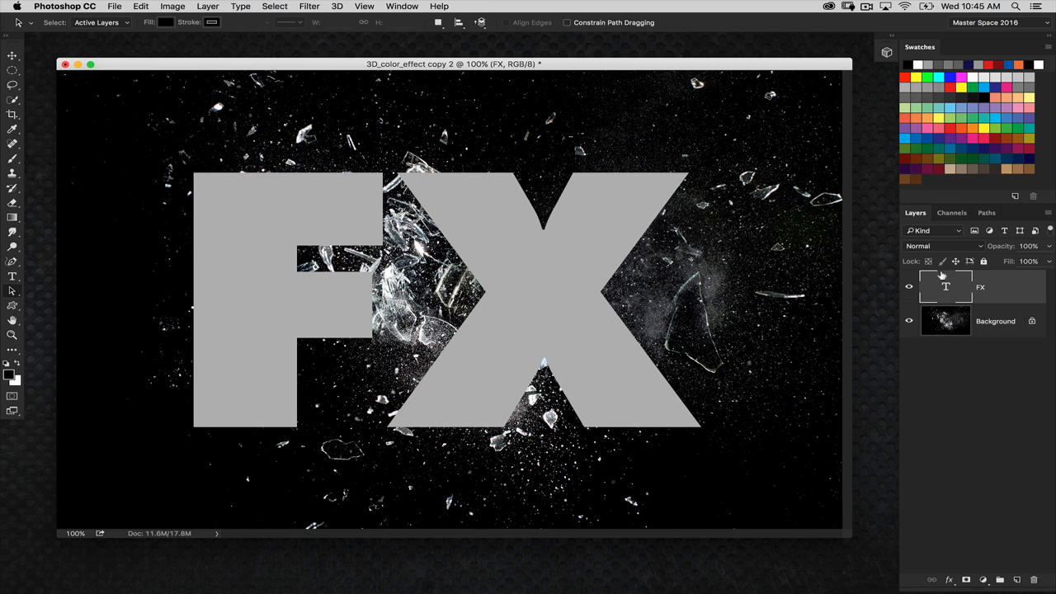
mouse_move(957, 287)
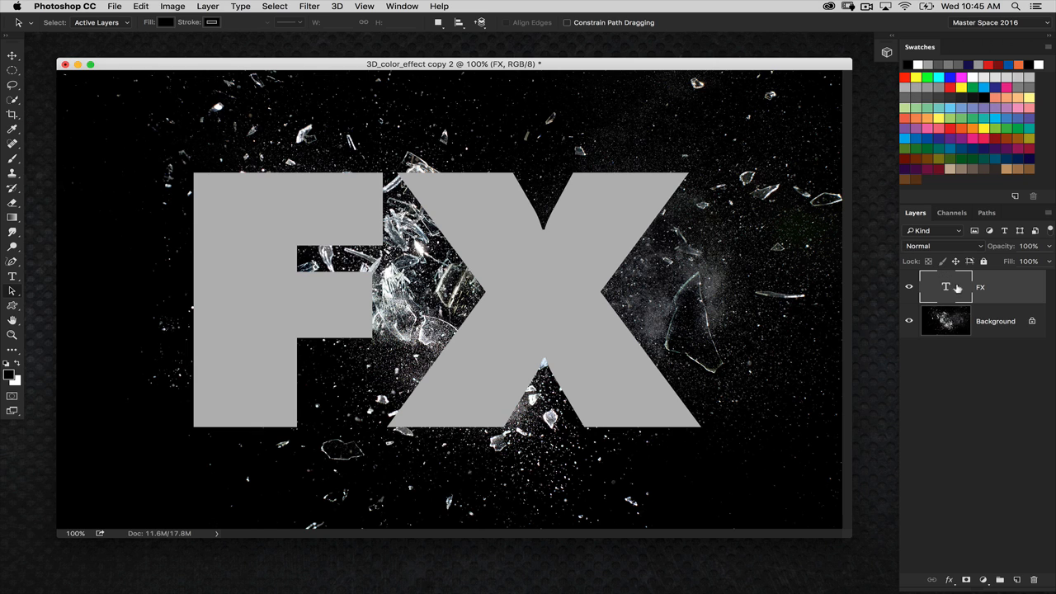
mouse_move(1009, 289)
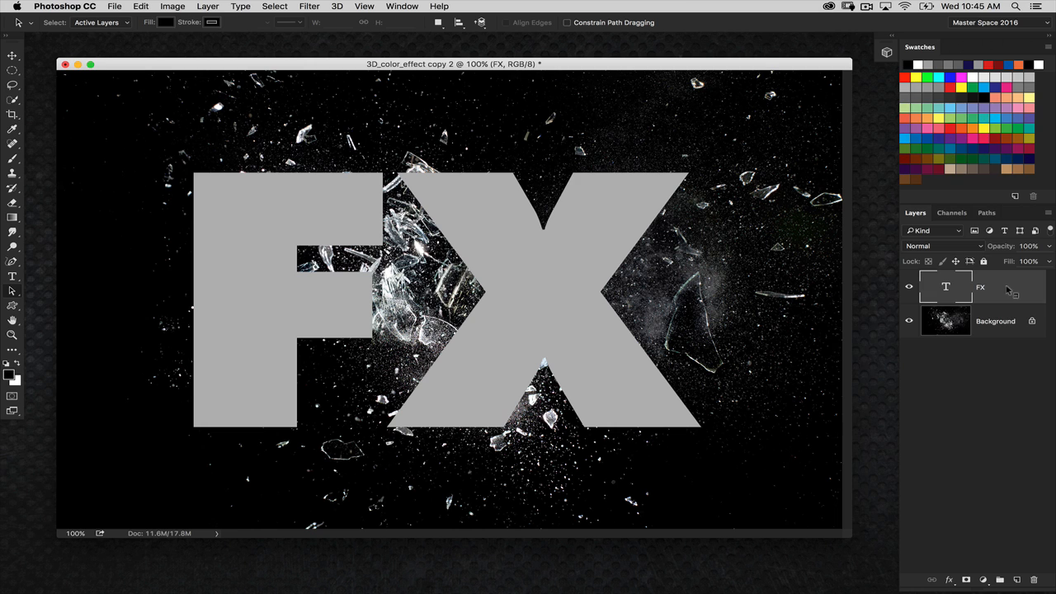
Step: Create a work path from the FX lettering, then hide the FX text layer
right_click(980, 288)
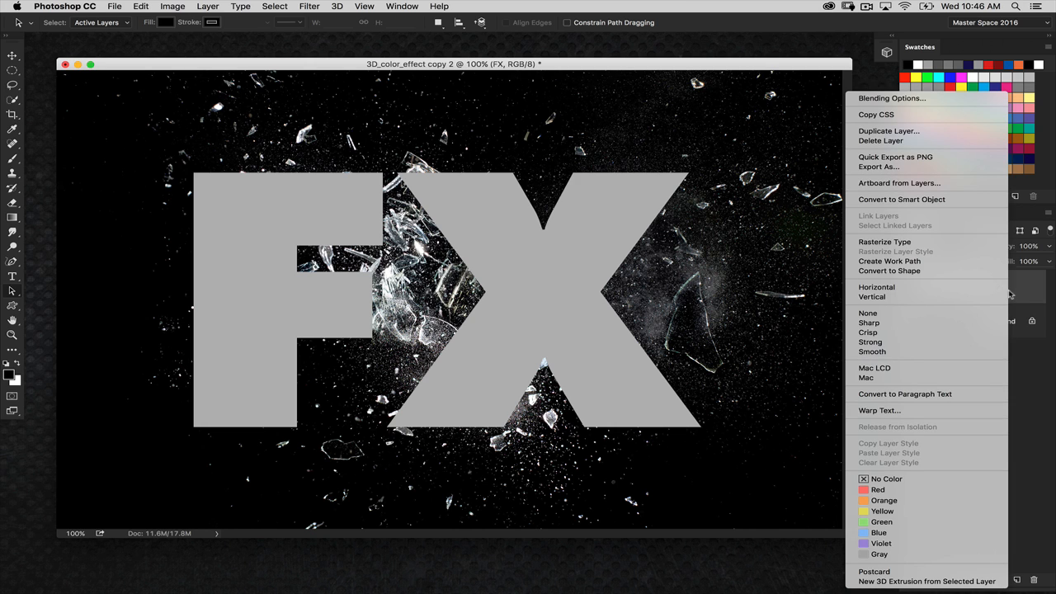
mouse_move(891, 260)
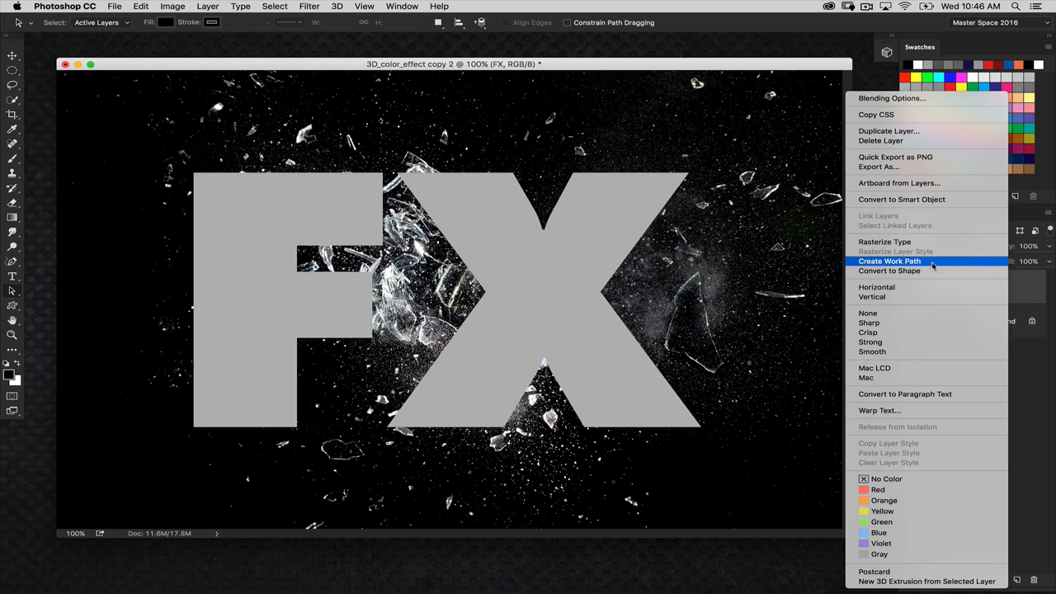
left_click(889, 260)
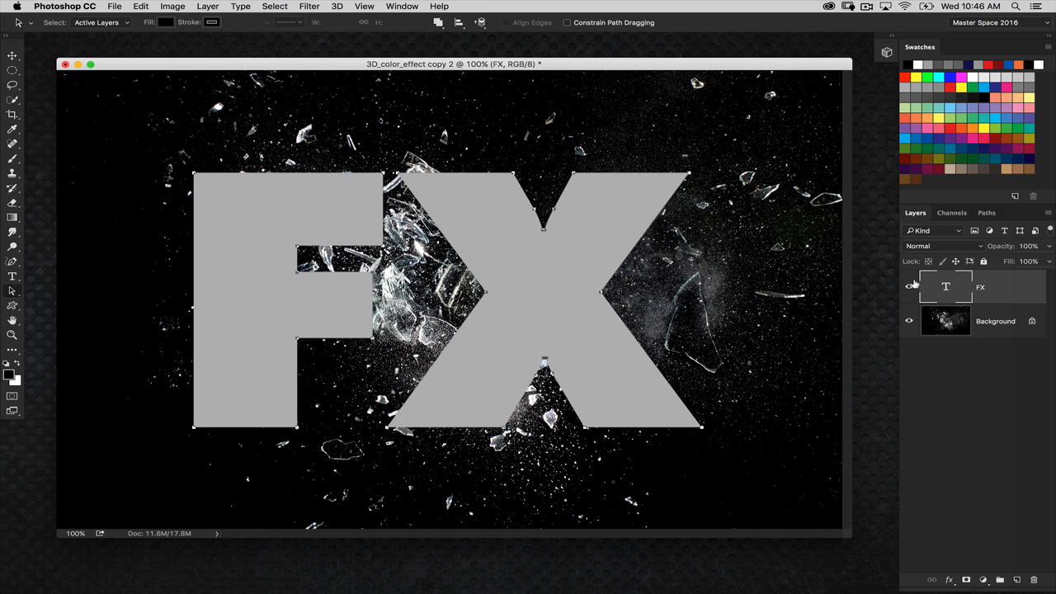
left_click(1016, 579)
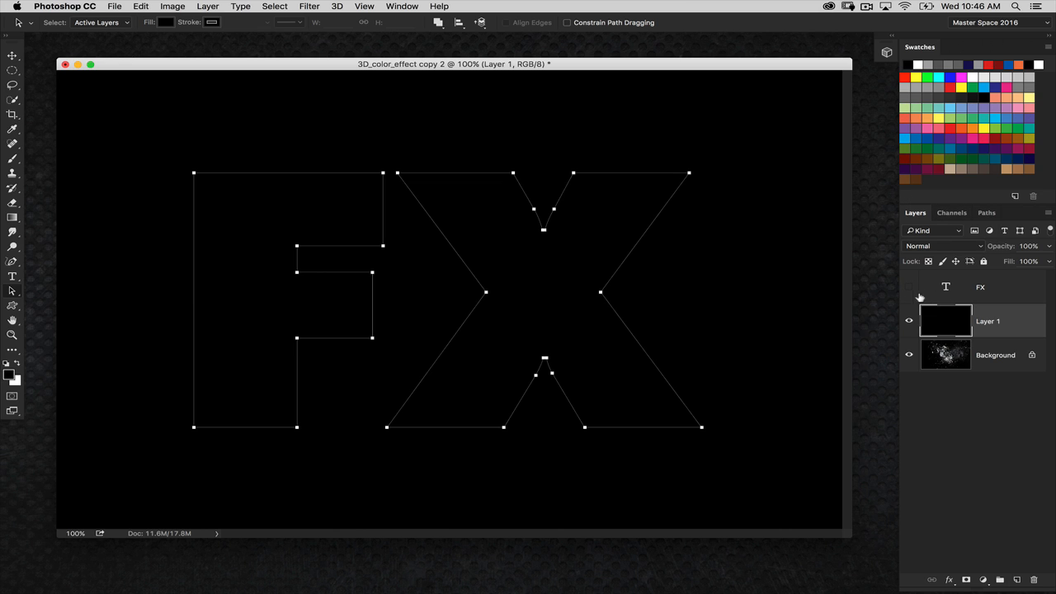
mouse_move(715, 252)
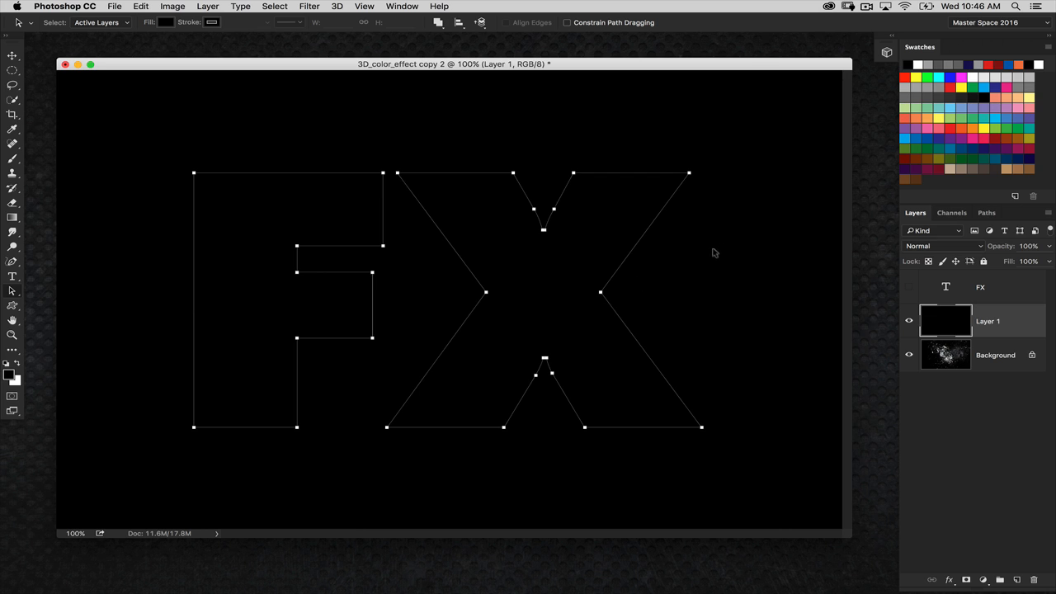
mouse_move(743, 236)
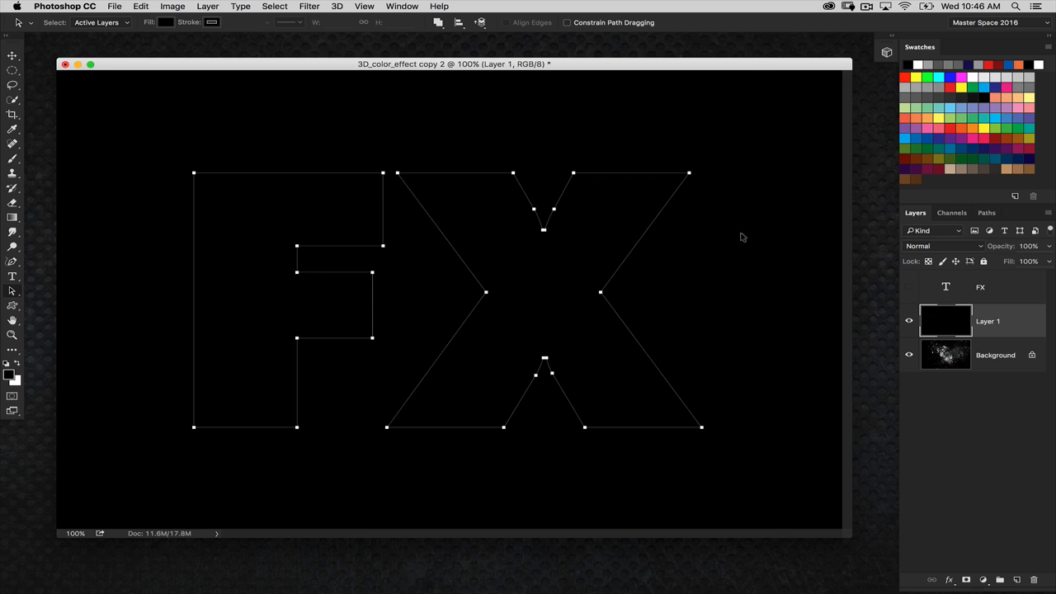
left_click(986, 212)
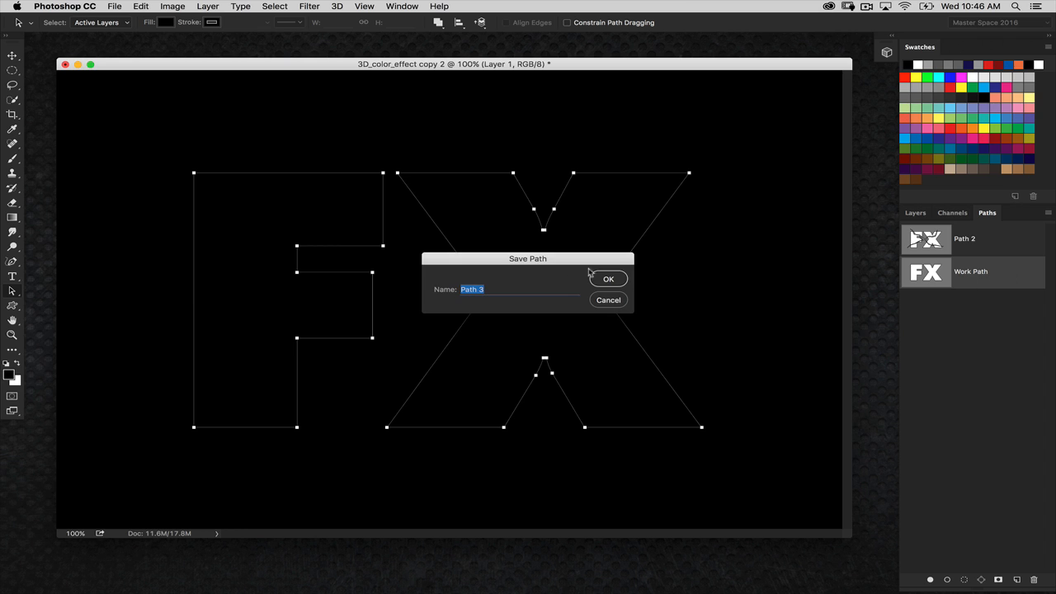
left_click(609, 278)
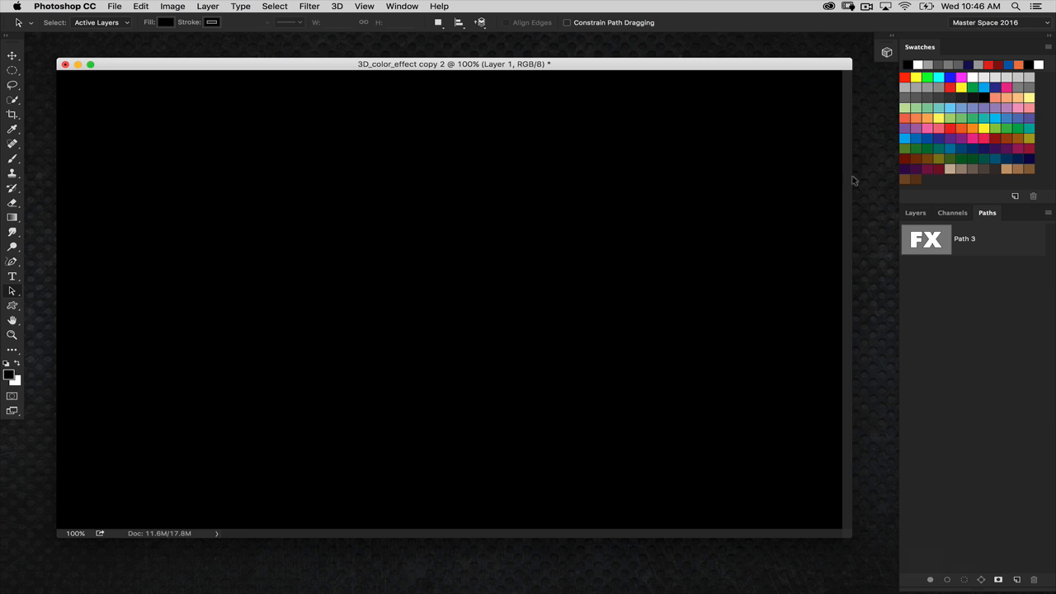
left_click(965, 238)
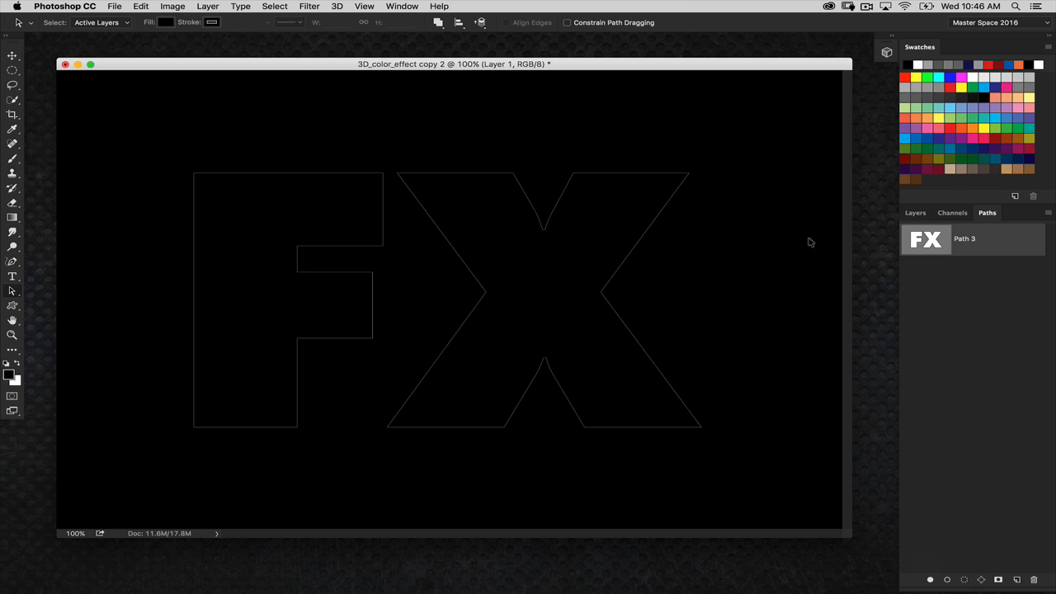
mouse_move(91, 246)
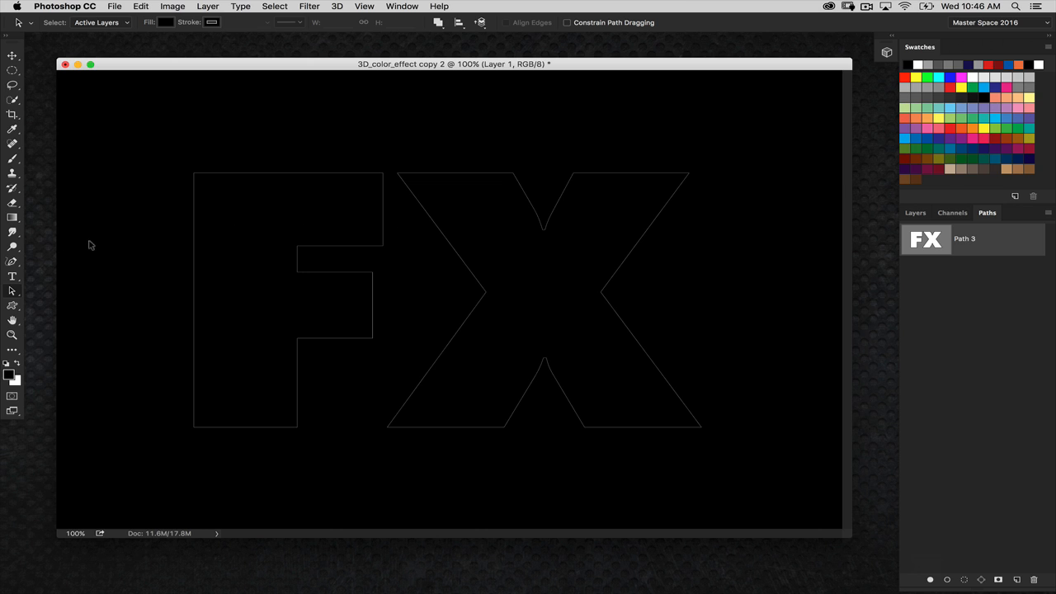
mouse_move(76, 253)
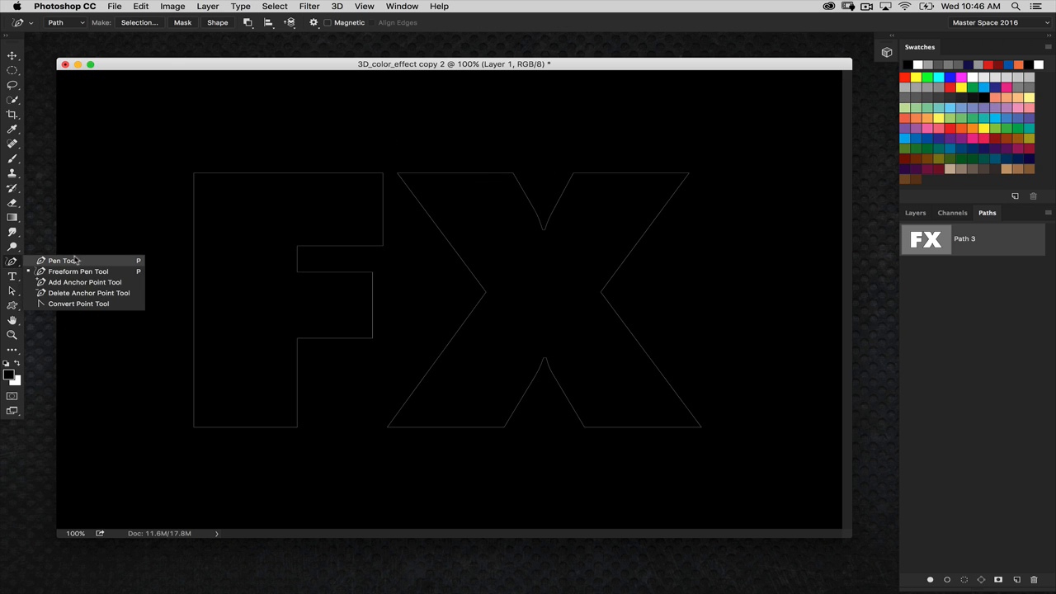
mouse_move(62, 261)
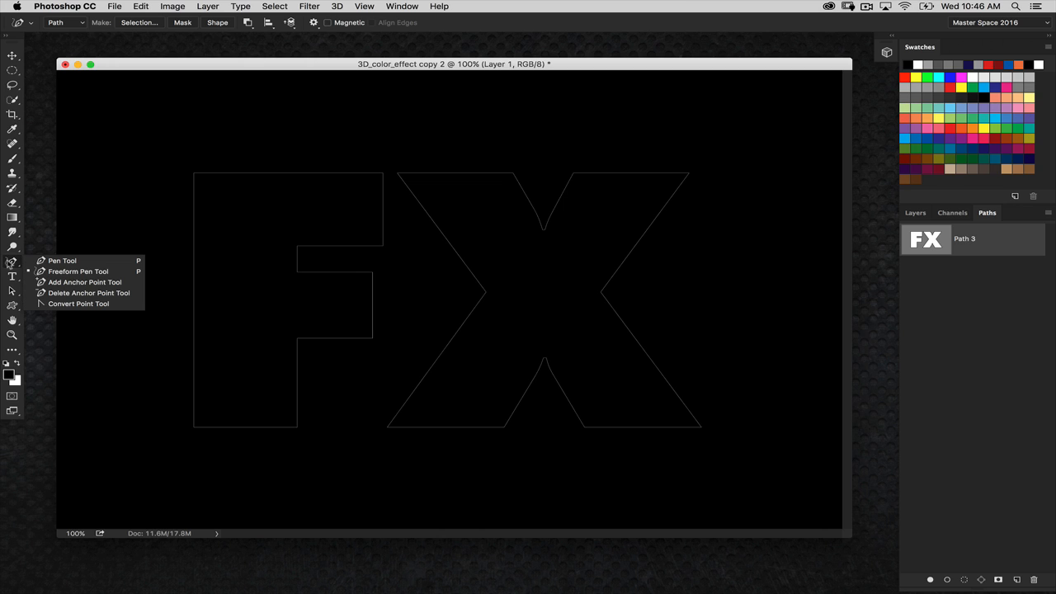
mouse_move(62, 261)
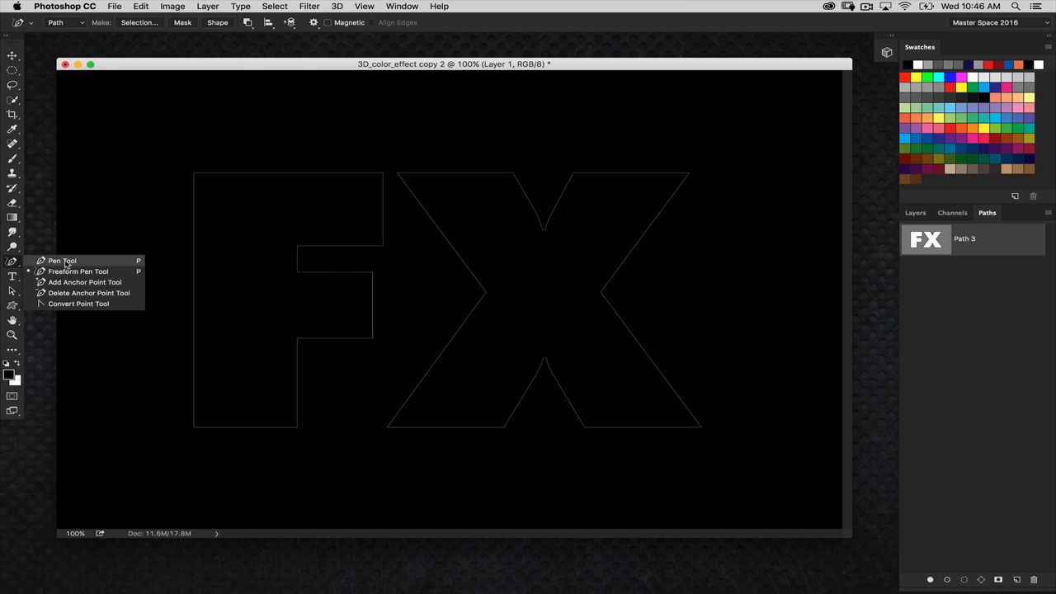
mouse_move(115, 271)
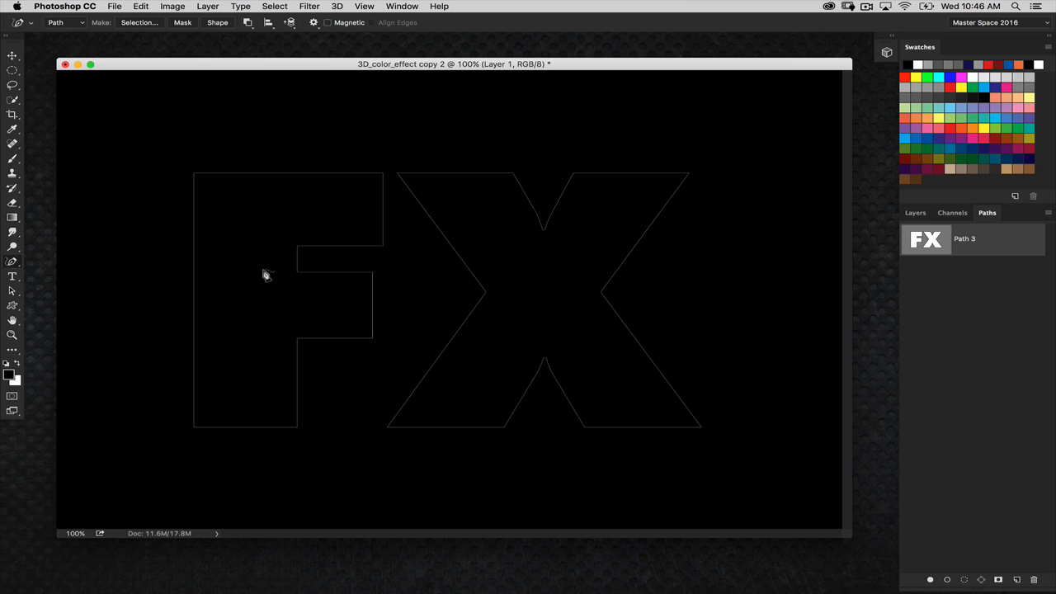
mouse_move(295, 235)
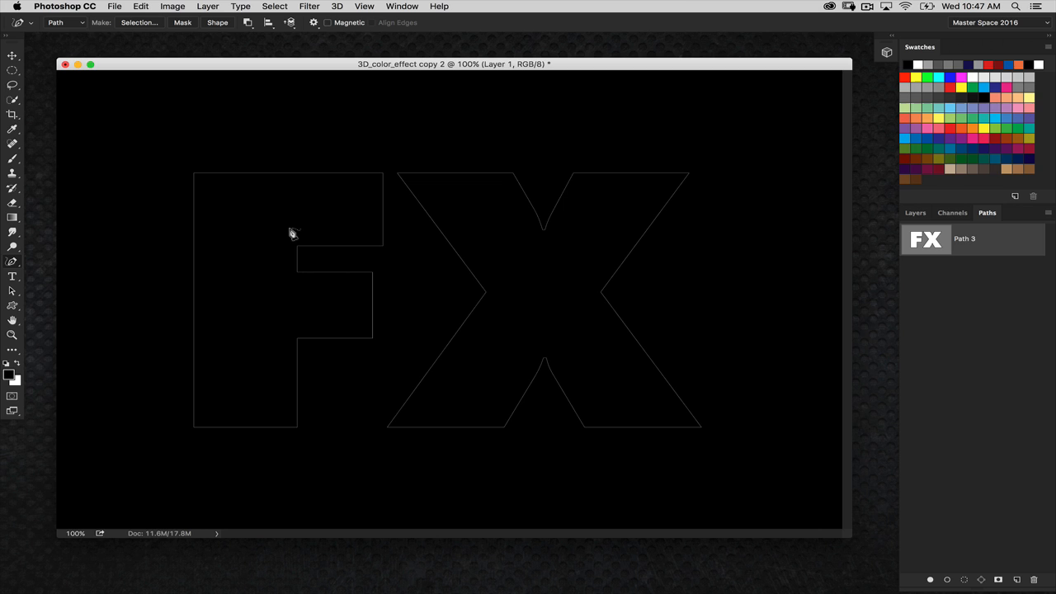
mouse_move(238, 251)
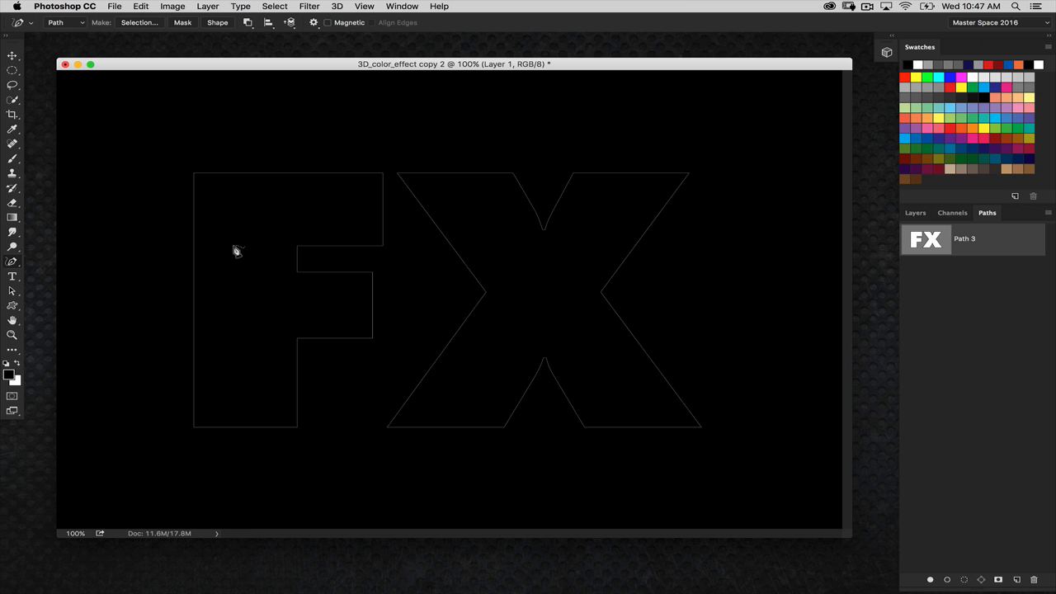
mouse_move(242, 256)
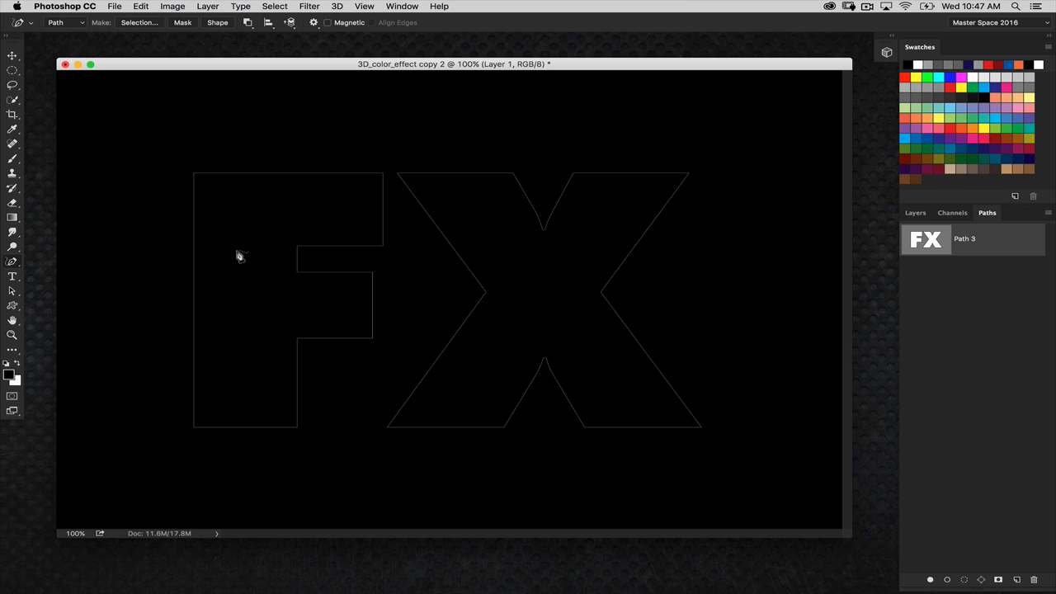
mouse_move(247, 253)
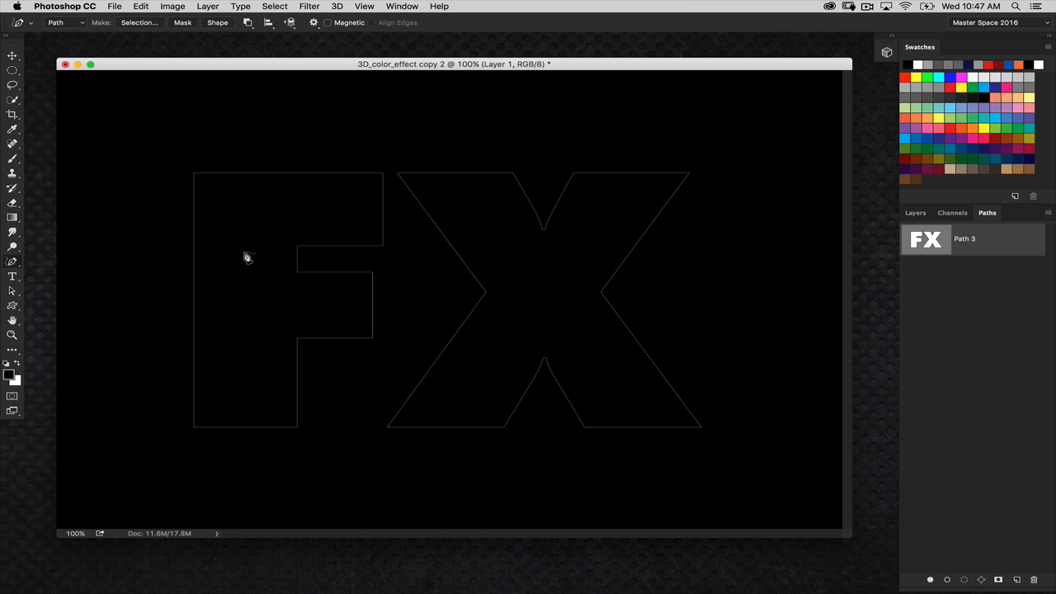
mouse_move(244, 262)
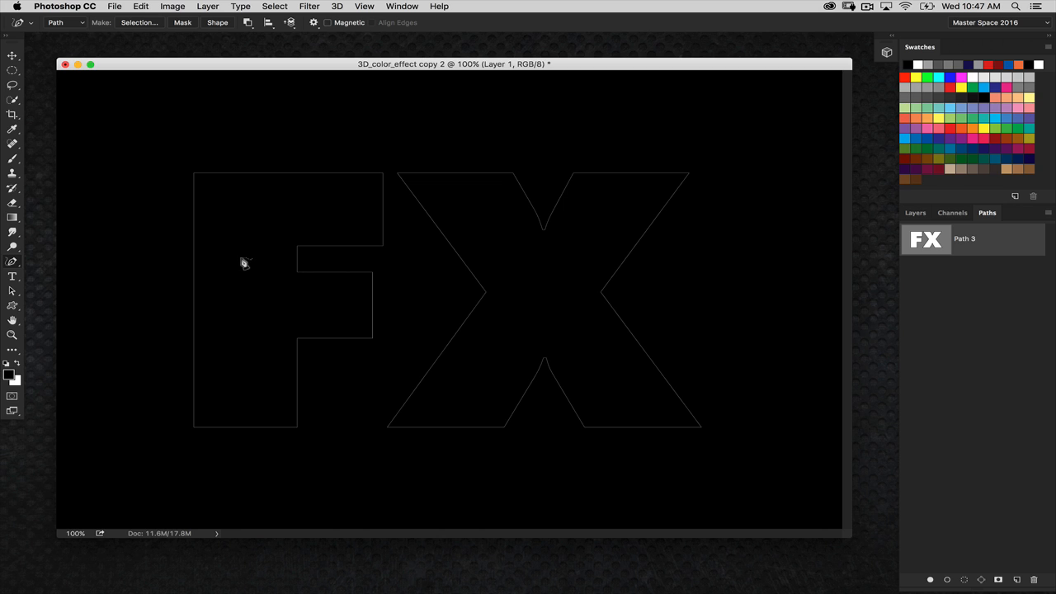
mouse_move(253, 271)
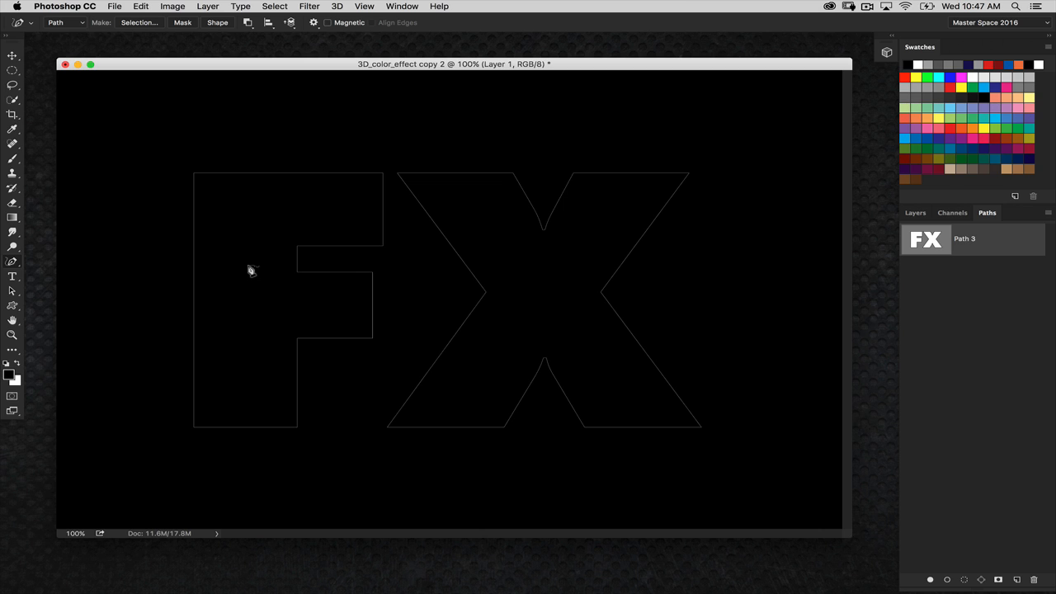
mouse_move(141, 371)
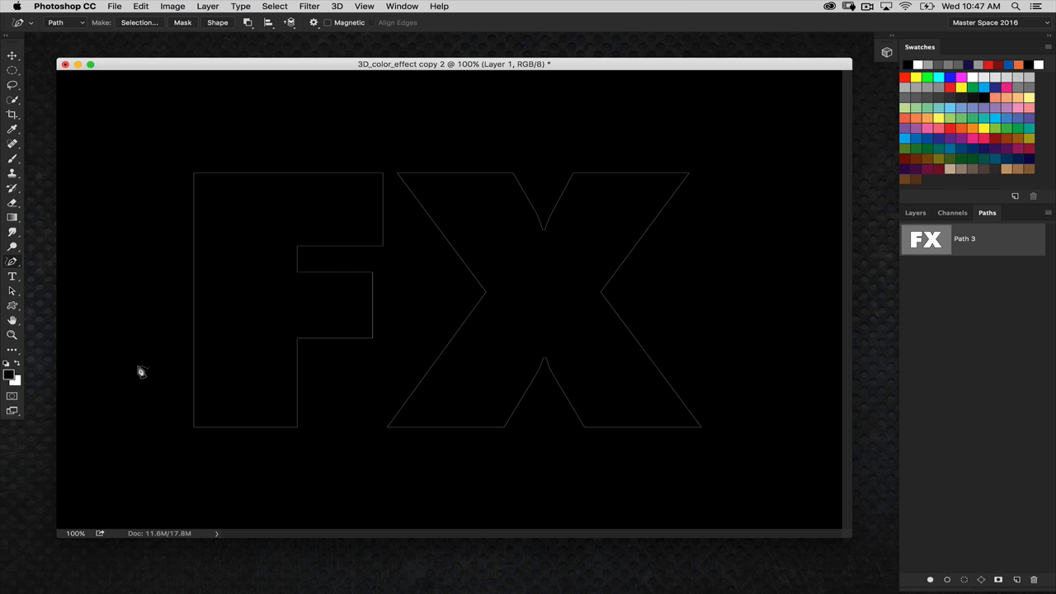
mouse_move(161, 355)
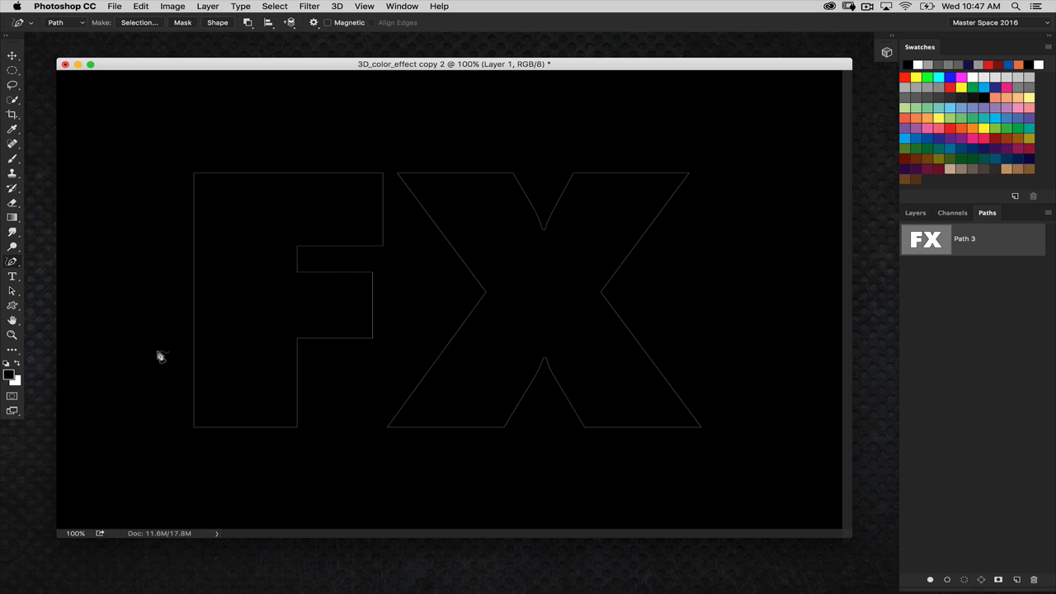
mouse_move(160, 341)
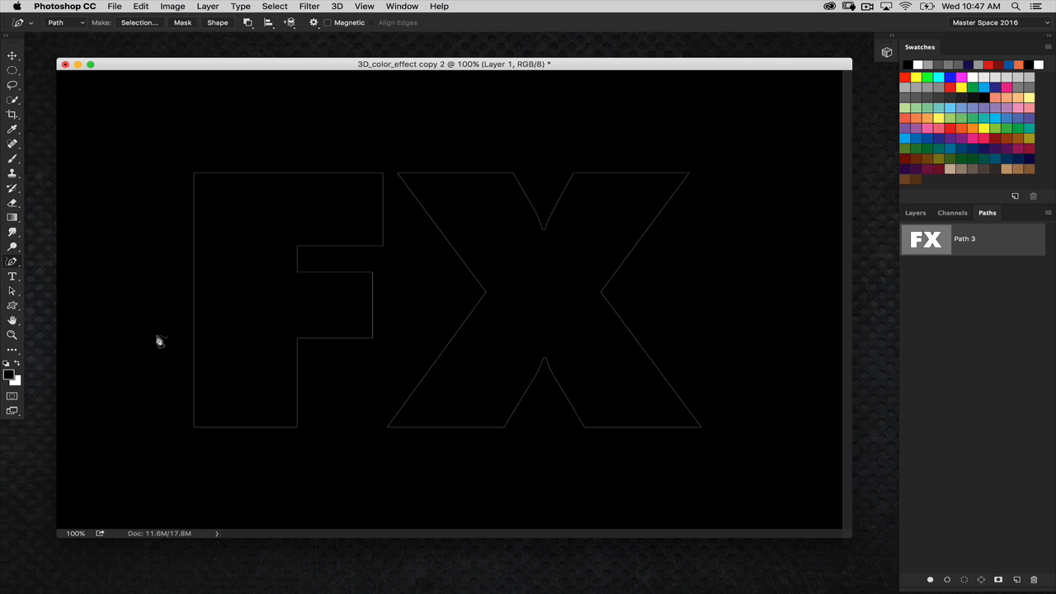
mouse_move(802, 230)
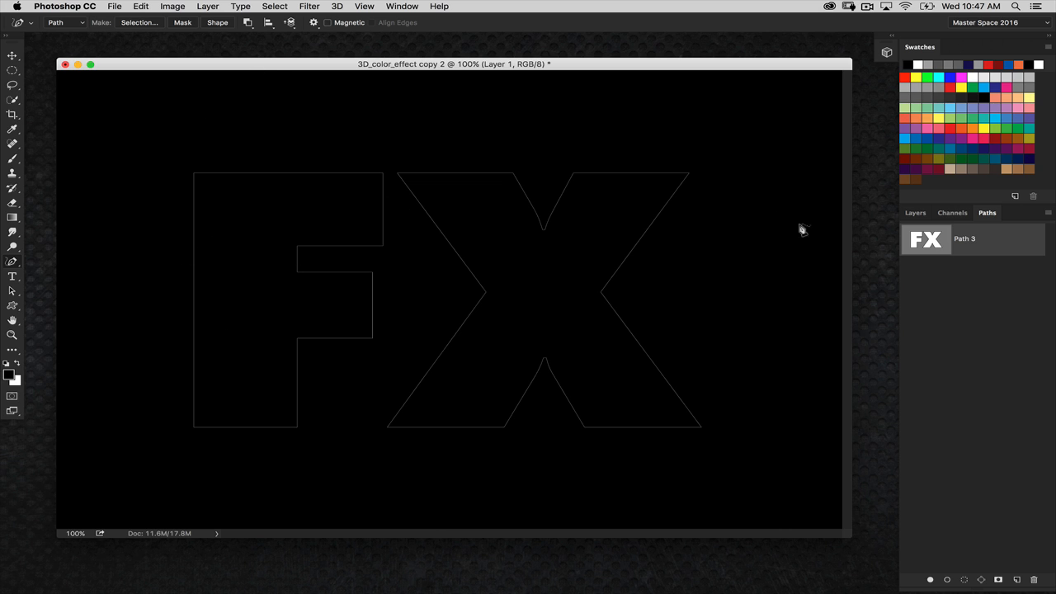
mouse_move(278, 46)
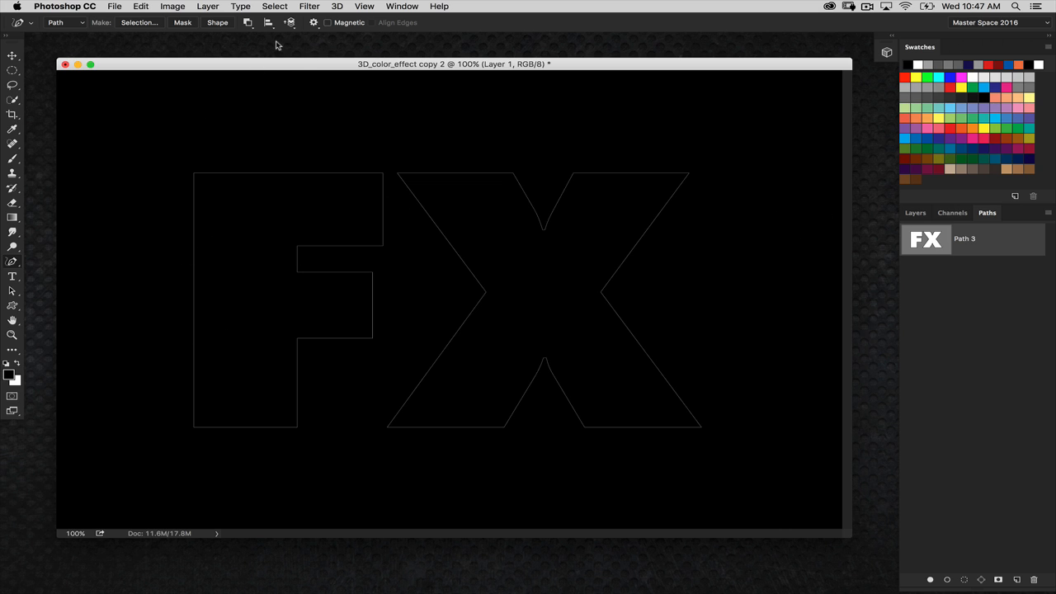
Step: Set the path operation mode to Subtract Front Shape
left_click(249, 22)
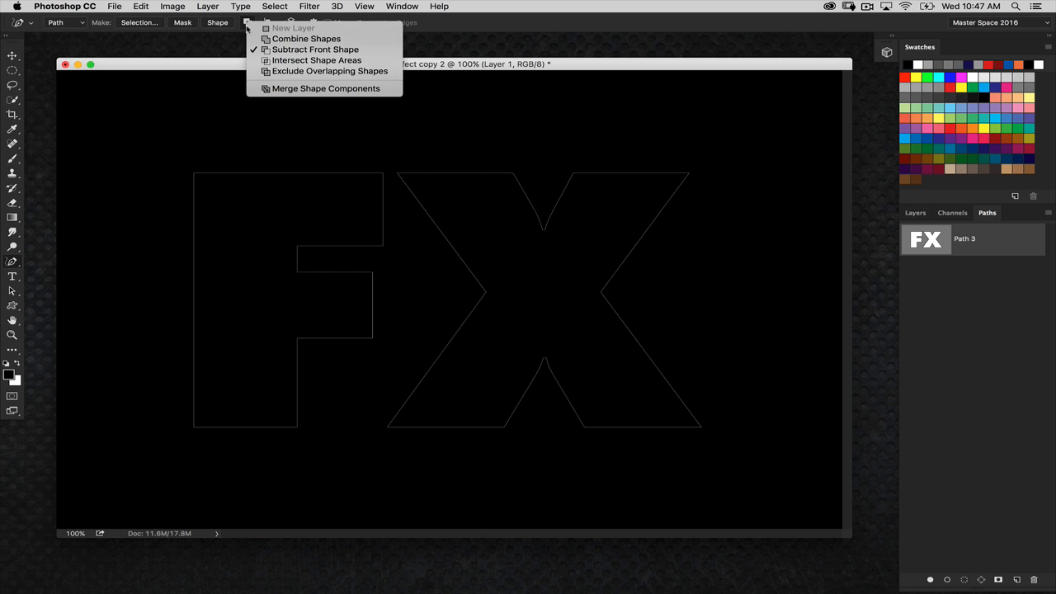
mouse_move(315, 49)
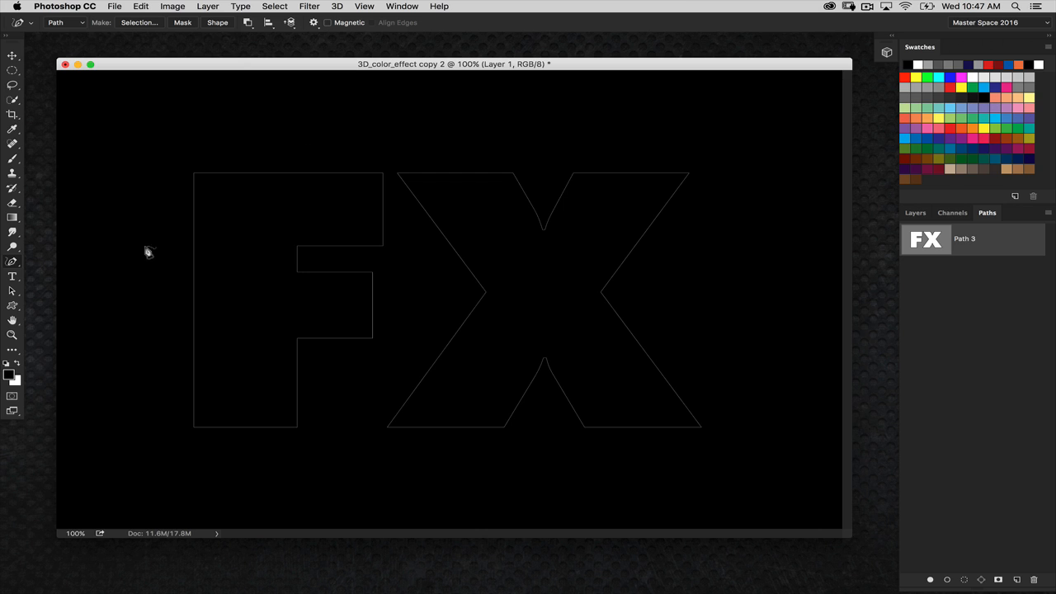
mouse_move(120, 438)
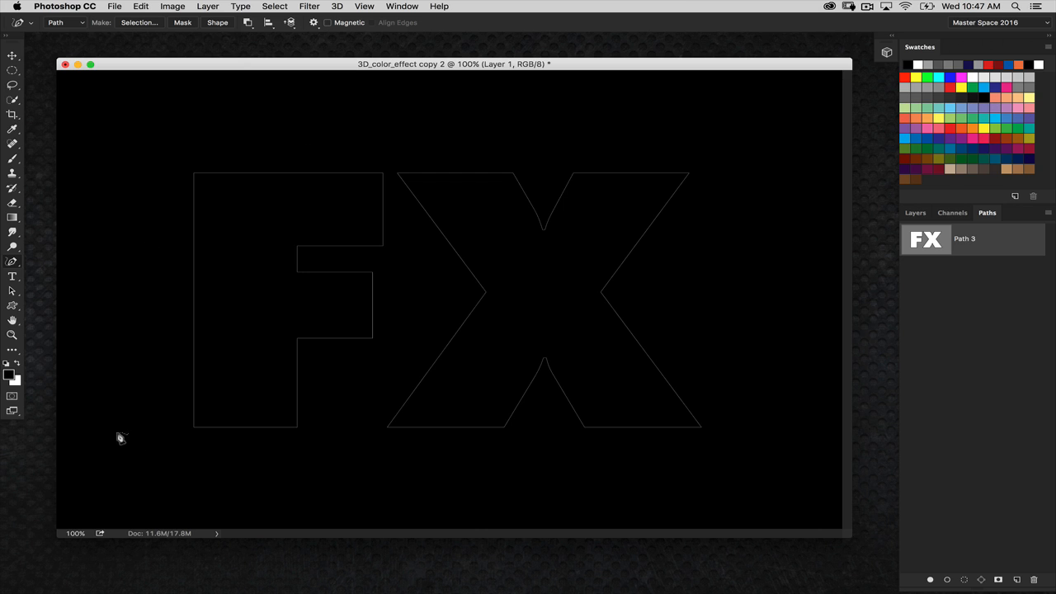
mouse_move(134, 431)
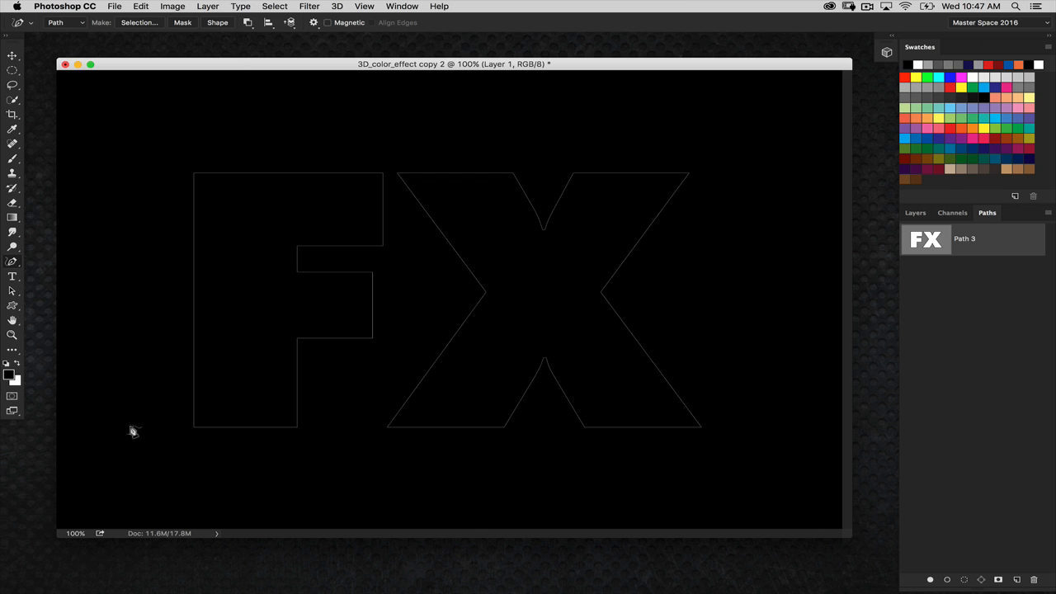
Step: Draw jagged freeform crack lines from the lower left through the F and X
left_click_drag(132, 434, 293, 344)
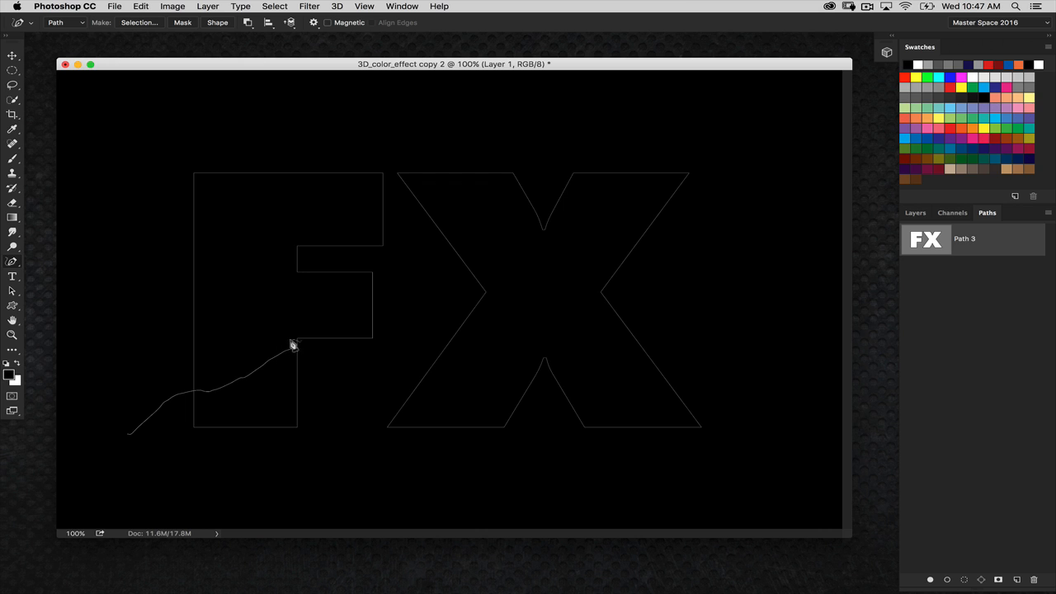
left_click(392, 322)
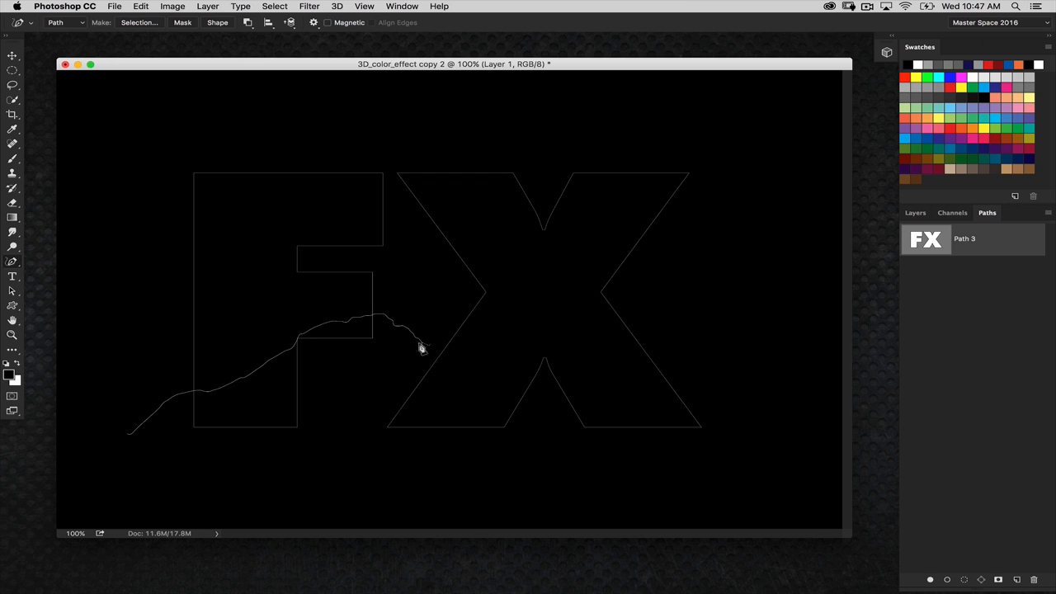
left_click_drag(421, 346, 511, 392)
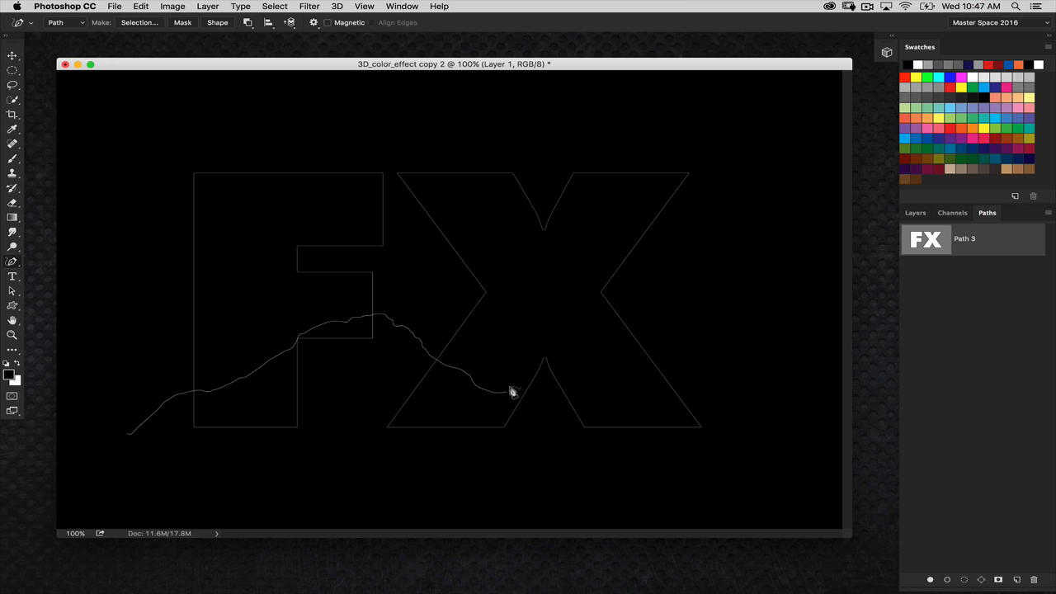
left_click_drag(512, 391, 705, 396)
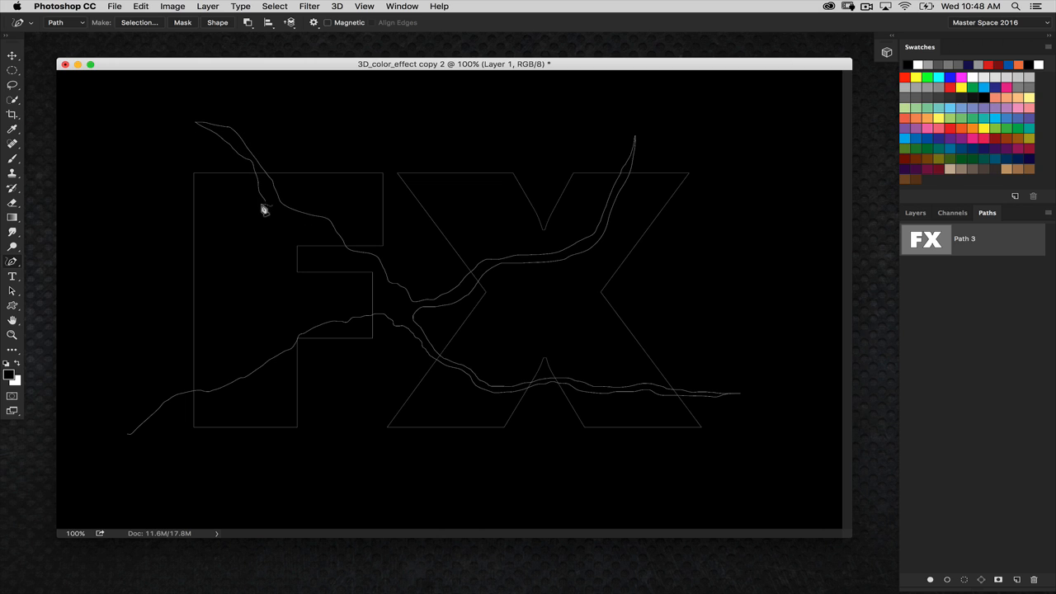
mouse_move(347, 260)
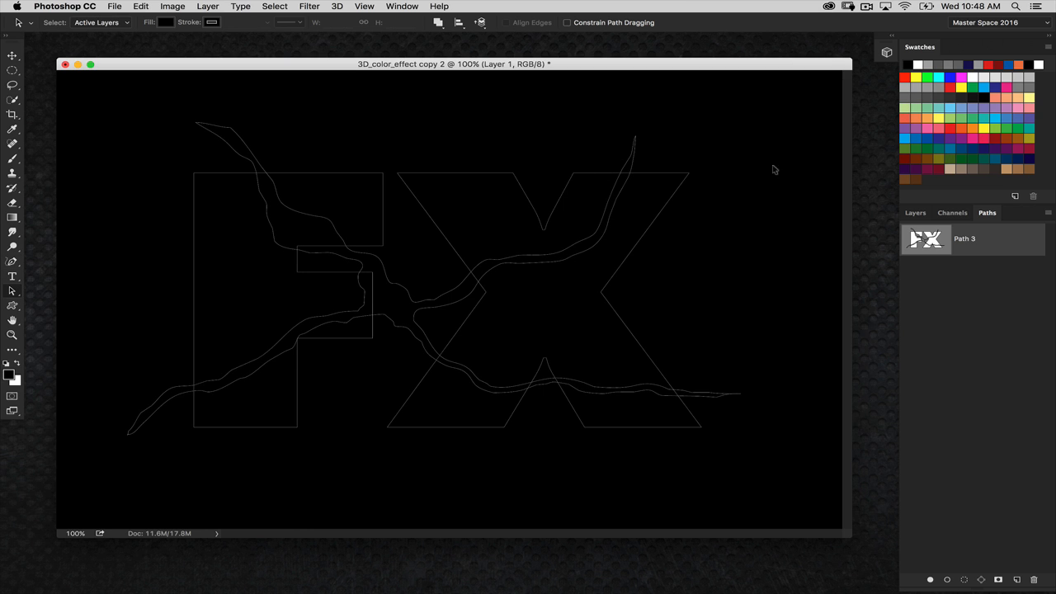
mouse_move(408, 296)
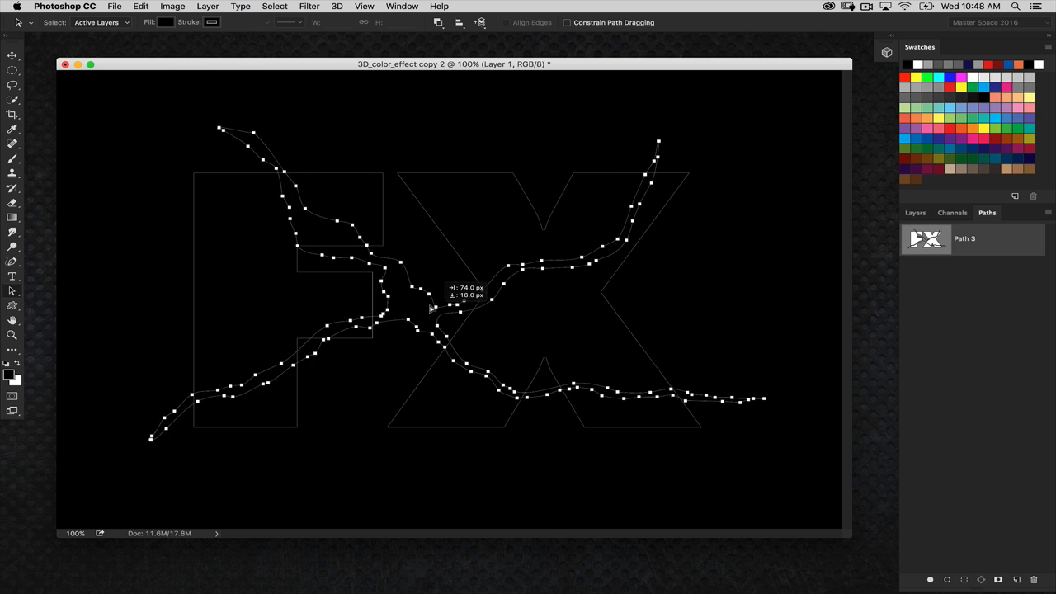
Step: Shift the crack paths across the FX letters and select Path 3's components
left_click_drag(434, 307, 446, 307)
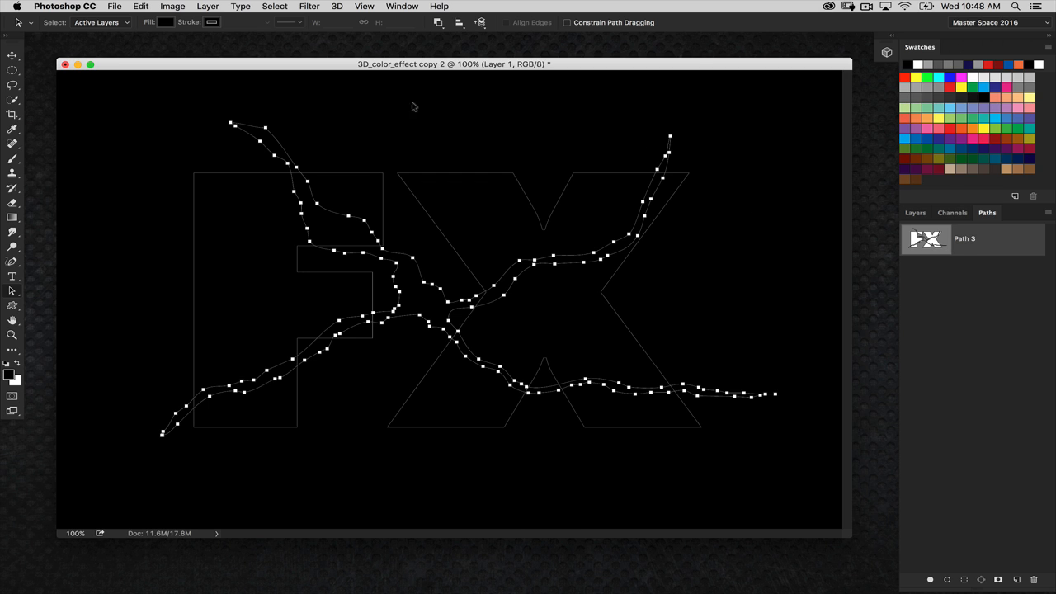
mouse_move(925, 245)
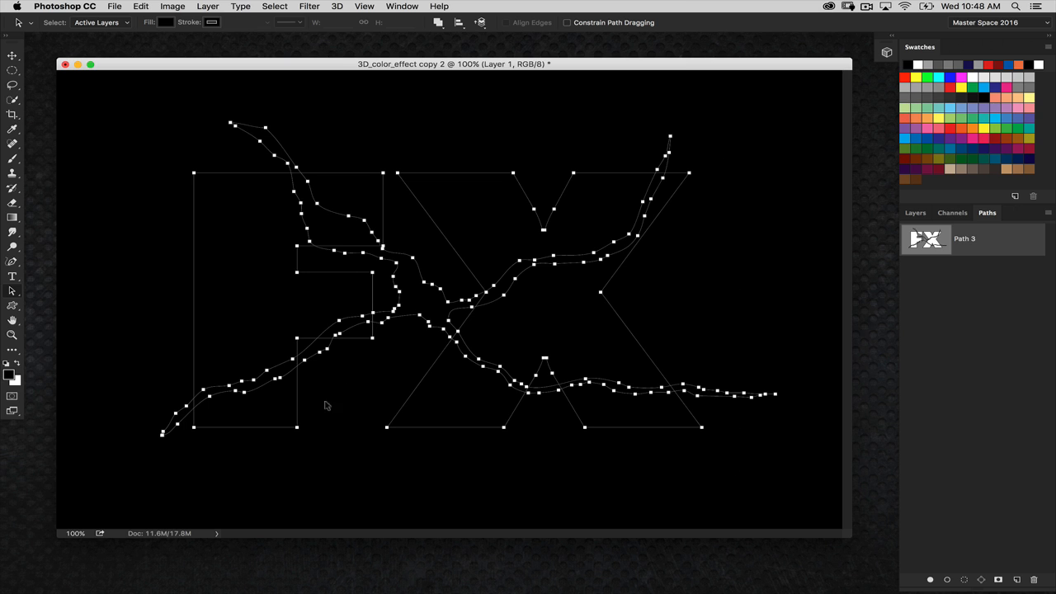
left_click(916, 213)
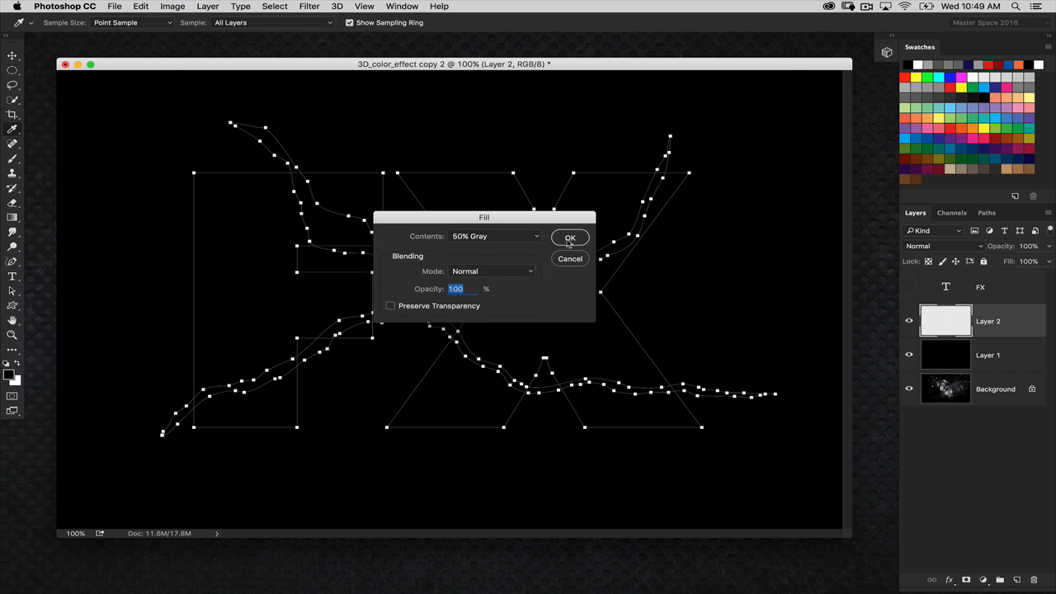
Step: Fill Layer 2 with 50% gray
left_click(570, 238)
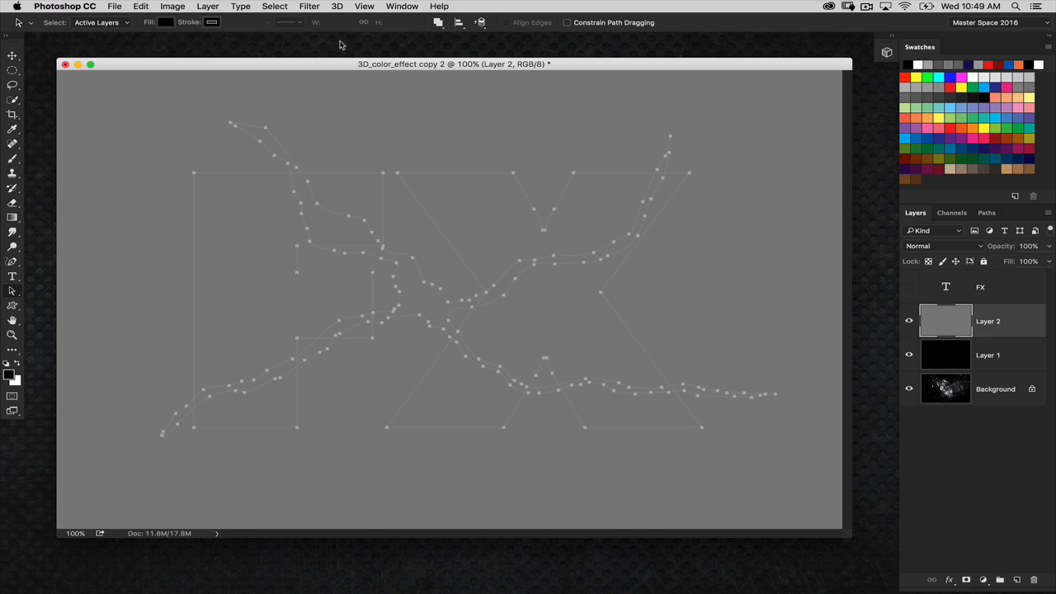
mouse_move(957, 323)
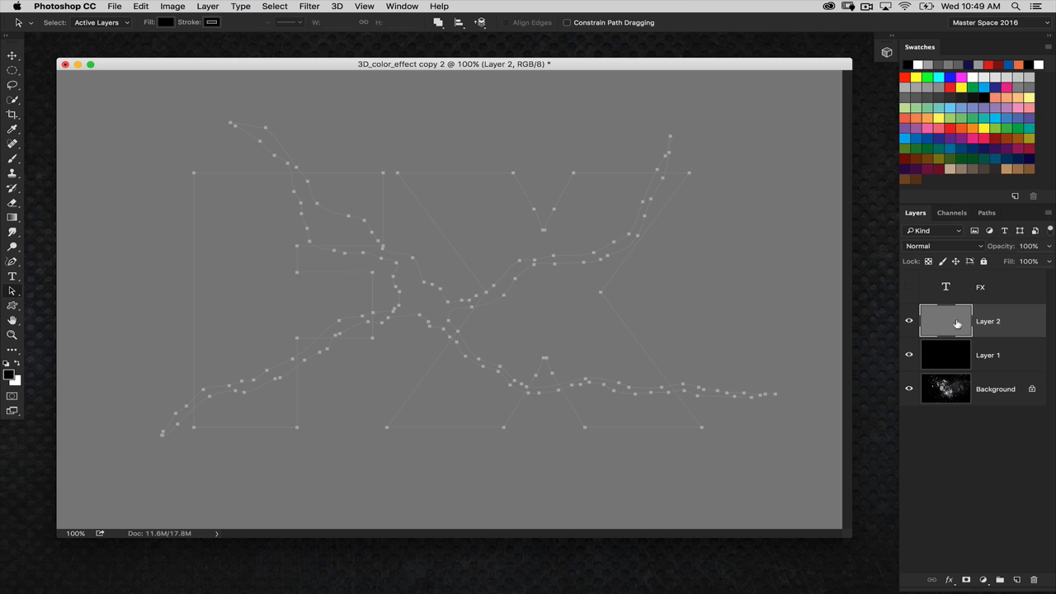
Step: Attempt a 3D extrusion from the 3D menu, then hide gray Layer 2
left_click(337, 6)
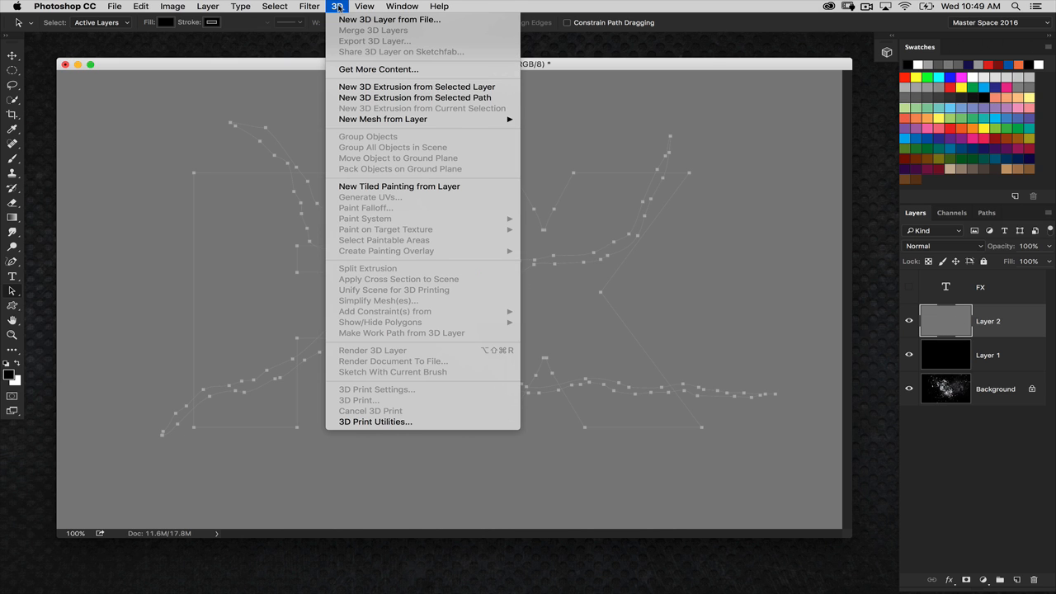
mouse_move(415, 97)
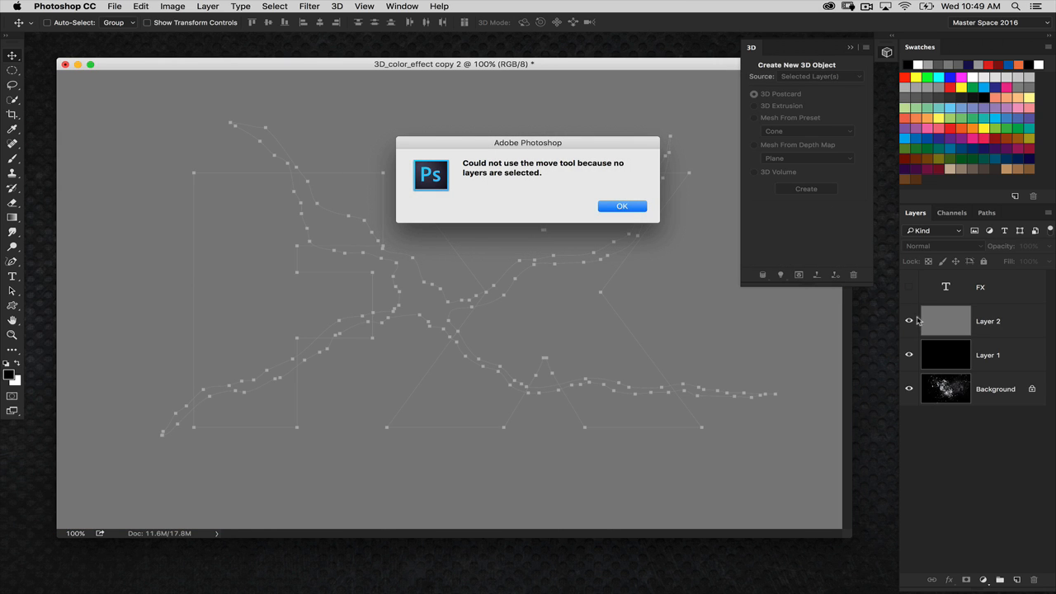
left_click(622, 205)
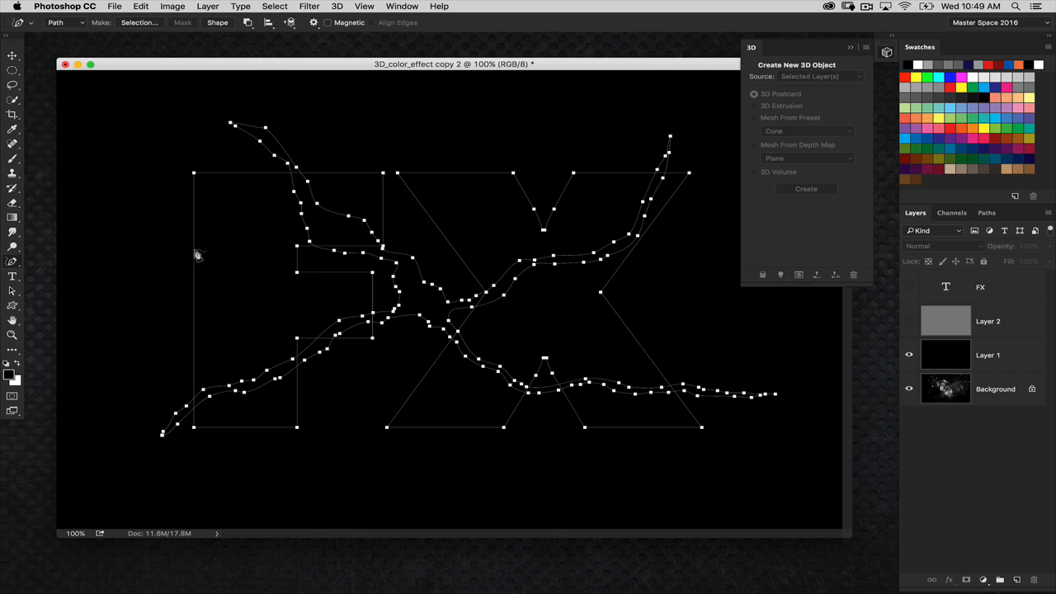
mouse_move(47, 241)
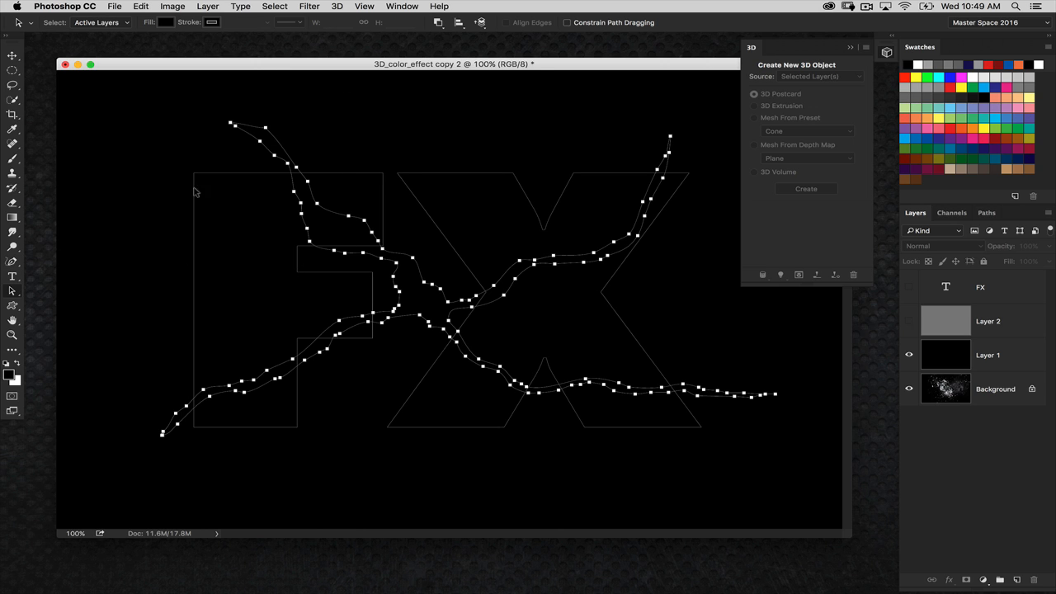
mouse_move(423, 47)
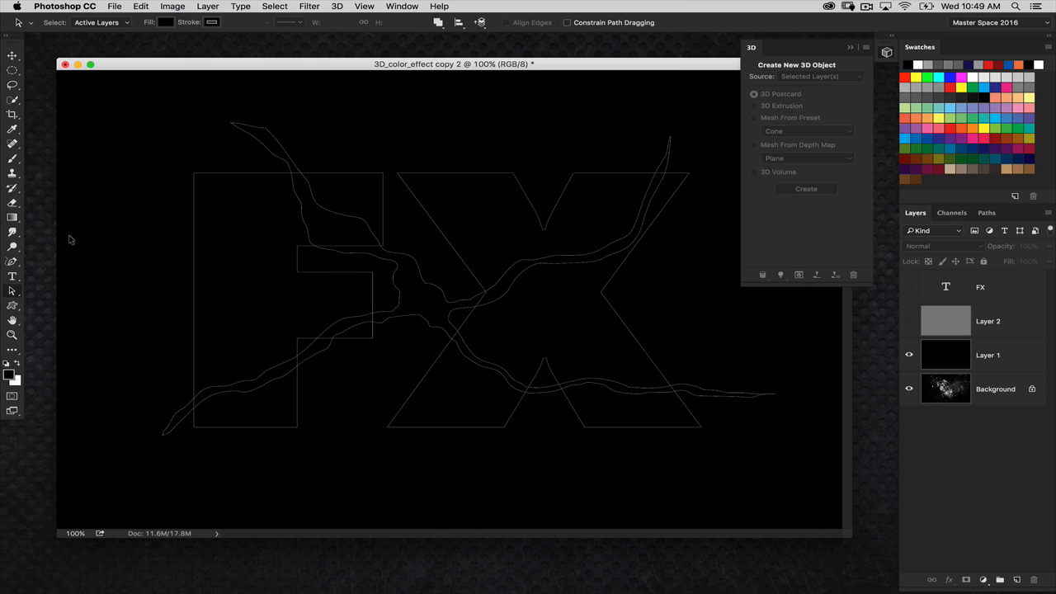
mouse_move(24, 294)
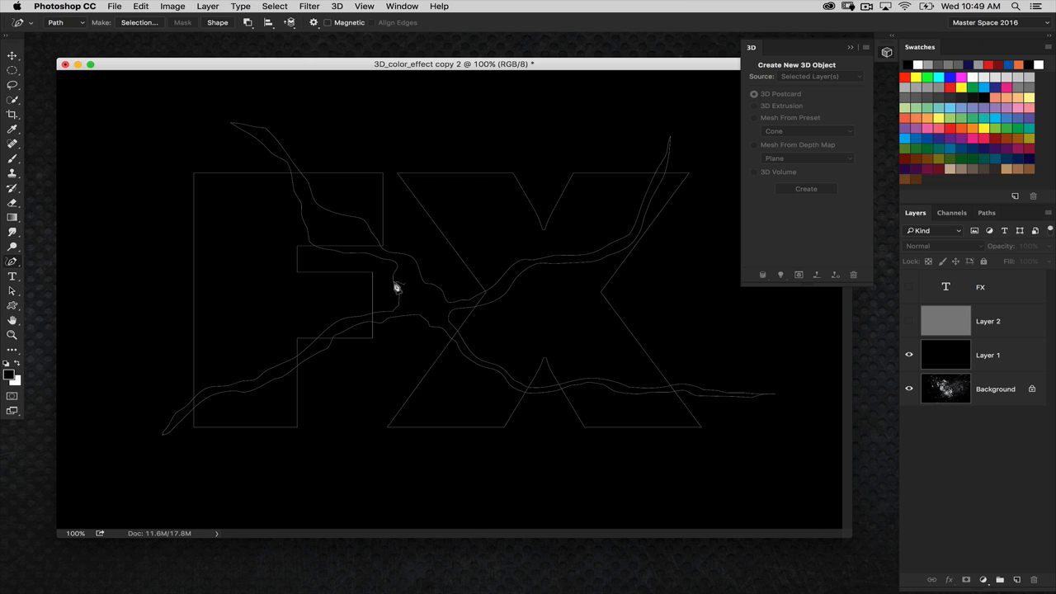
mouse_move(400, 262)
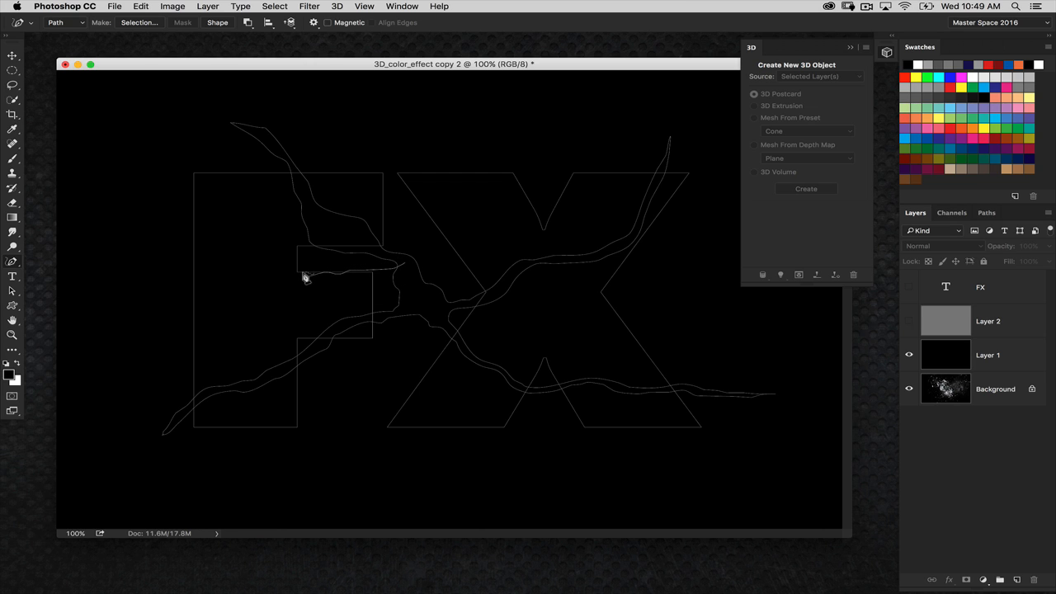
mouse_move(175, 316)
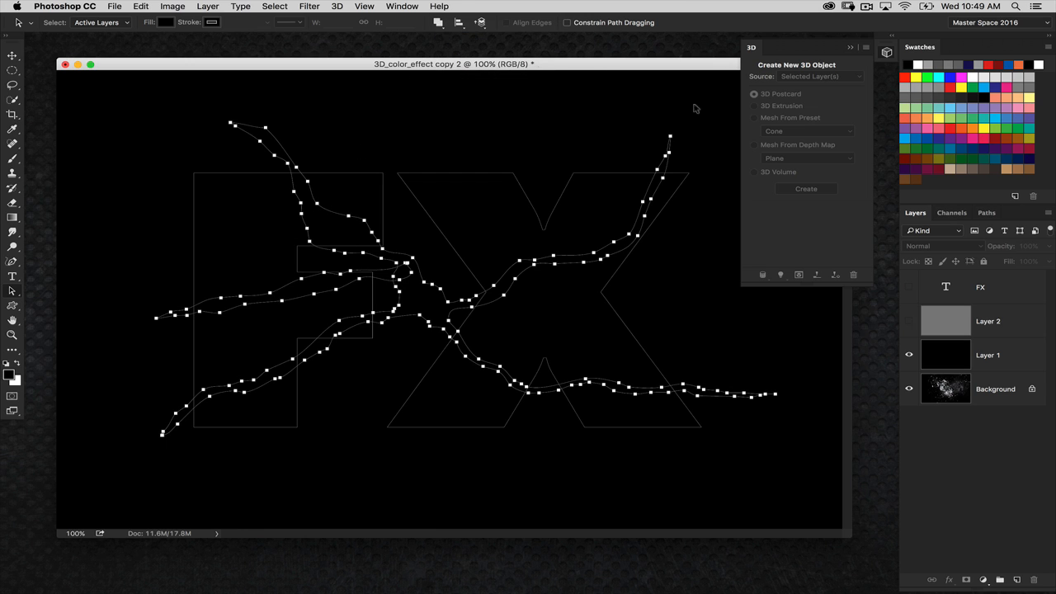
Step: Merge the crack lines and FX outline in Path 3 with Merge Shape Components
left_click(987, 212)
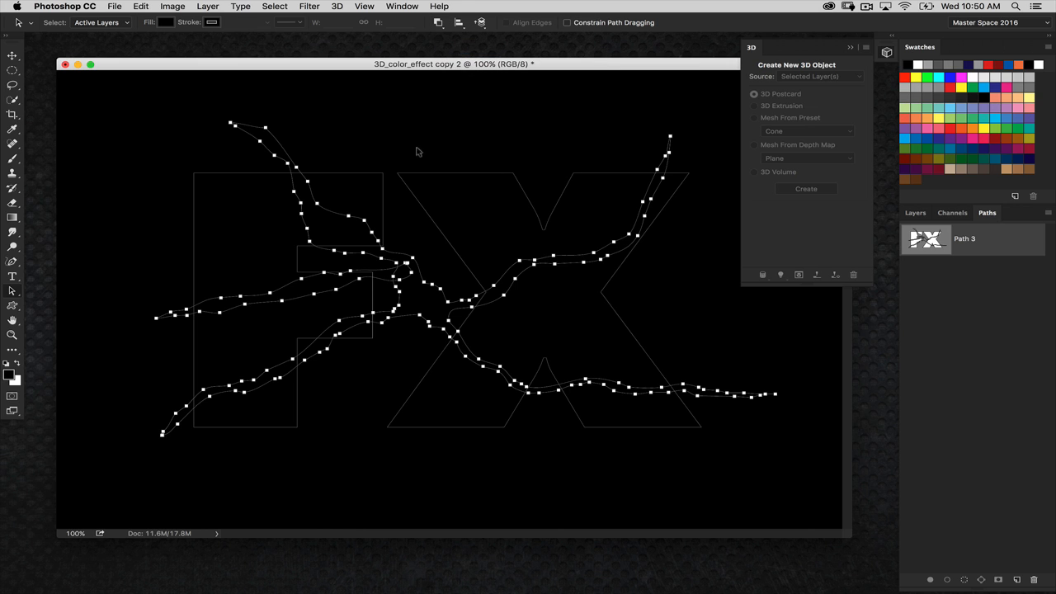
mouse_move(364, 272)
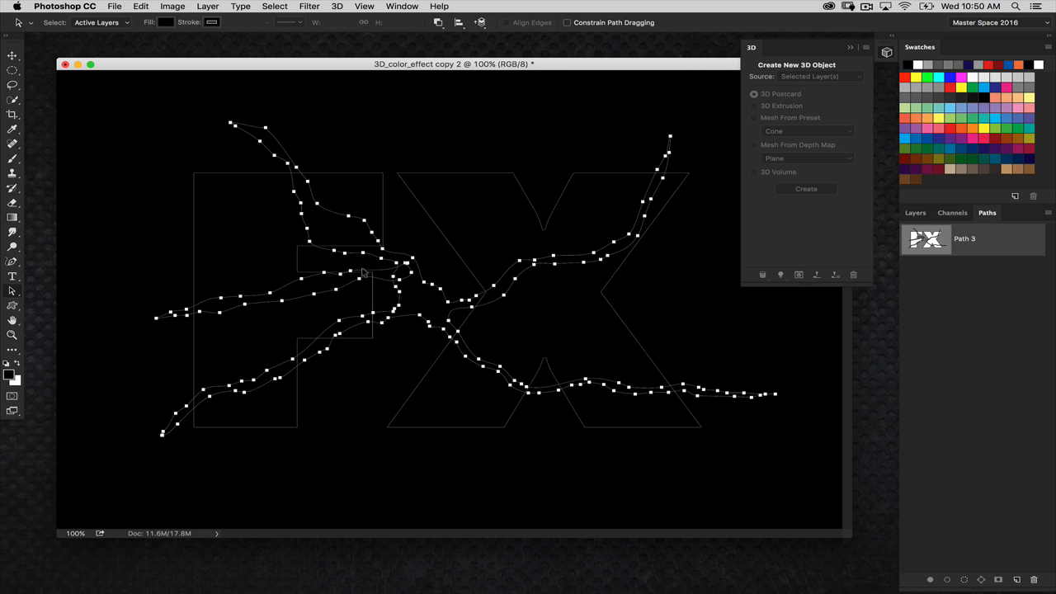
mouse_move(419, 169)
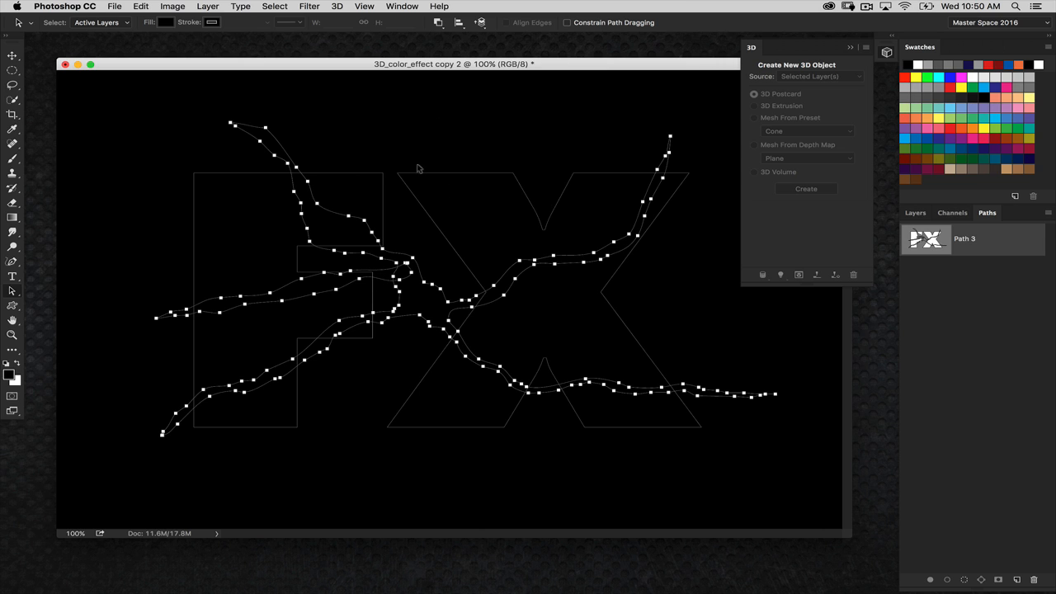
mouse_move(411, 229)
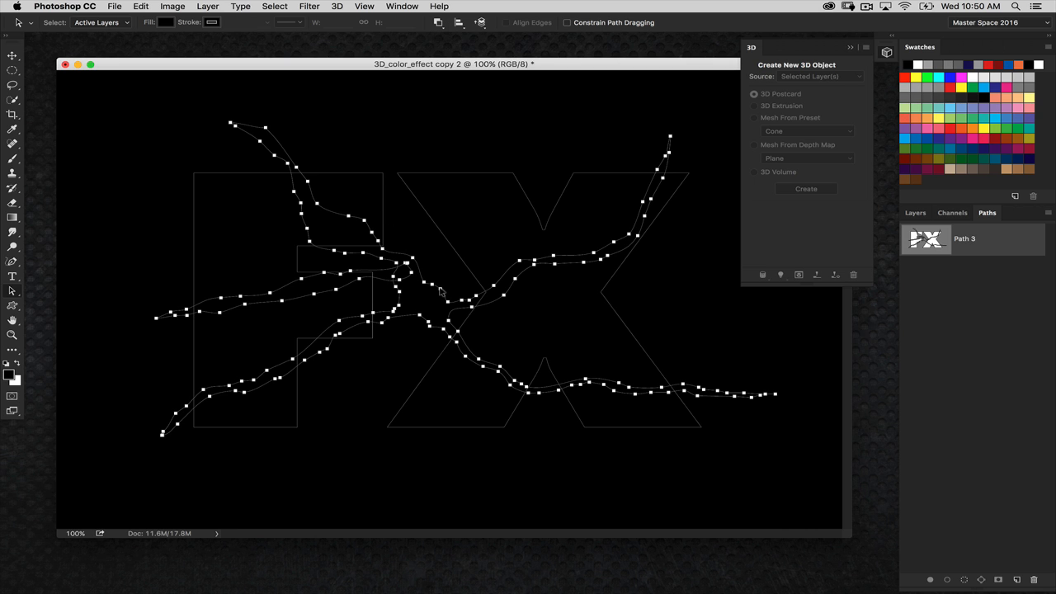
left_click(439, 22)
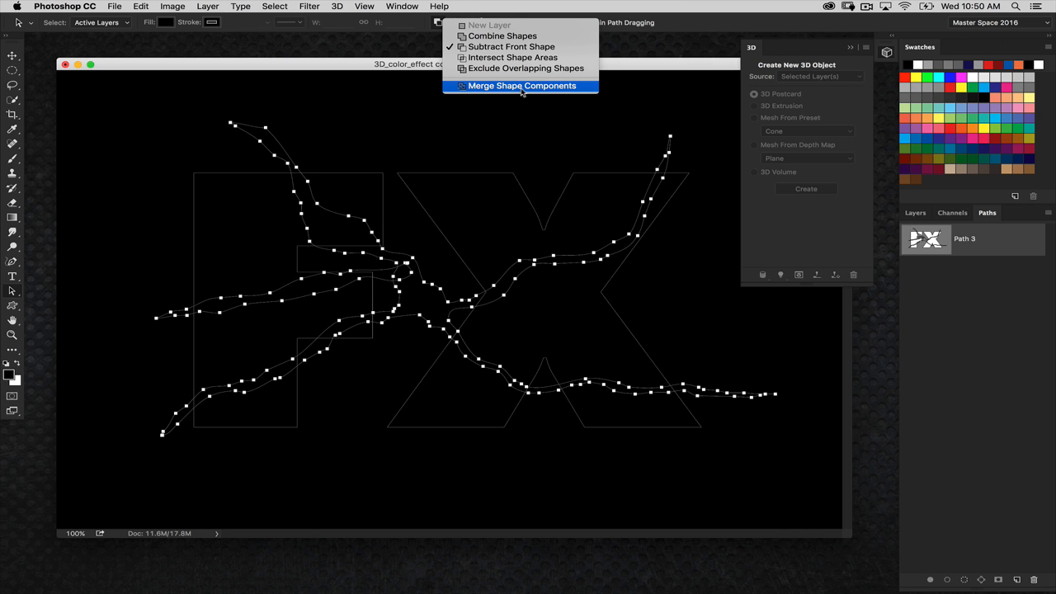
left_click(522, 86)
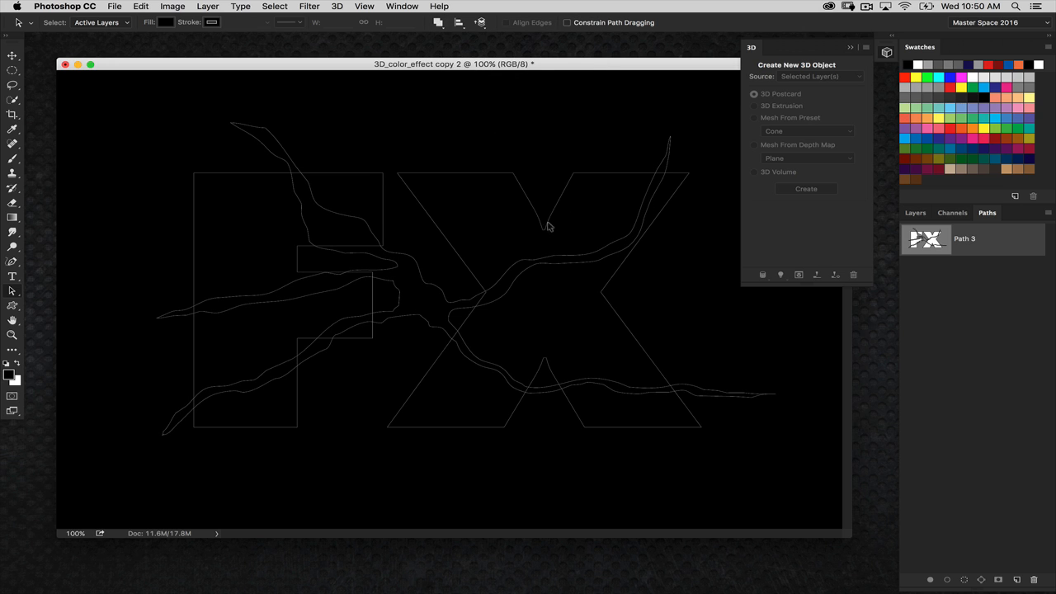
mouse_move(614, 170)
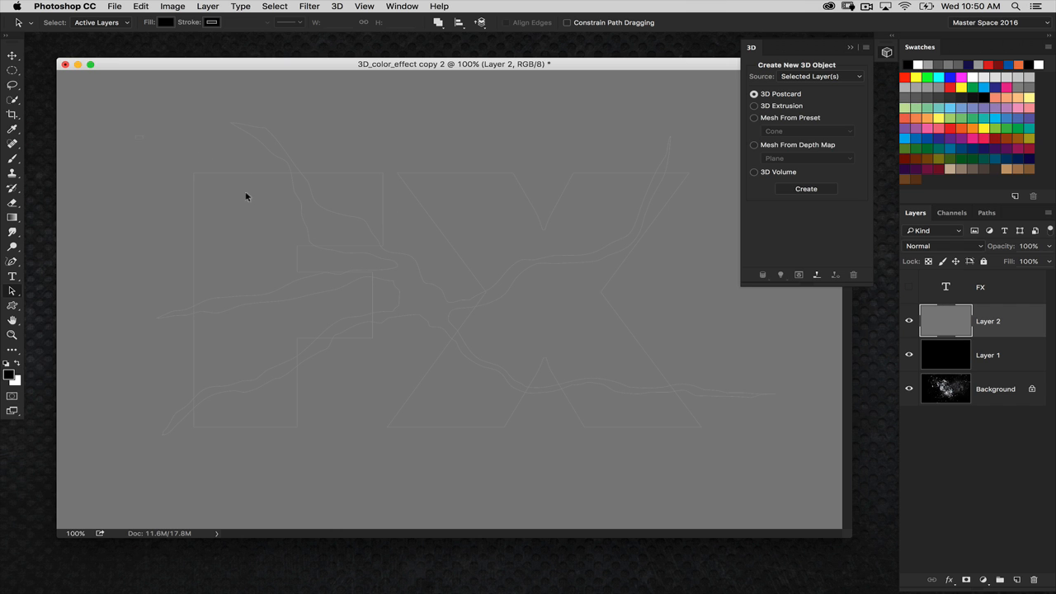
Step: Extrude gray Layer 2 into a 3D shattered FX object and show the Properties panel
left_click(337, 6)
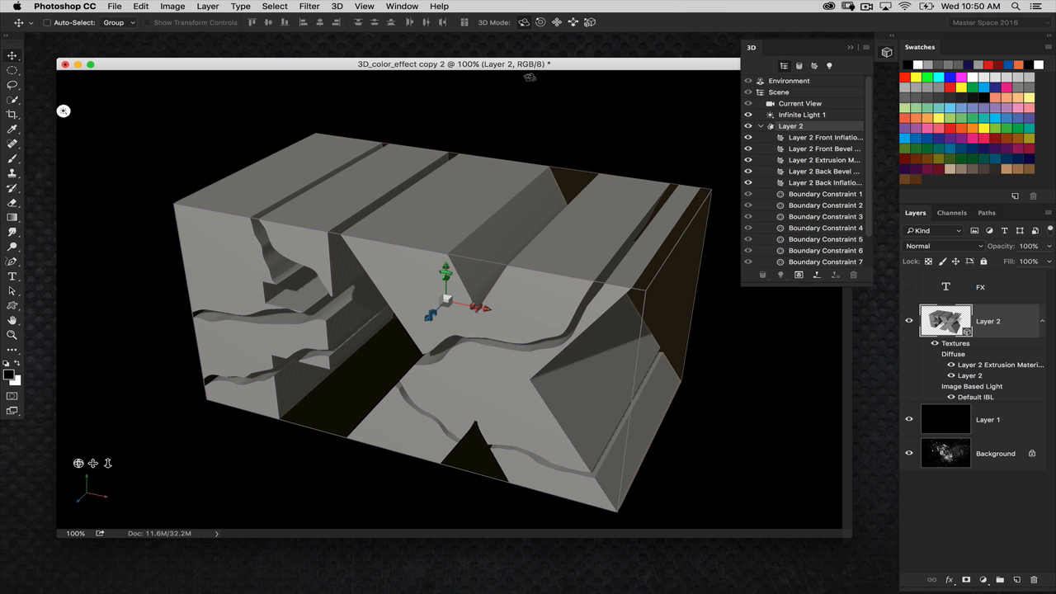
left_click(402, 6)
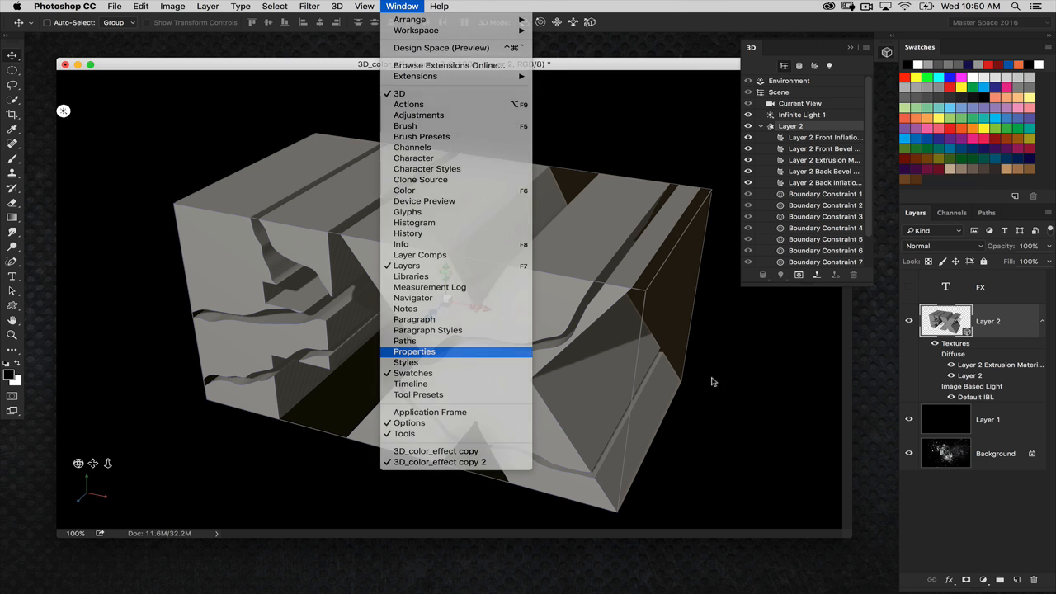
left_click(413, 351)
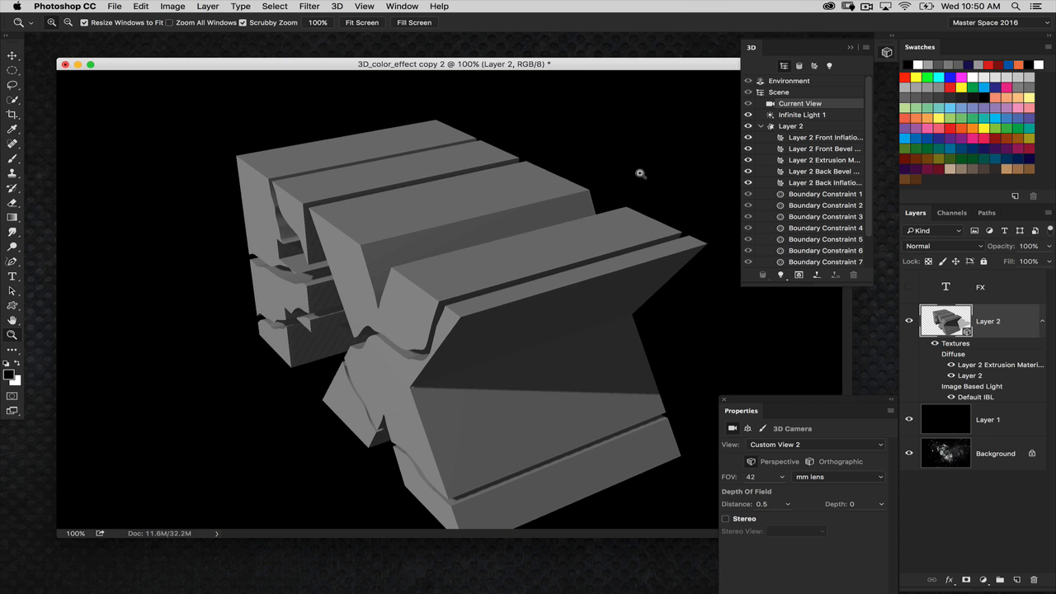
Step: Set the FX mesh extrusion depth to 75 in the 3D mesh properties
left_click(790, 126)
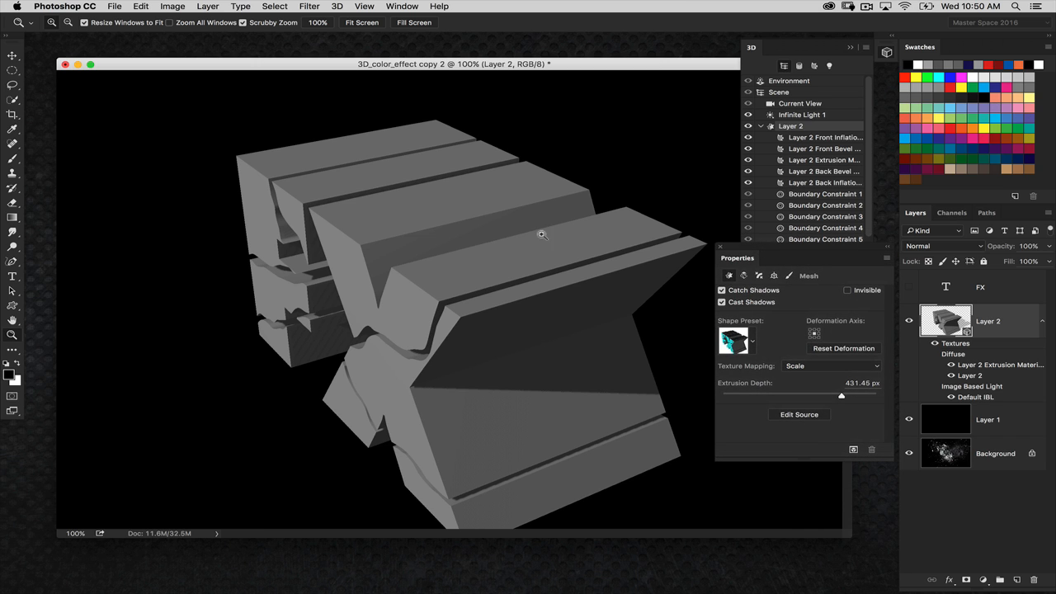
mouse_move(783, 408)
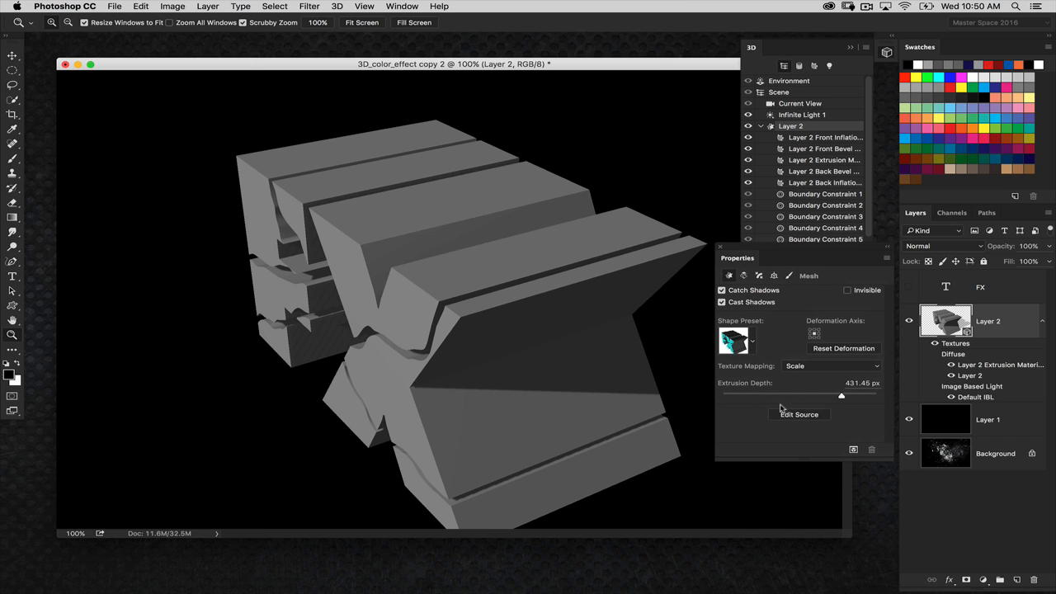
mouse_move(818, 397)
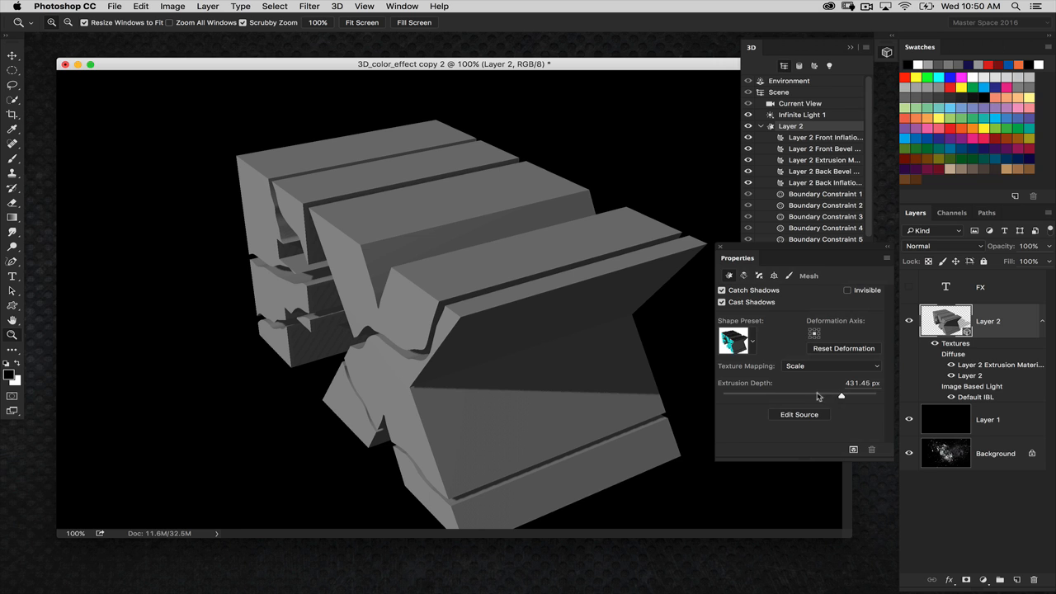
left_click_drag(841, 396, 821, 396)
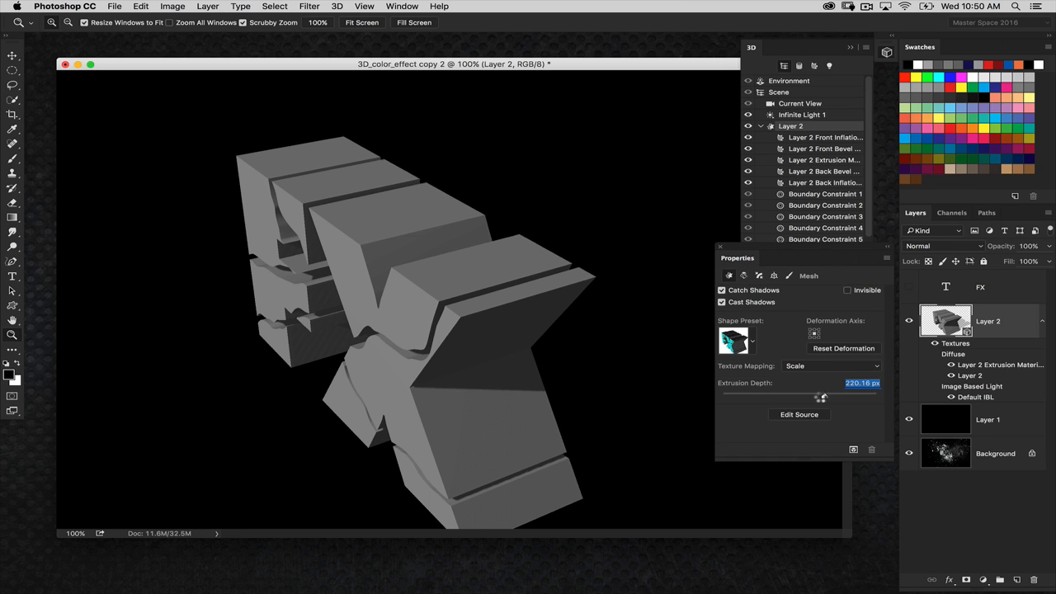
left_click_drag(821, 396, 809, 396)
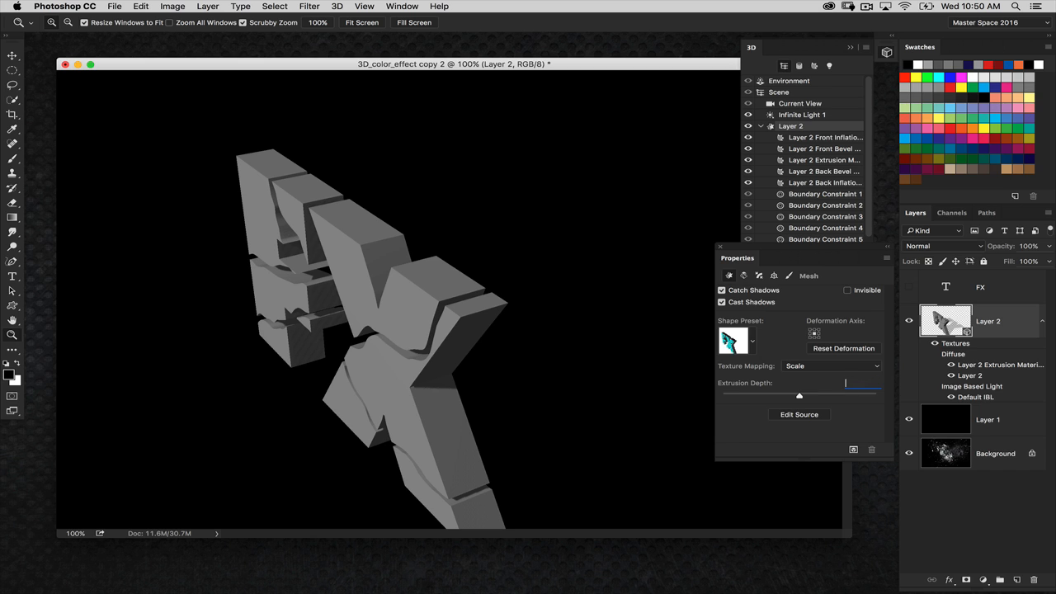
type("75 px")
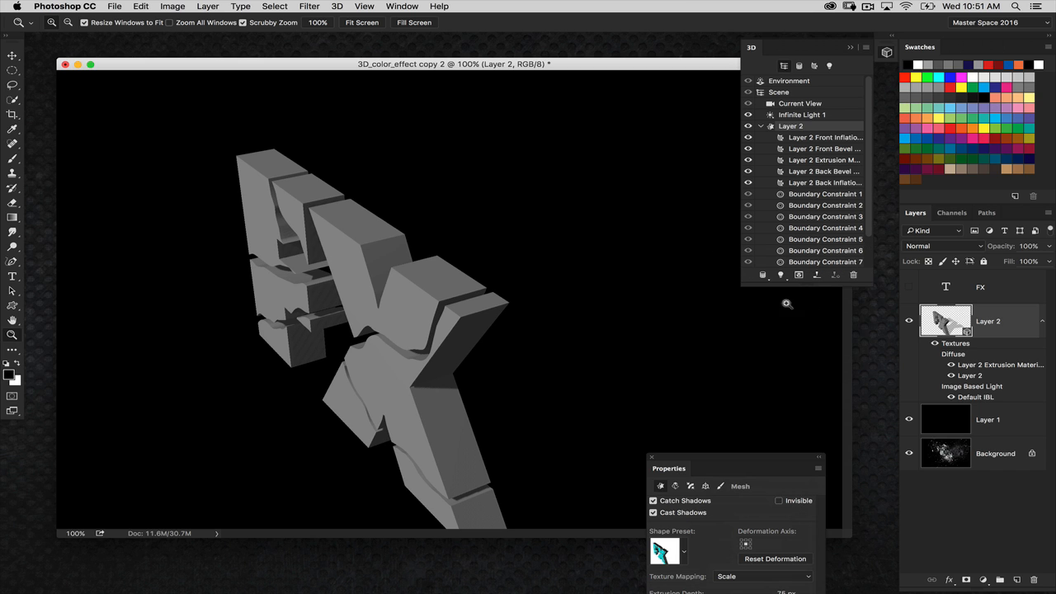
scroll("down", 3)
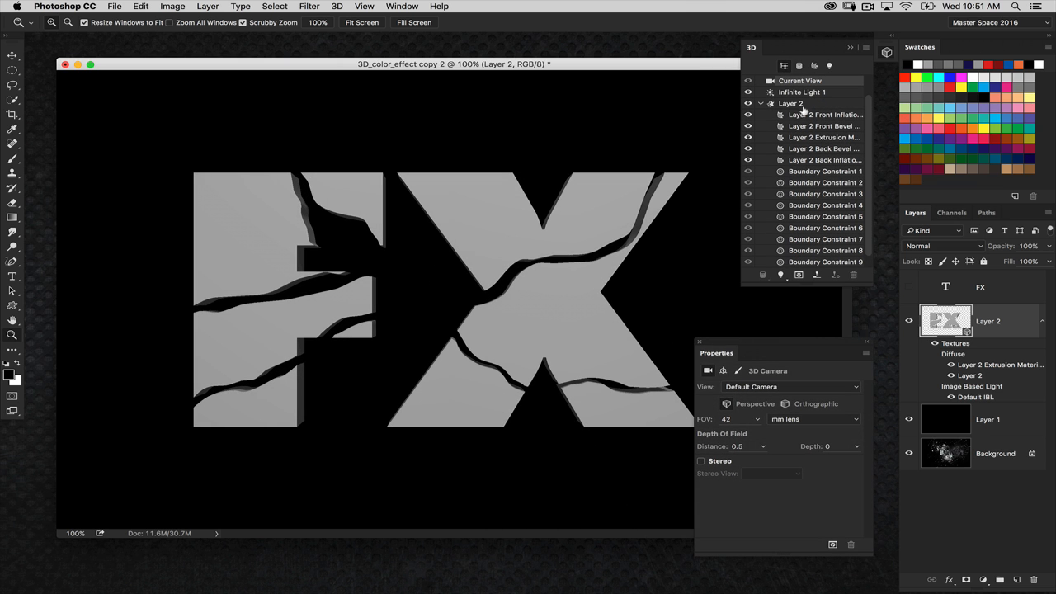
Step: Set the Layer 2 letter mesh cap to bevel Front and Back sides at 10%
left_click(791, 103)
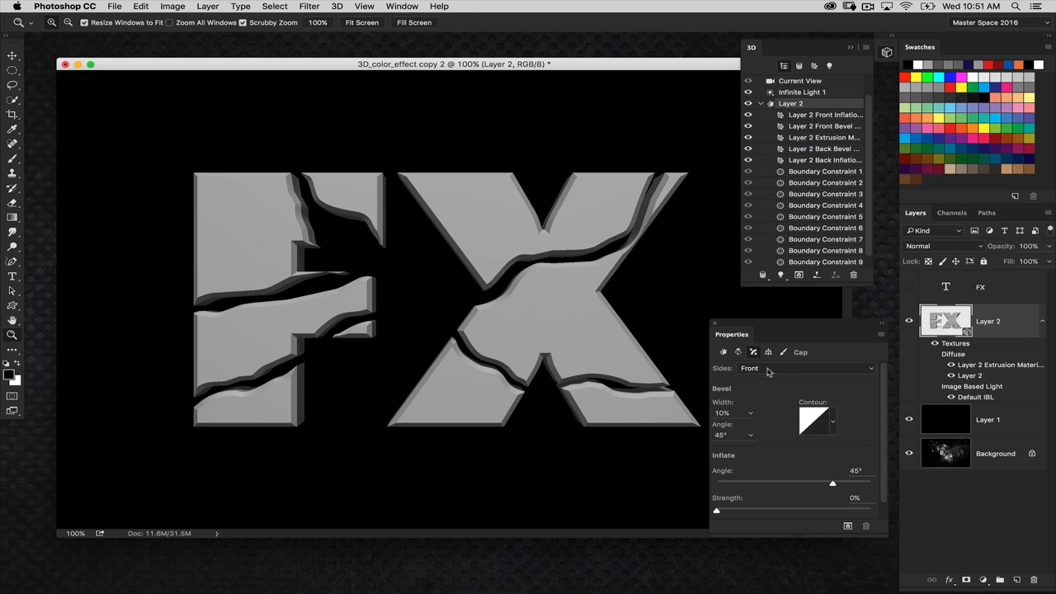
left_click(792, 368)
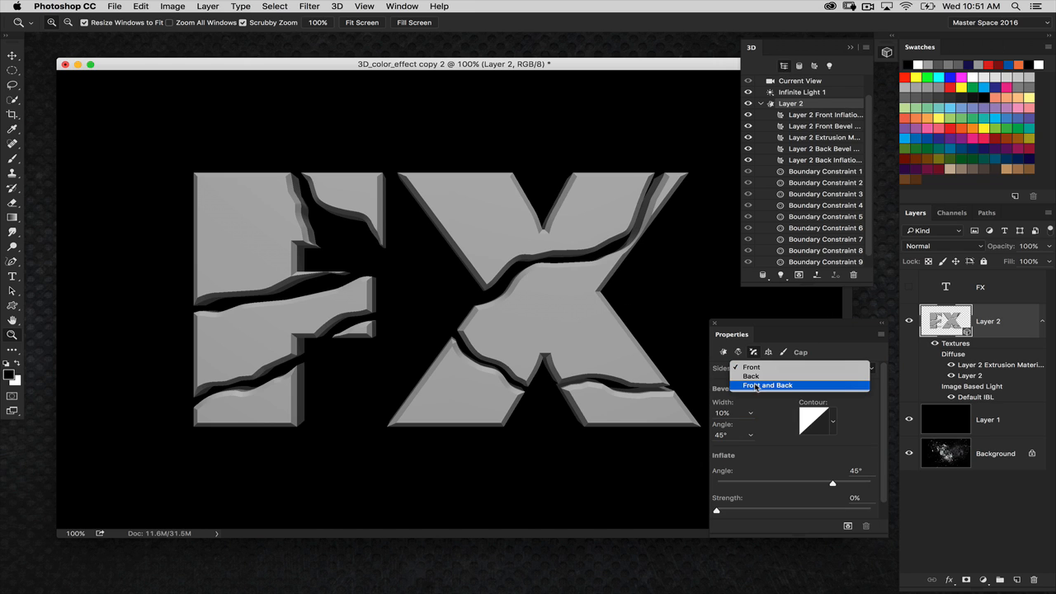
left_click(768, 385)
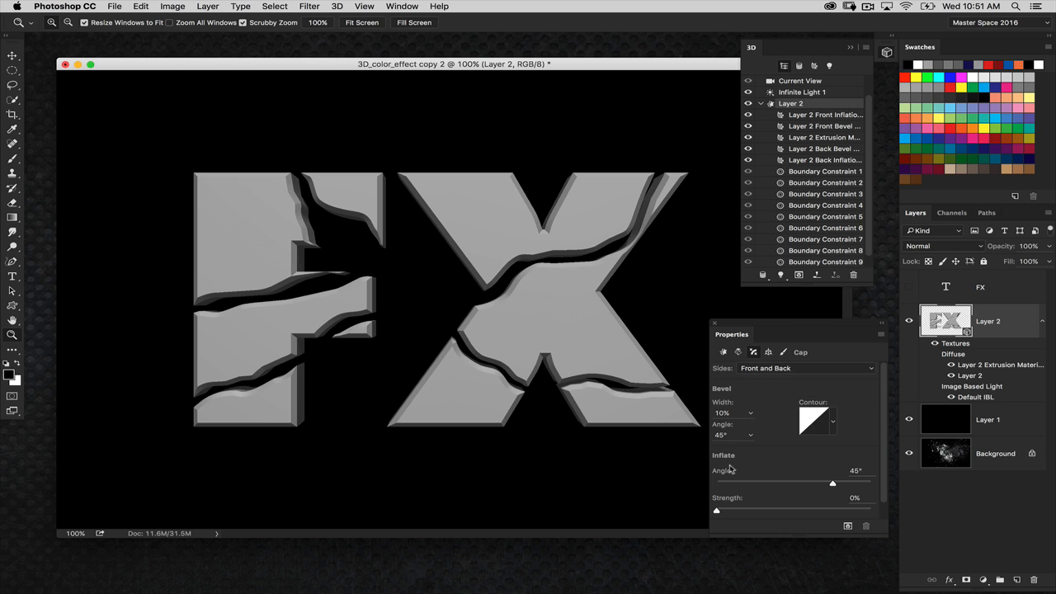
mouse_move(869, 275)
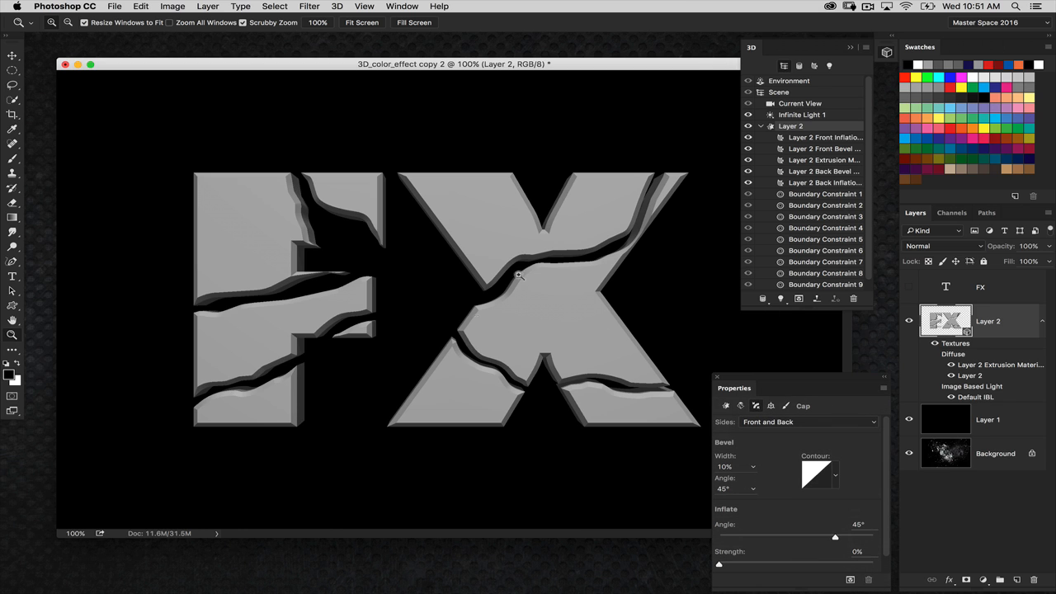
mouse_move(779, 307)
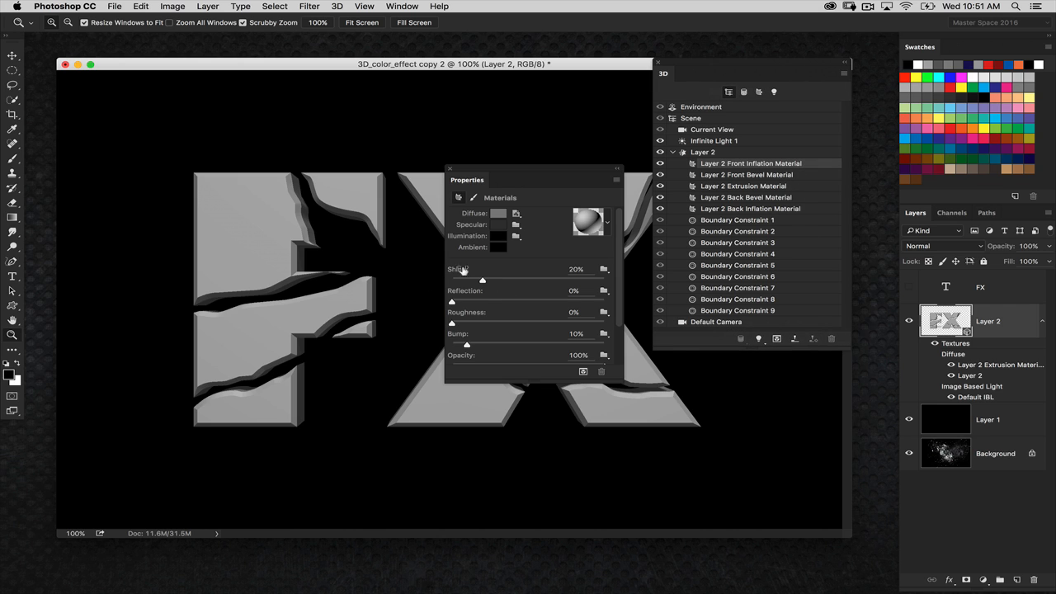
Step: Set Shine to 0% and Reflection to about 20% on the front, bevel and back letter materials
left_click(576, 269)
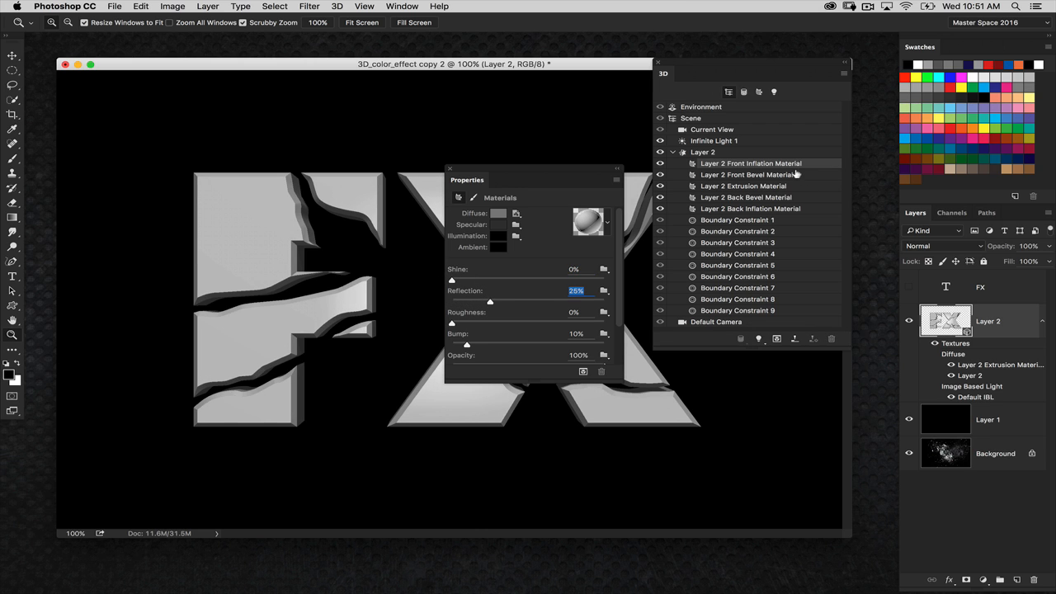
left_click(746, 174)
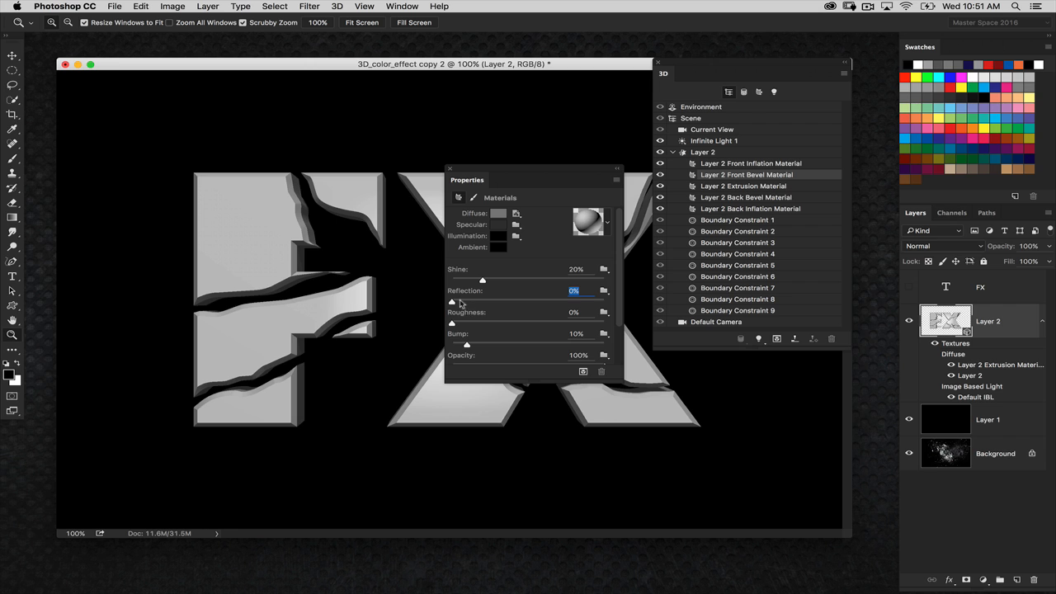
left_click_drag(482, 301, 486, 301)
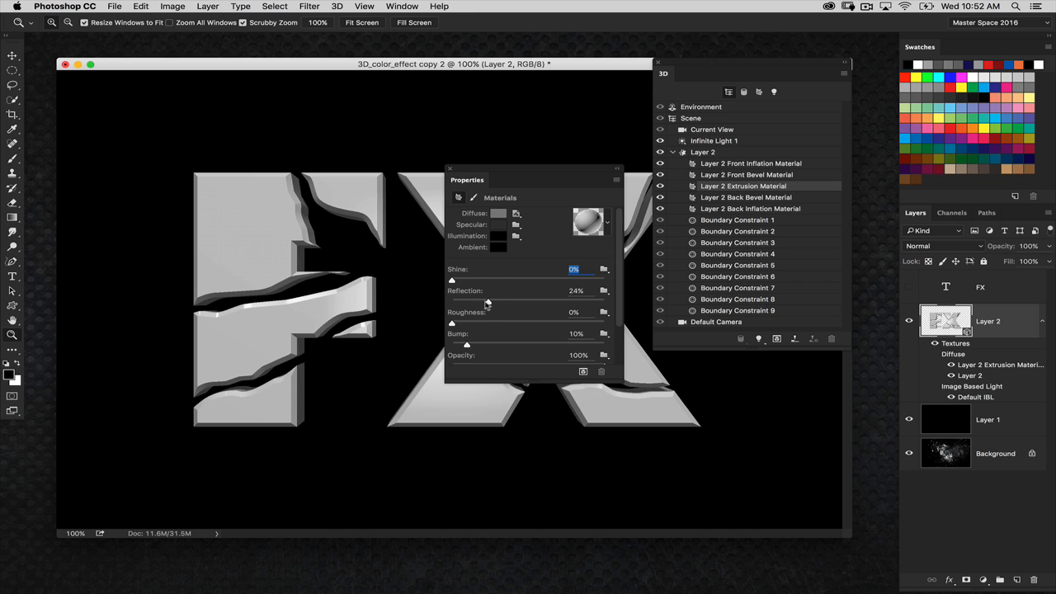
mouse_move(472, 299)
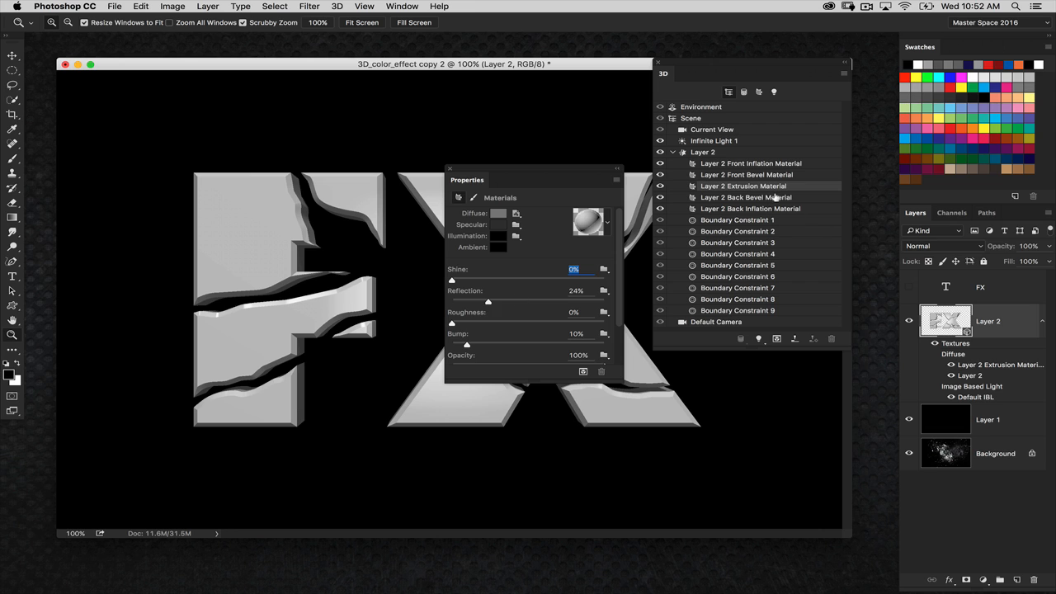
left_click(746, 198)
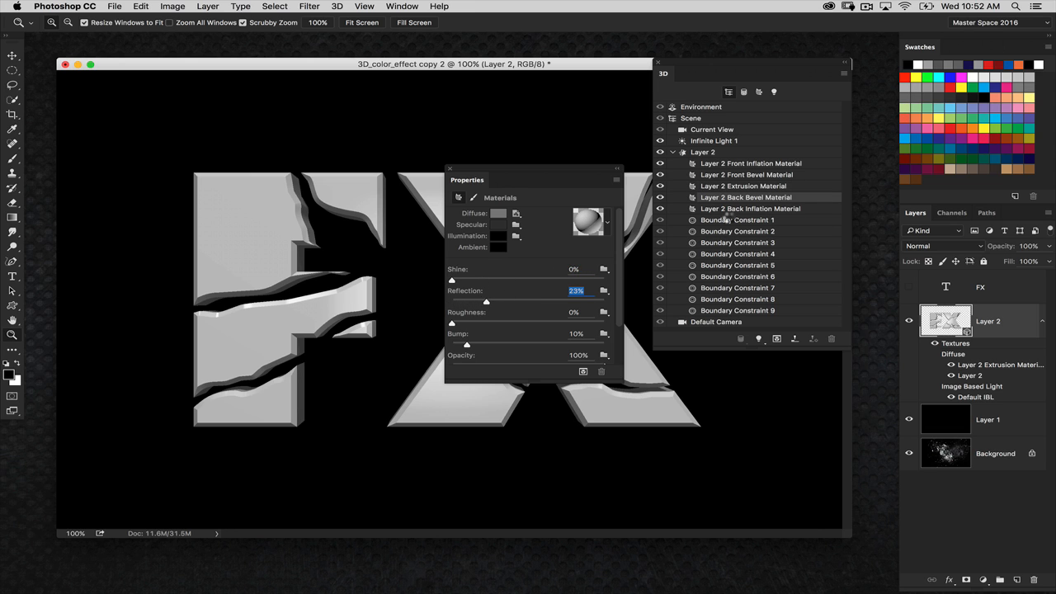
left_click(750, 208)
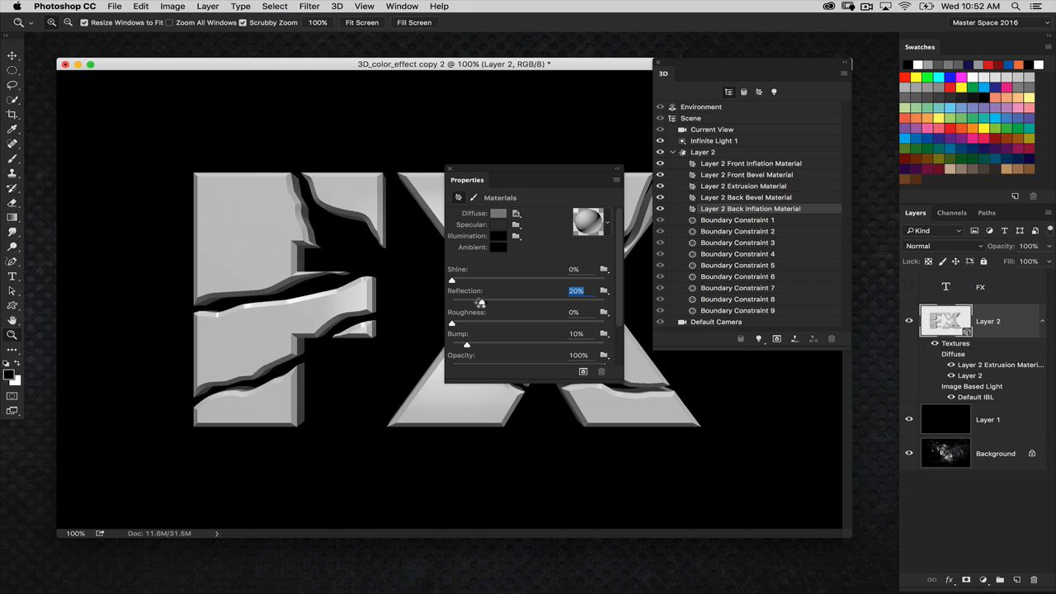
left_click_drag(481, 301, 482, 302)
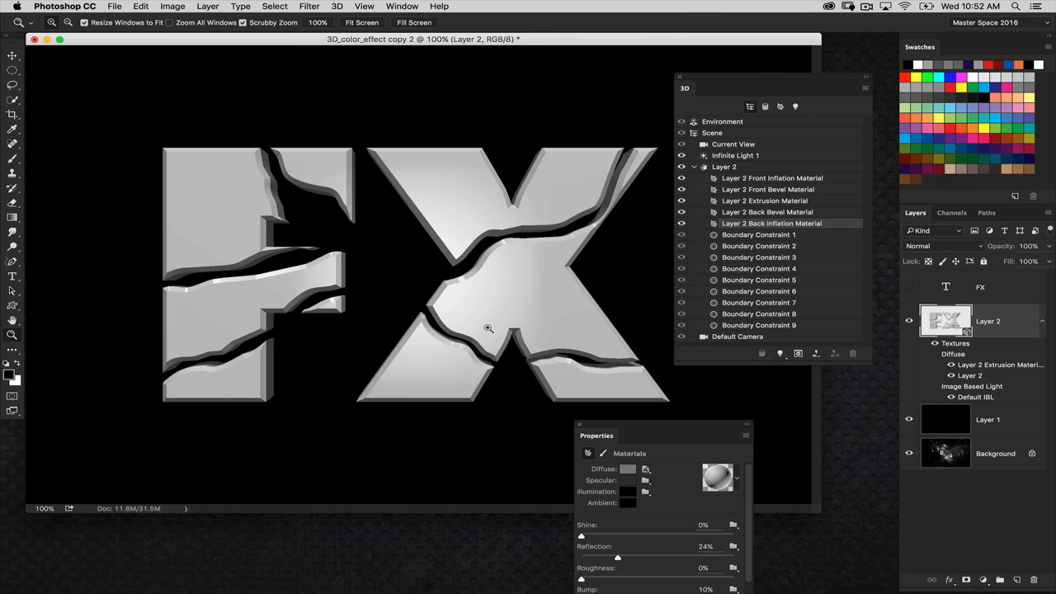
mouse_move(656, 408)
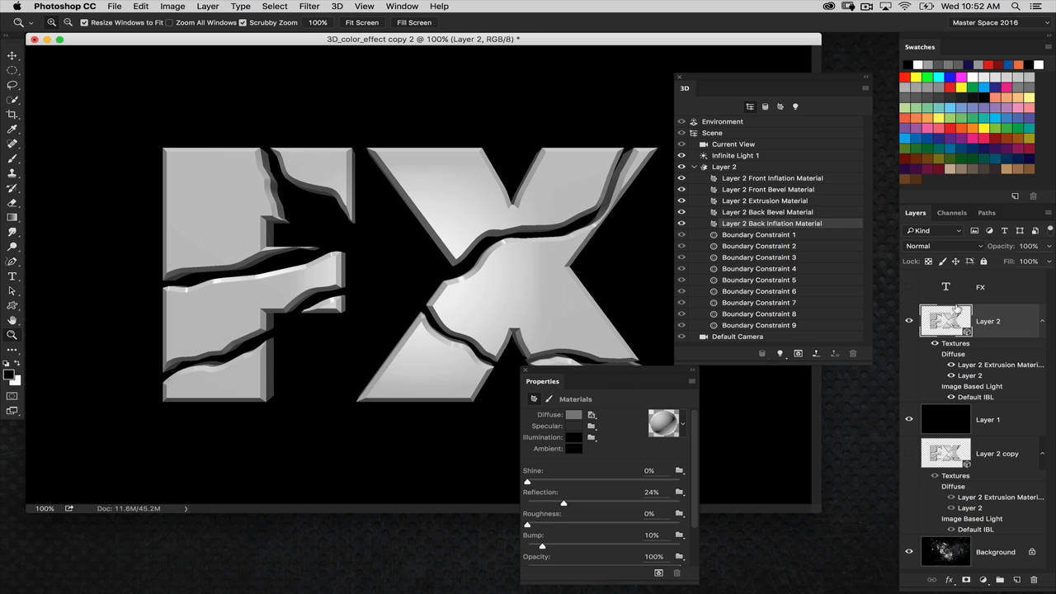
mouse_move(912, 436)
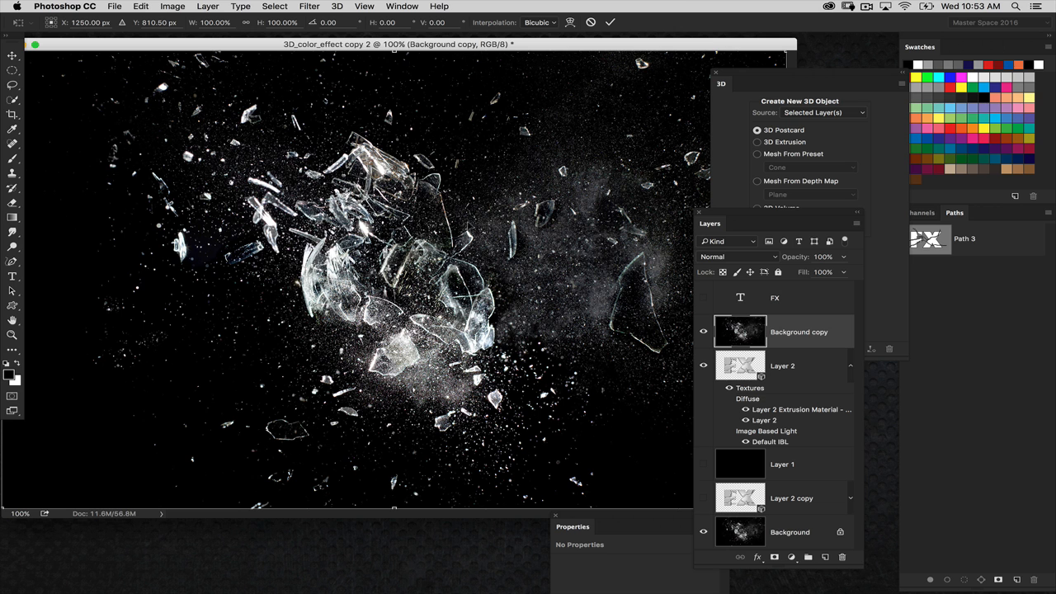
Step: Commit the placement of the glass explosion photo copy
left_click(140, 6)
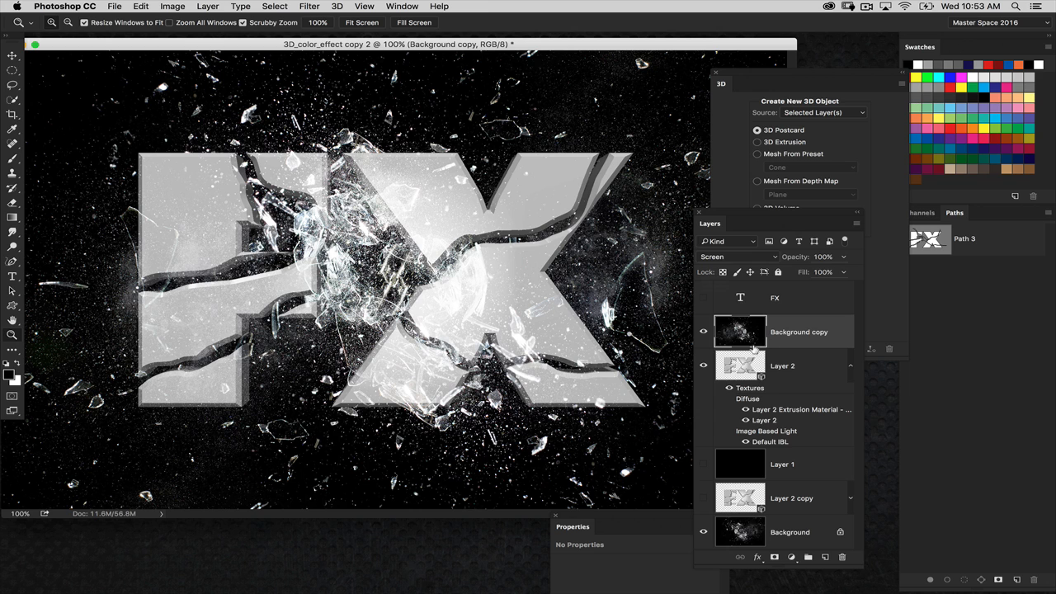
mouse_move(754, 322)
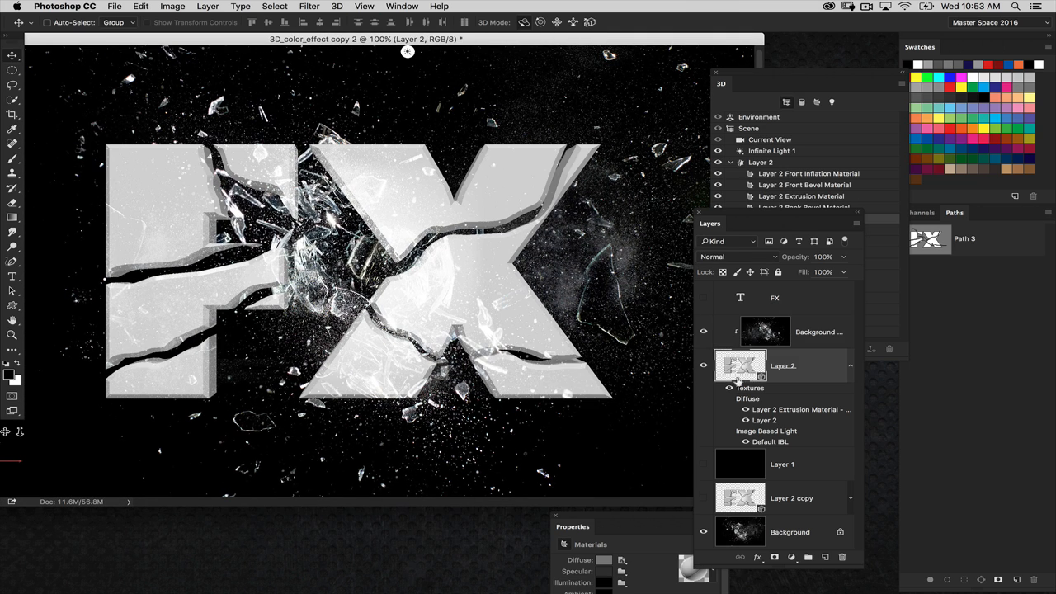
Step: Apply Split Extrusion to the Layer 2 FX letters
left_click(337, 6)
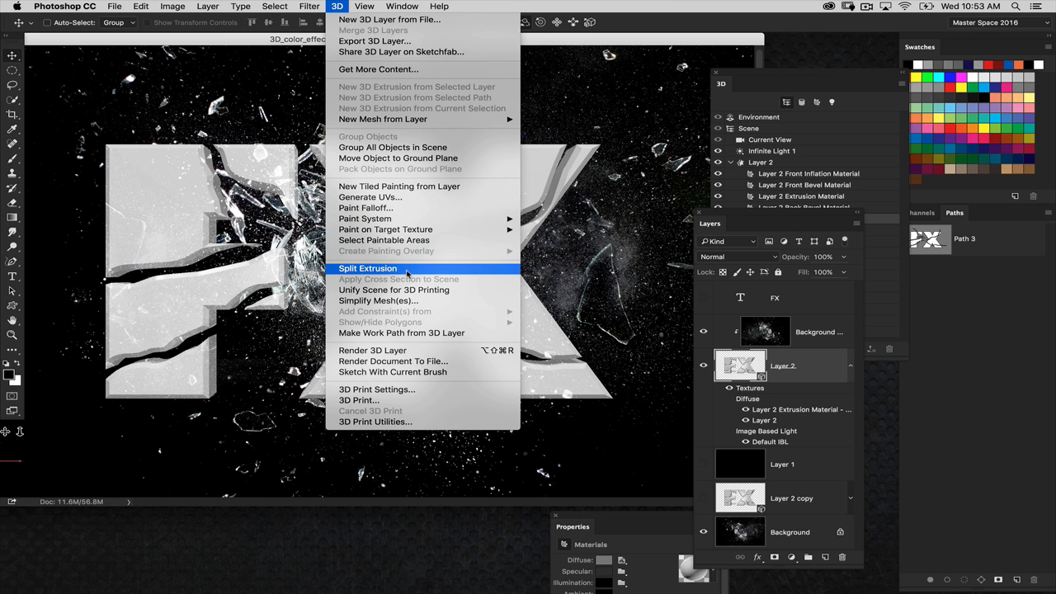
left_click(368, 269)
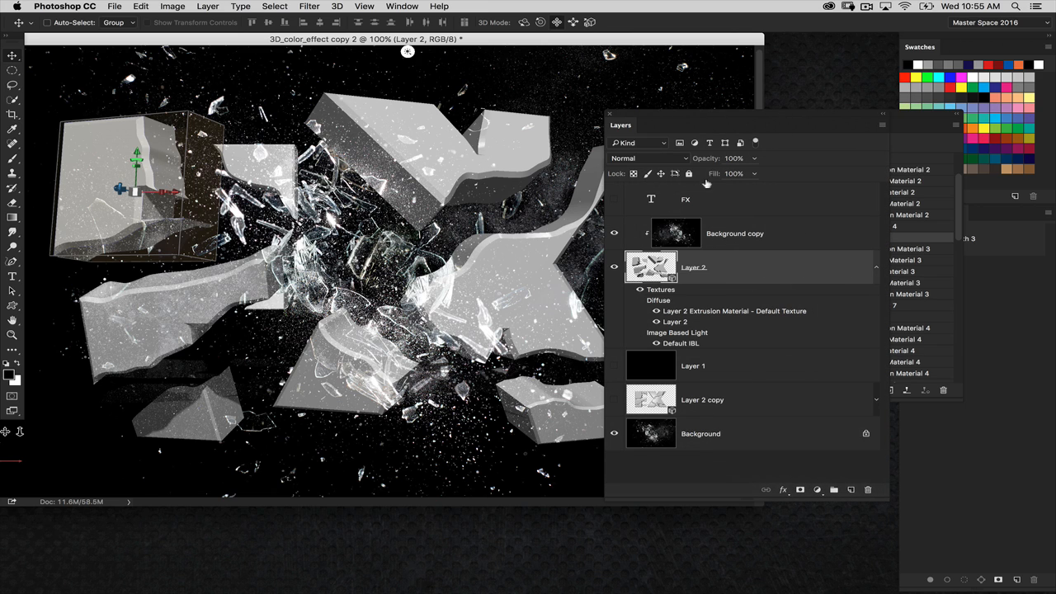
Step: Select the clipped explosion copy layer and add a black-to-white Gradient Map above it
left_click(734, 233)
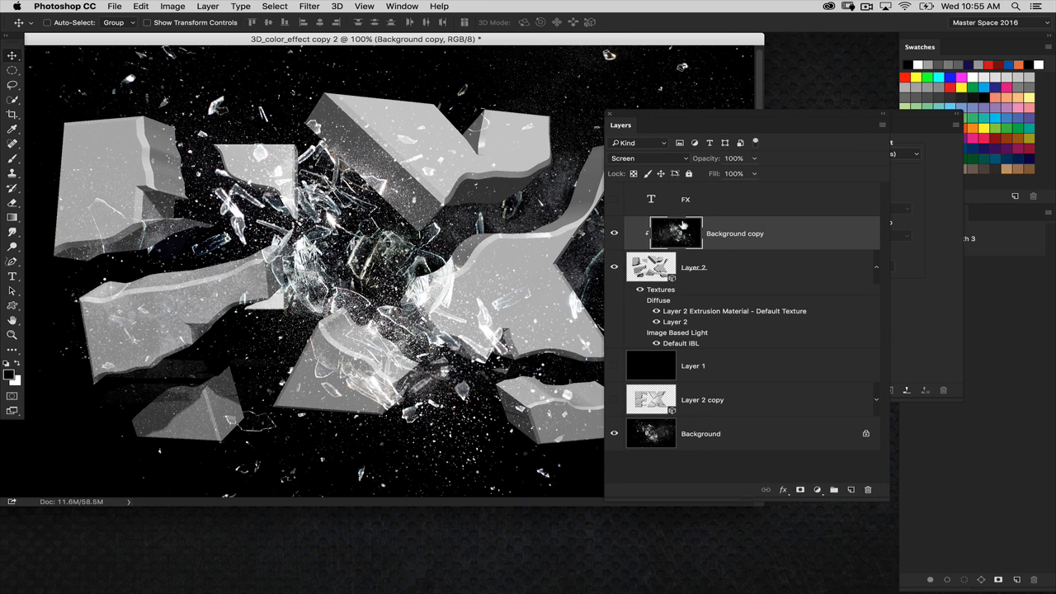
mouse_move(749, 412)
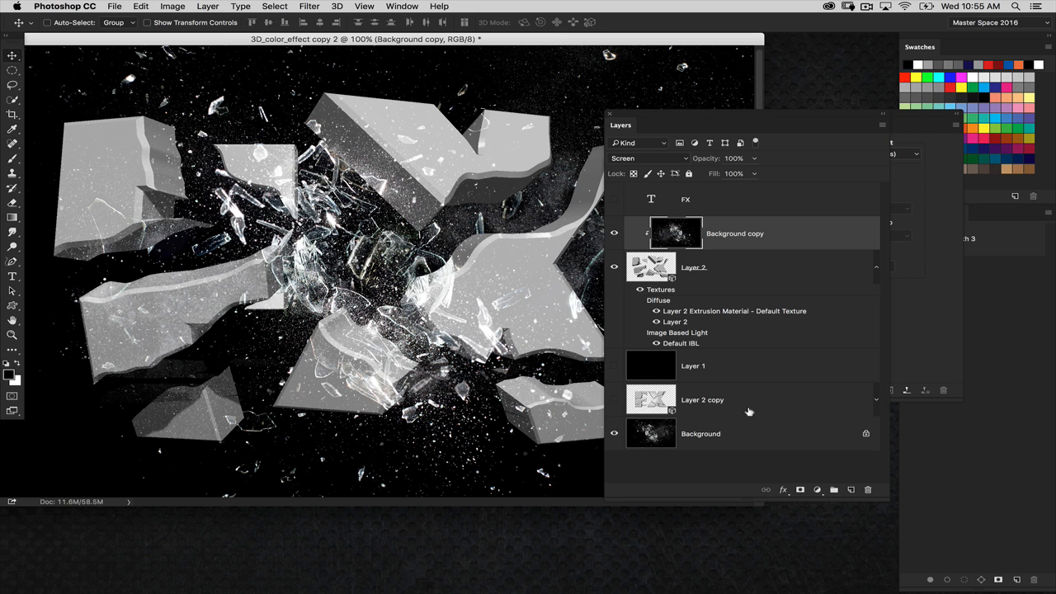
left_click(818, 490)
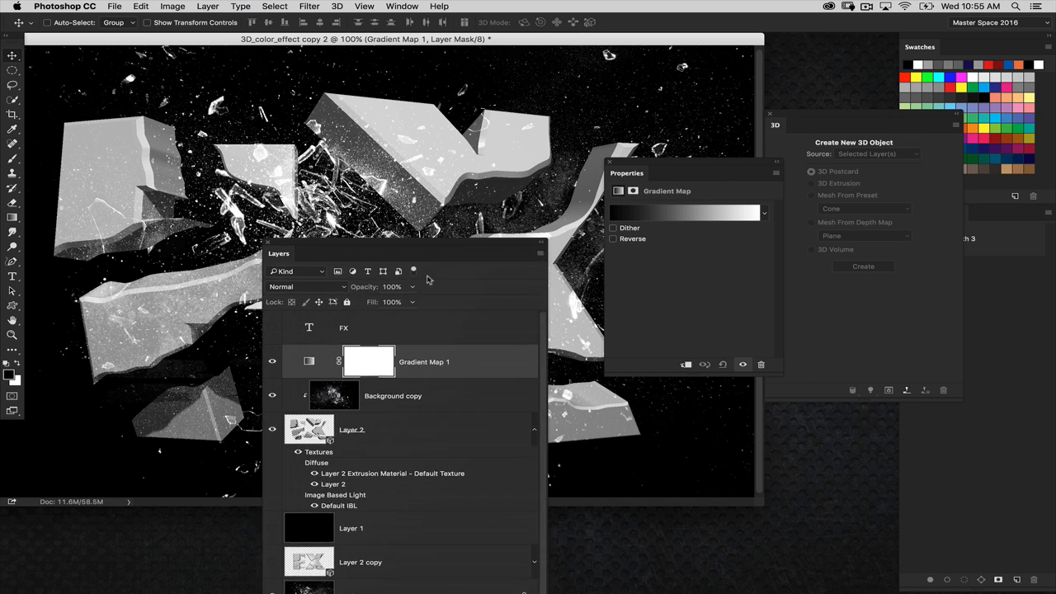
Step: Load a gradient preset set and apply a rainbow gradient to the Gradient Map
left_click(683, 213)
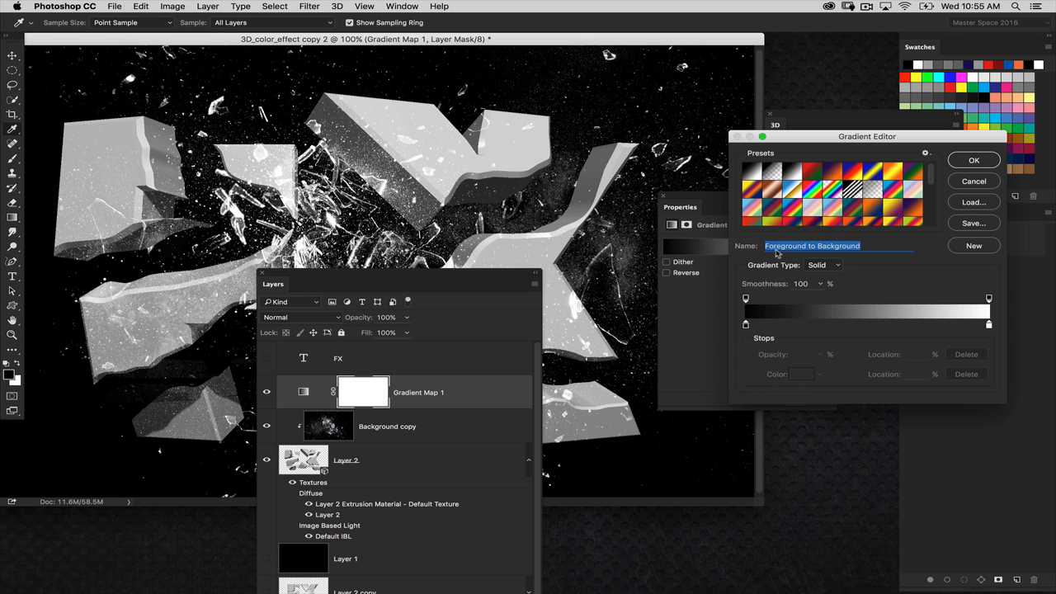
mouse_move(888, 139)
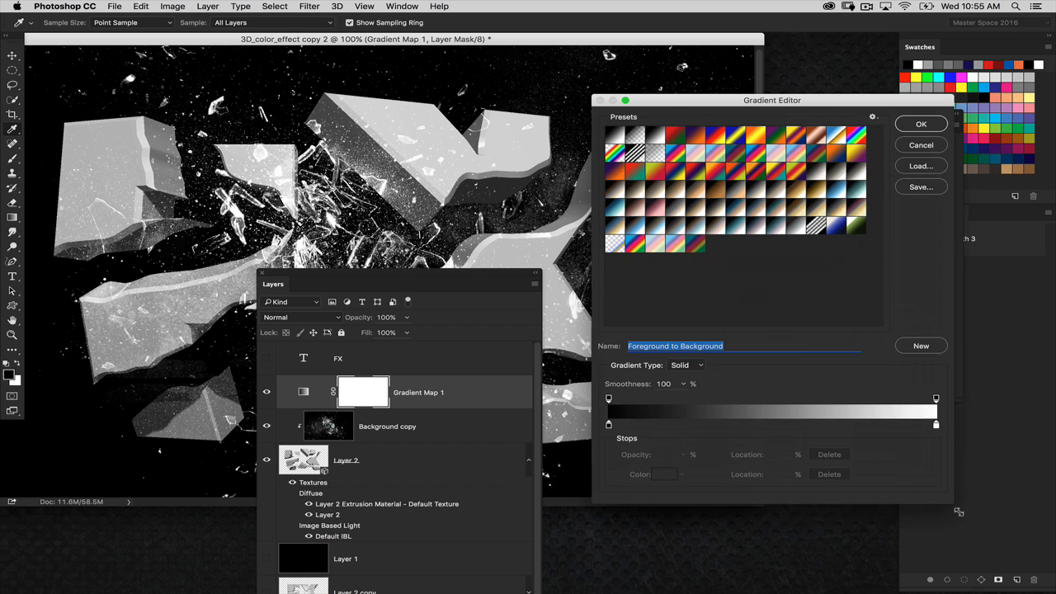
left_click(873, 116)
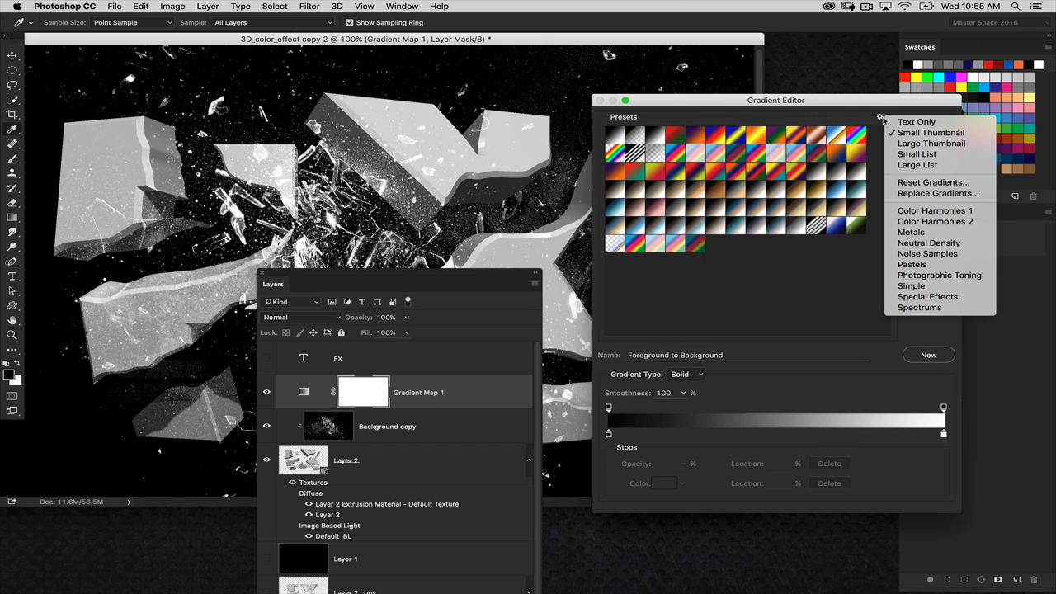
mouse_move(911, 231)
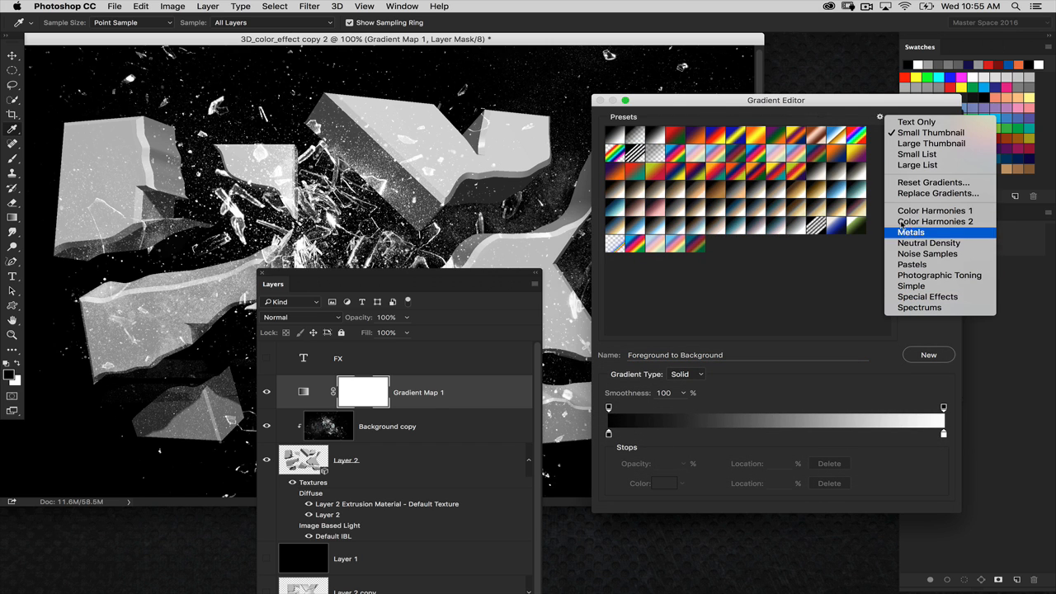
mouse_move(919, 307)
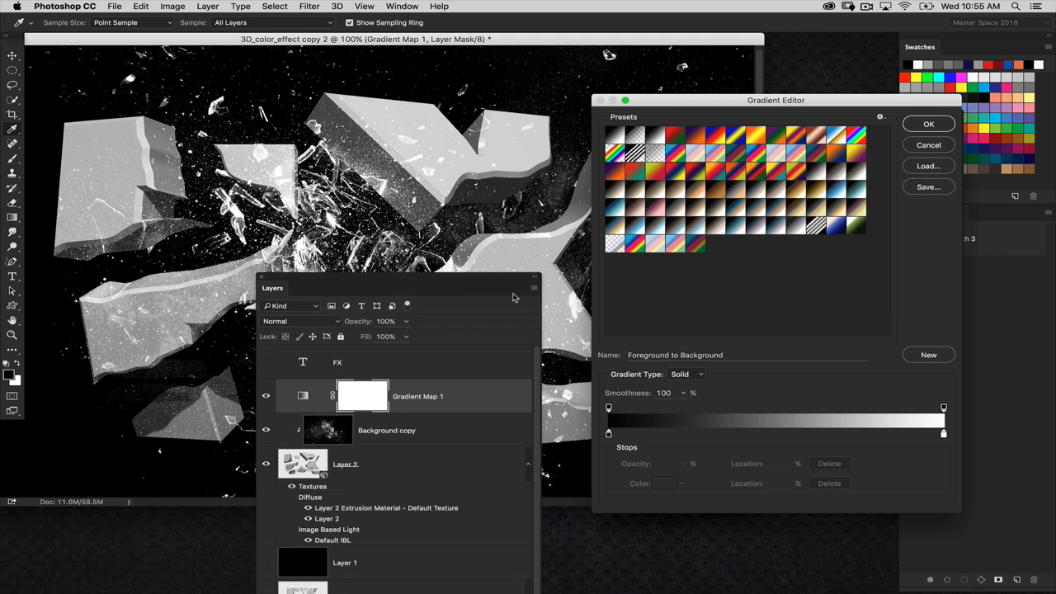
left_click(656, 241)
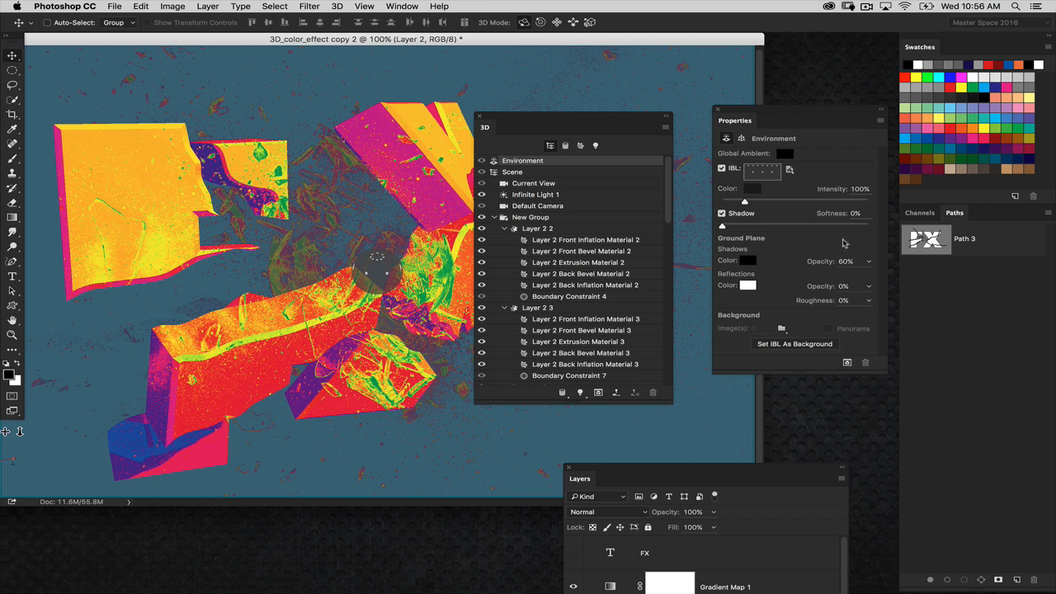
Step: Set the Ground Plane Shadows opacity to 1%
double_click(845, 261)
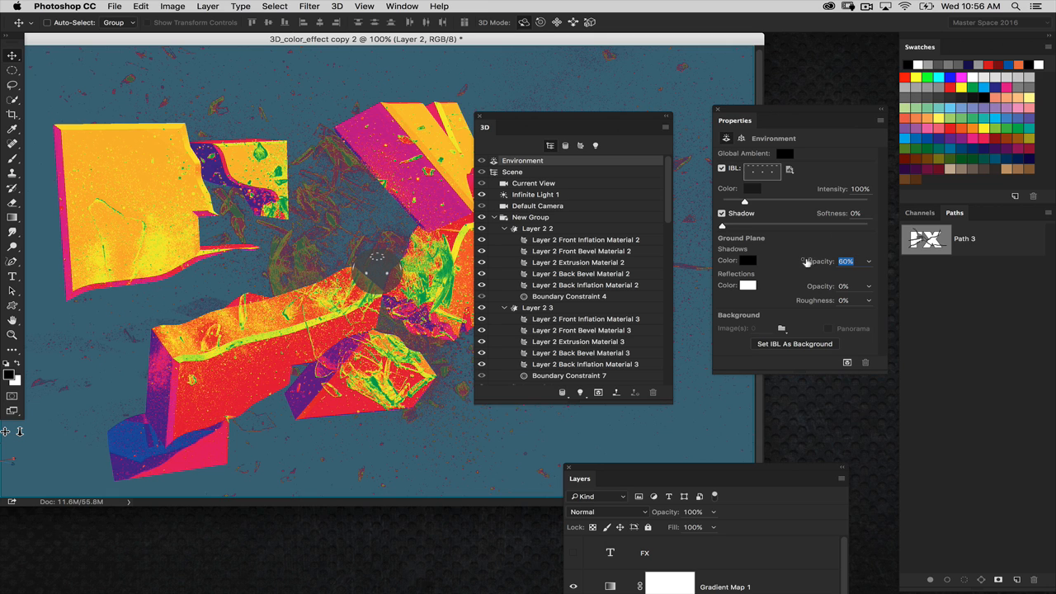
mouse_move(811, 258)
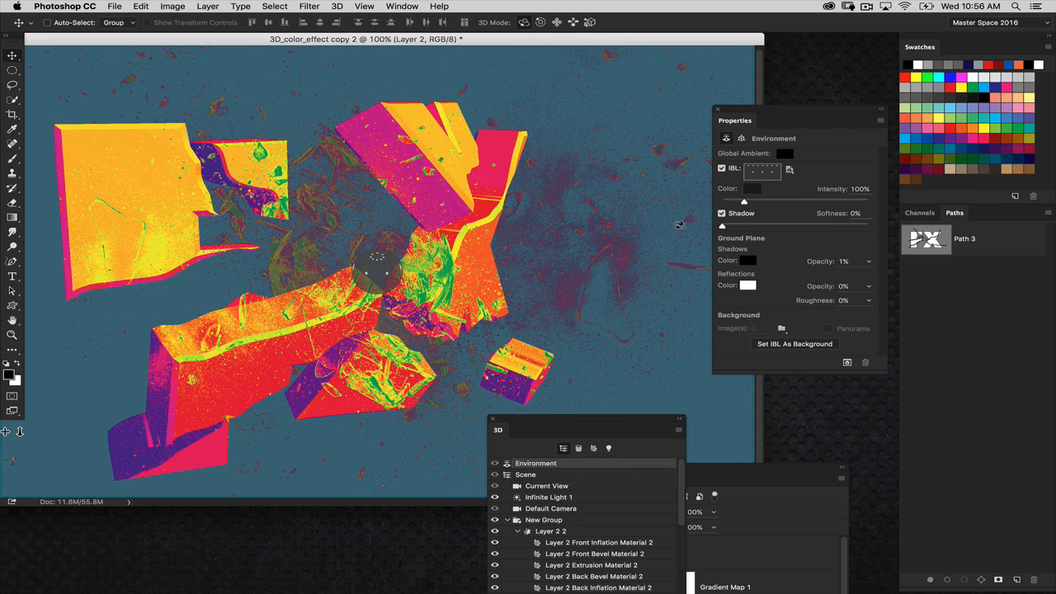
left_click(546, 486)
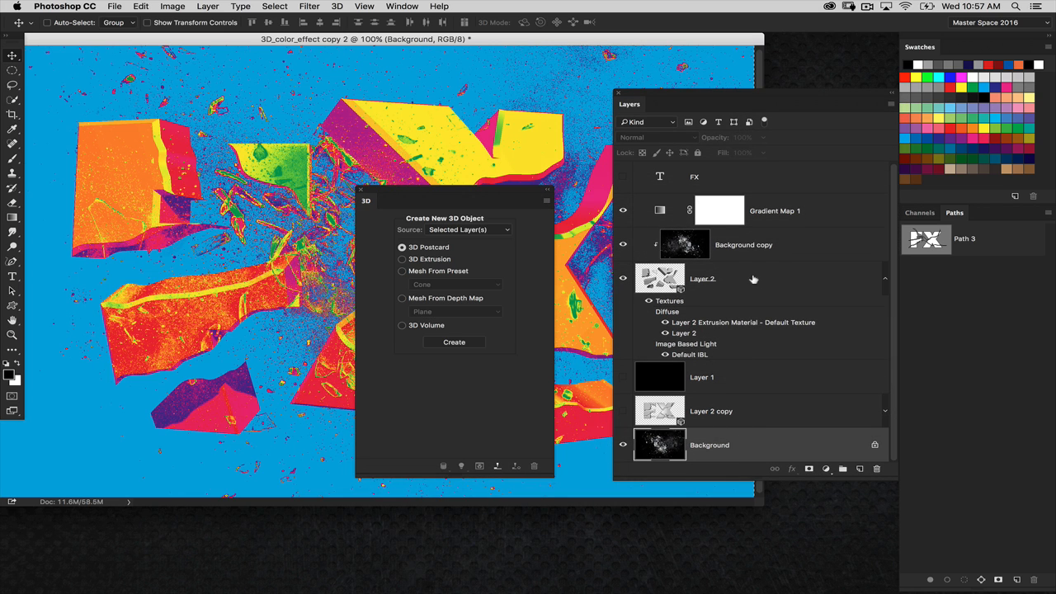
mouse_move(780, 267)
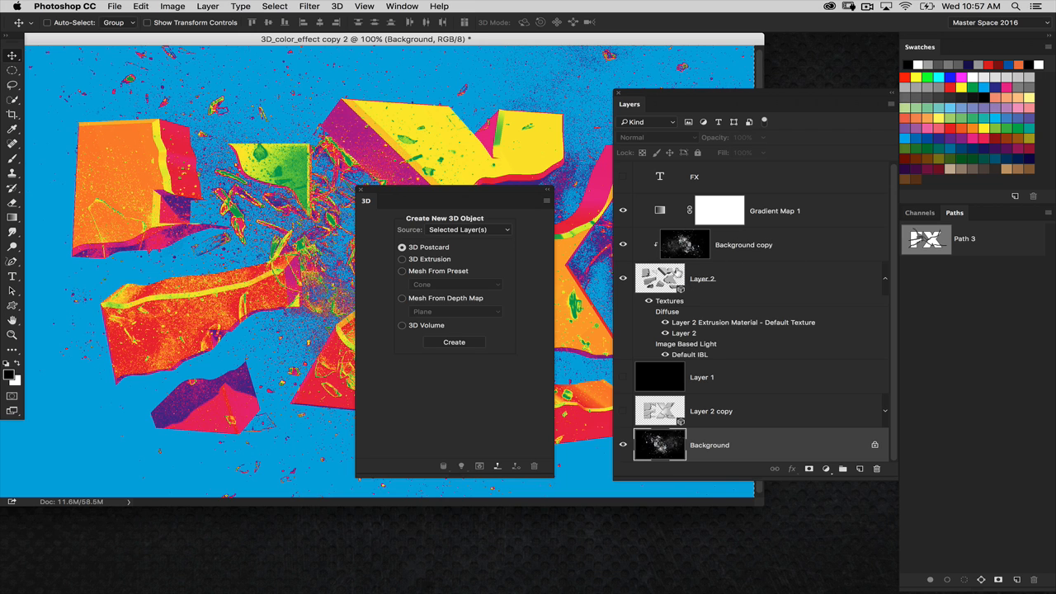
Step: Edit Layer 2's IBL texture to hold the explosion image, then close it
left_click(454, 342)
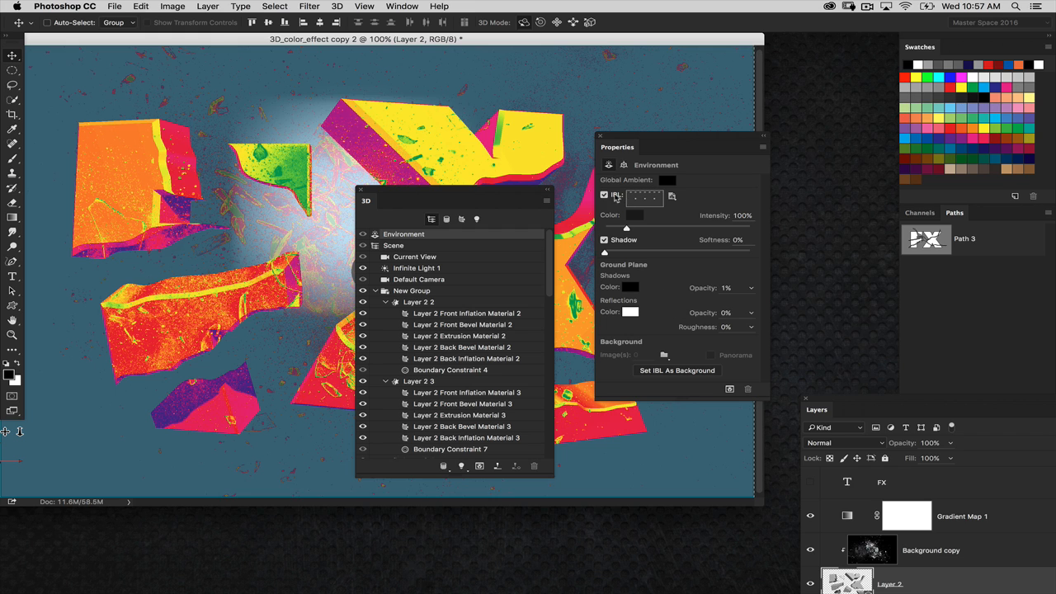
left_click(672, 195)
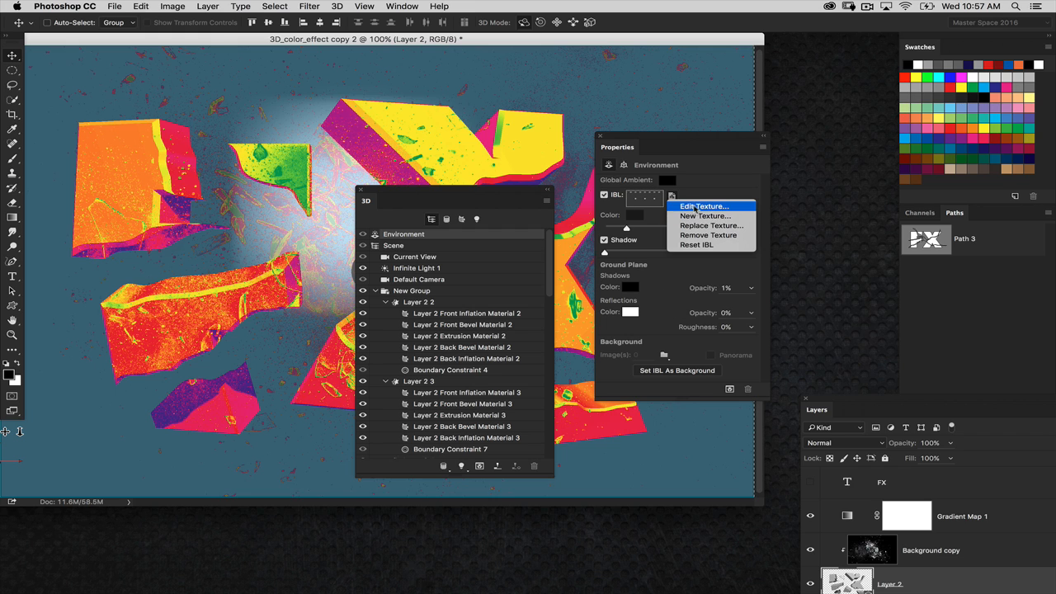
left_click(705, 216)
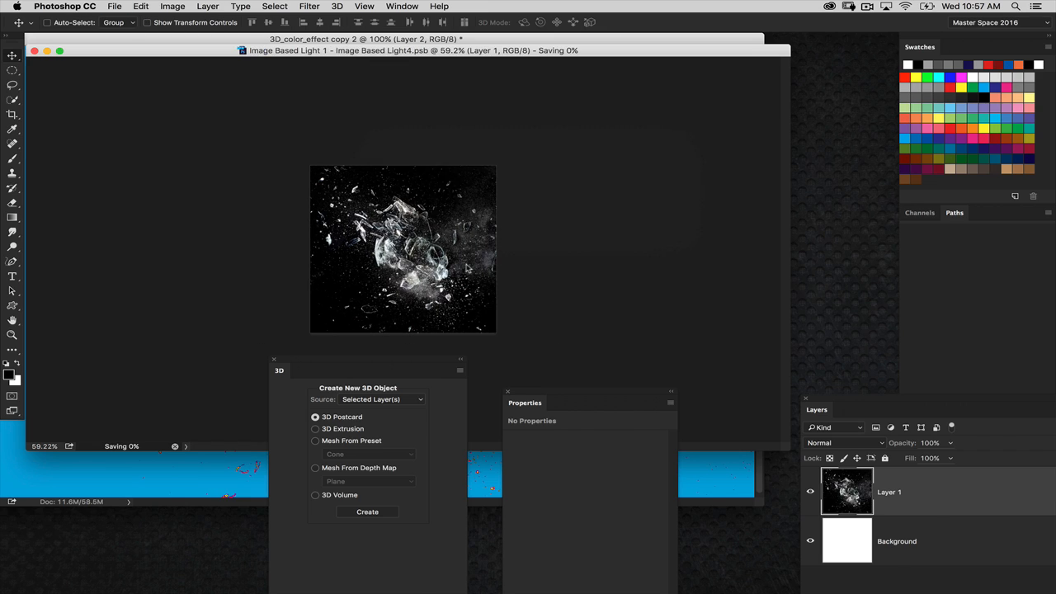
left_click(367, 512)
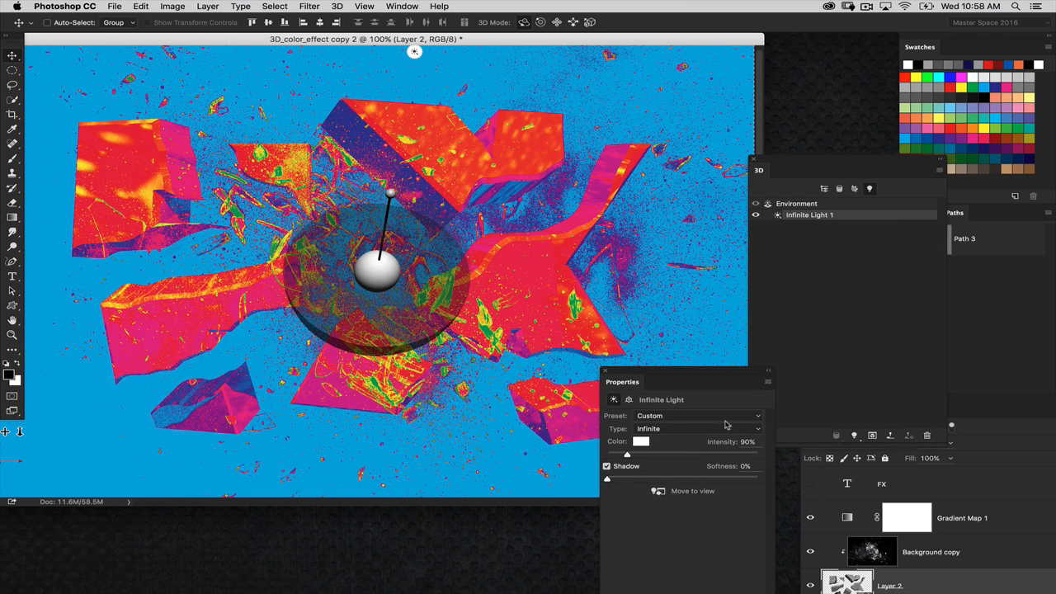
Step: Change Infinite Light 1's type from Infinite to Point
left_click(697, 428)
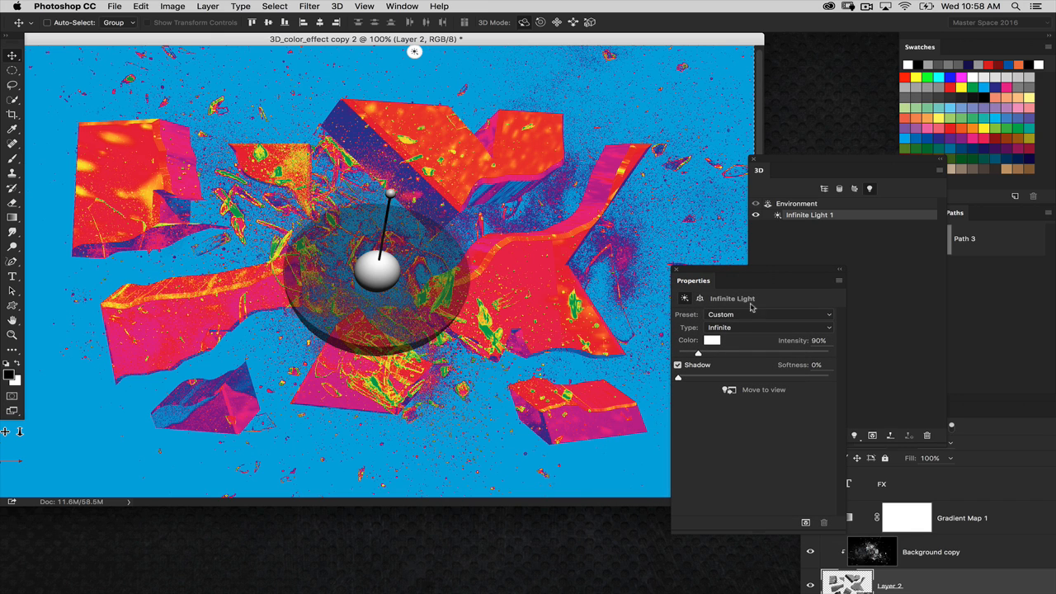
mouse_move(839, 163)
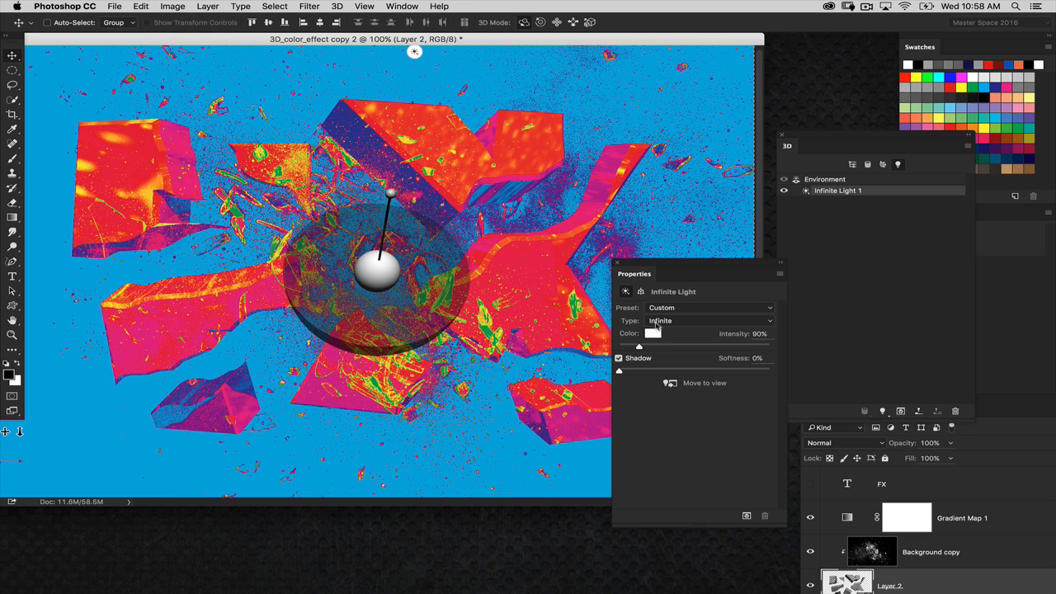
left_click(710, 320)
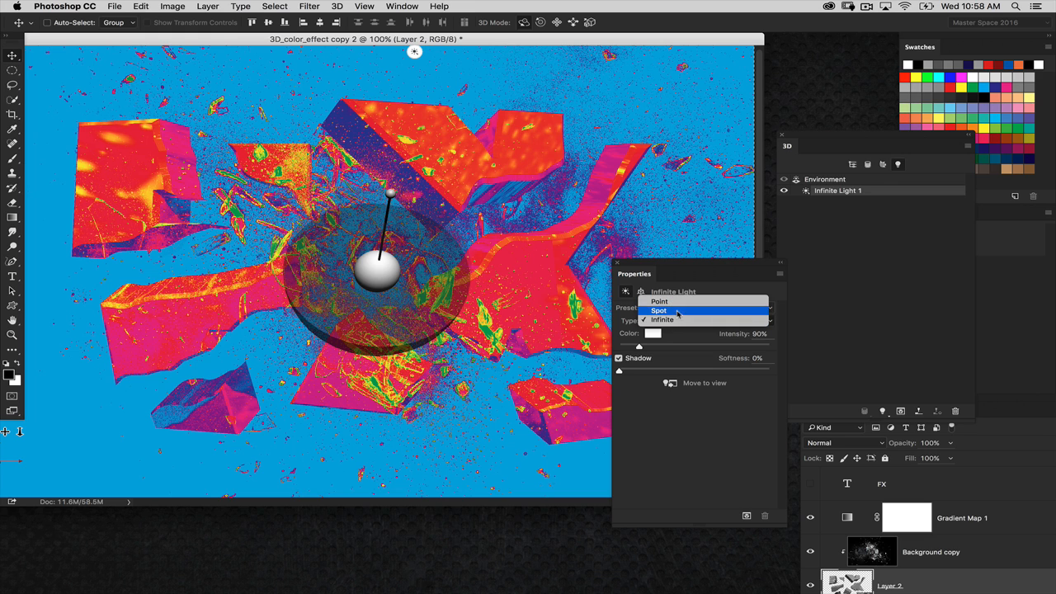
mouse_move(659, 301)
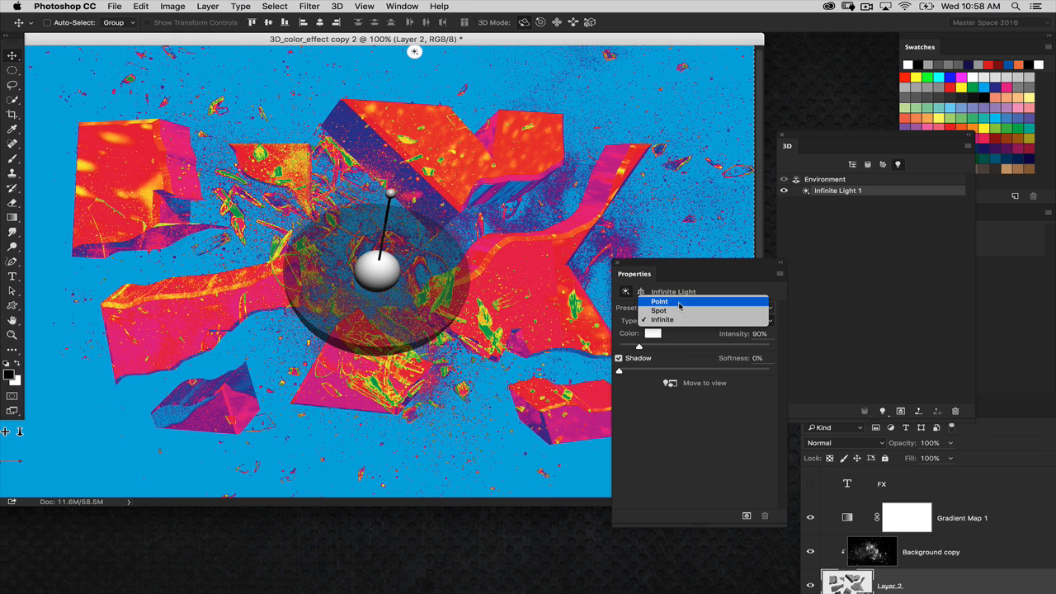
left_click(660, 301)
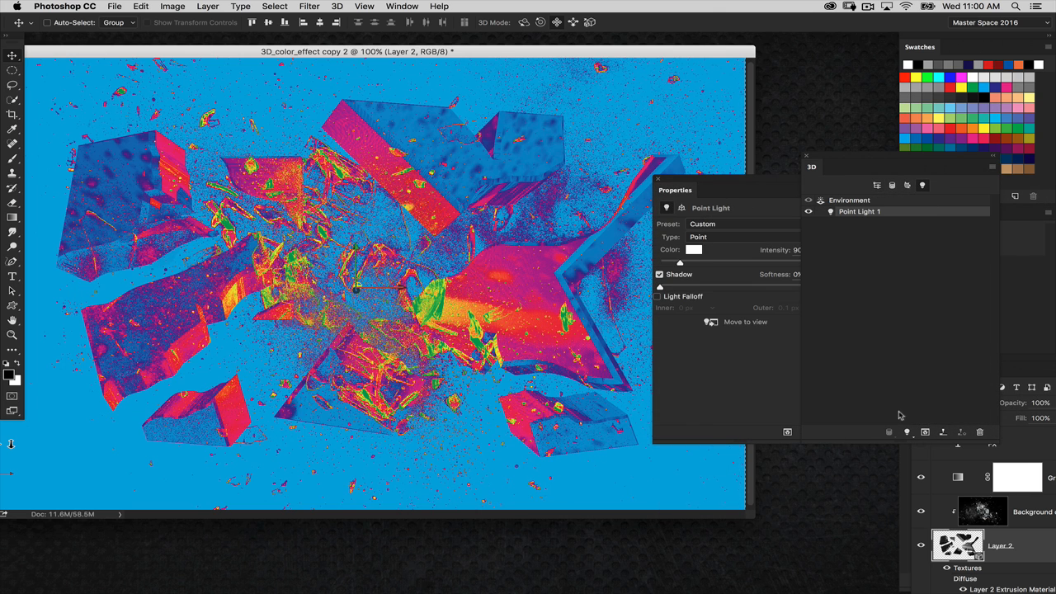
Step: Add Point Light 2 as a second point light in the scene
left_click(906, 431)
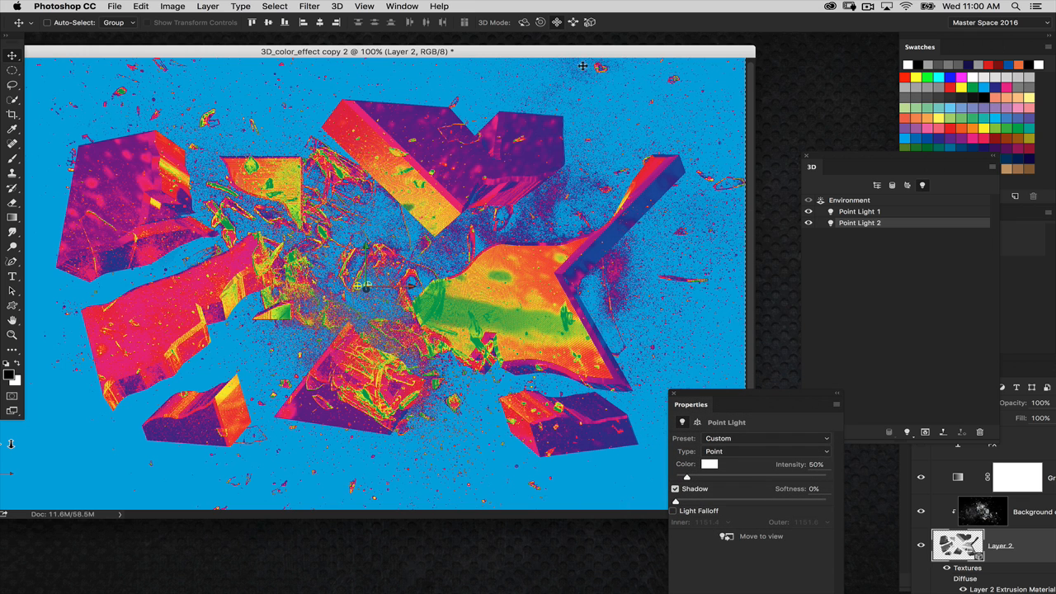
mouse_move(576, 113)
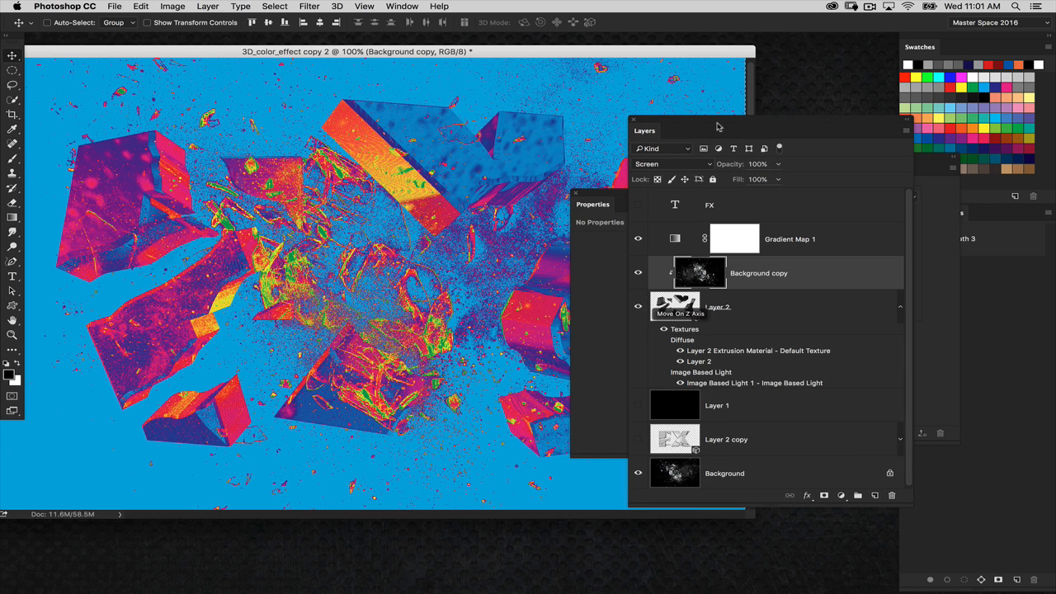
Step: Add a new empty Layer 3 above the Background copy glass photo
left_click_drag(717, 126, 764, 137)
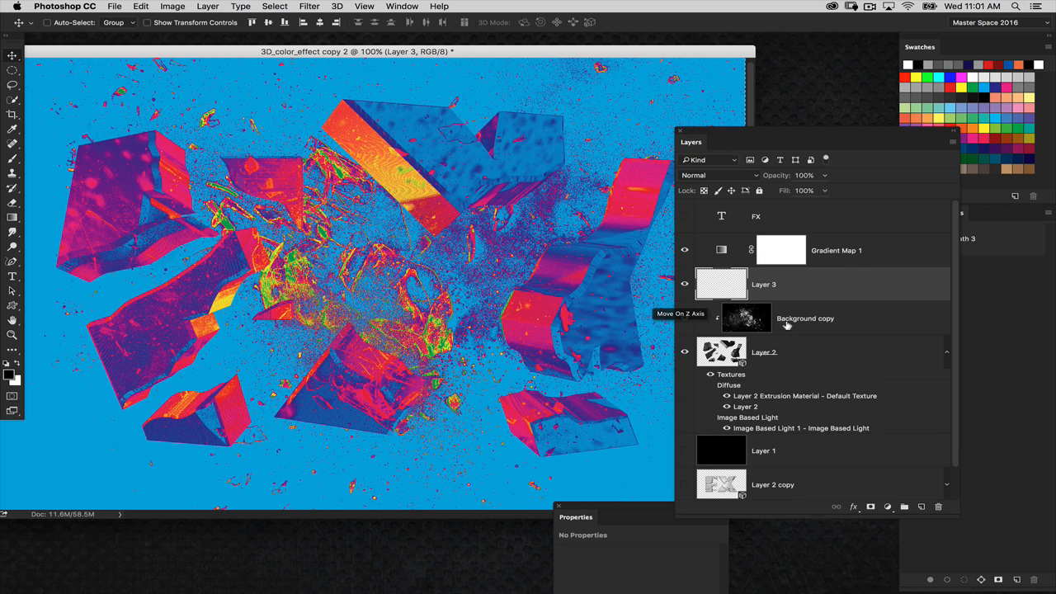
mouse_move(757, 300)
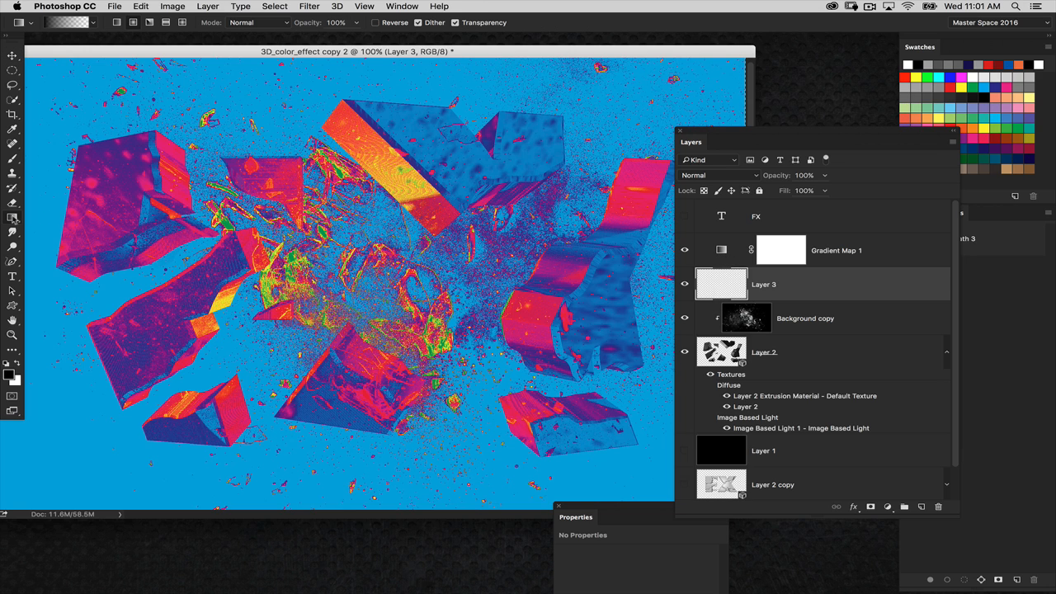
left_click(70, 22)
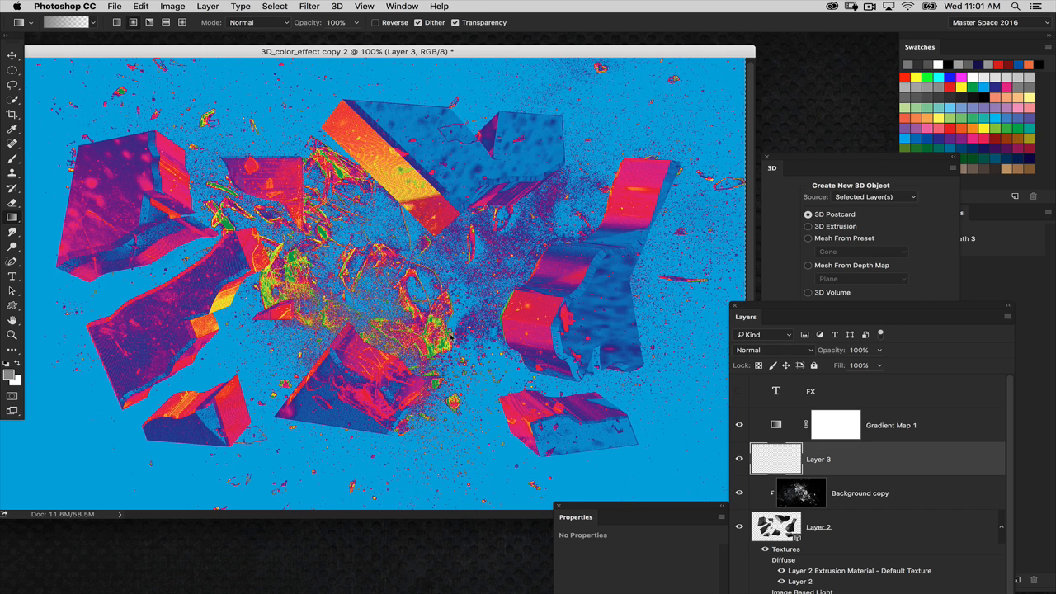
mouse_move(835, 104)
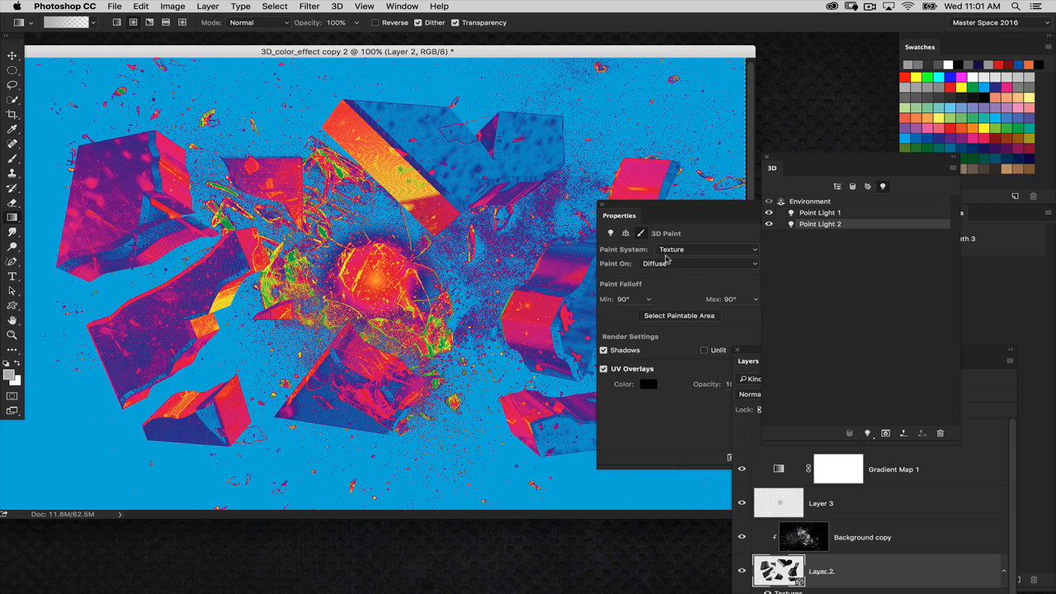
Step: Lower Point Light 2's intensity to 25%, then show the Environment lighting settings
left_click_drag(619, 216, 578, 225)
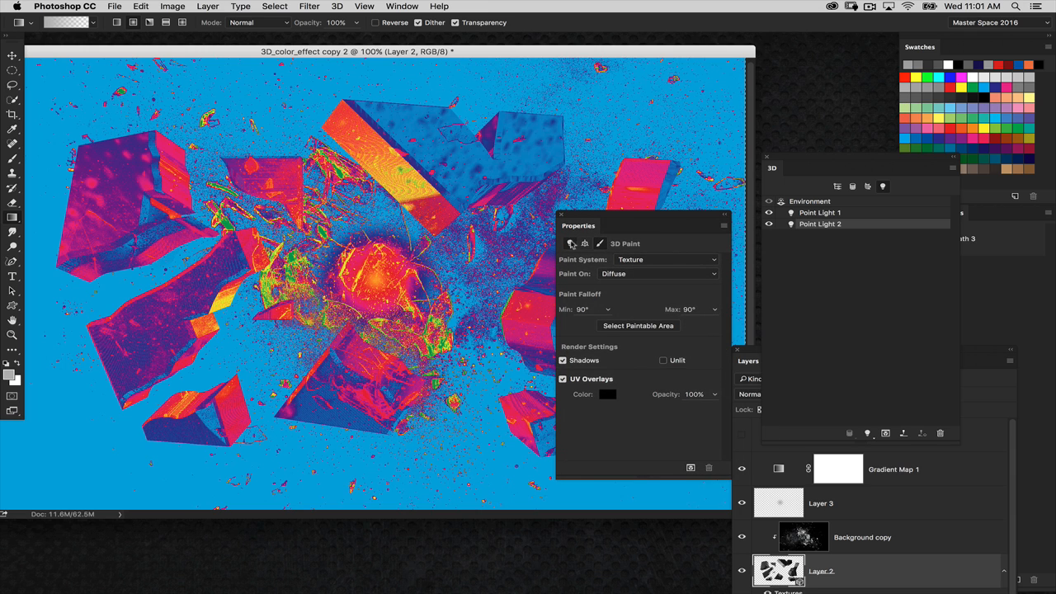
left_click(820, 224)
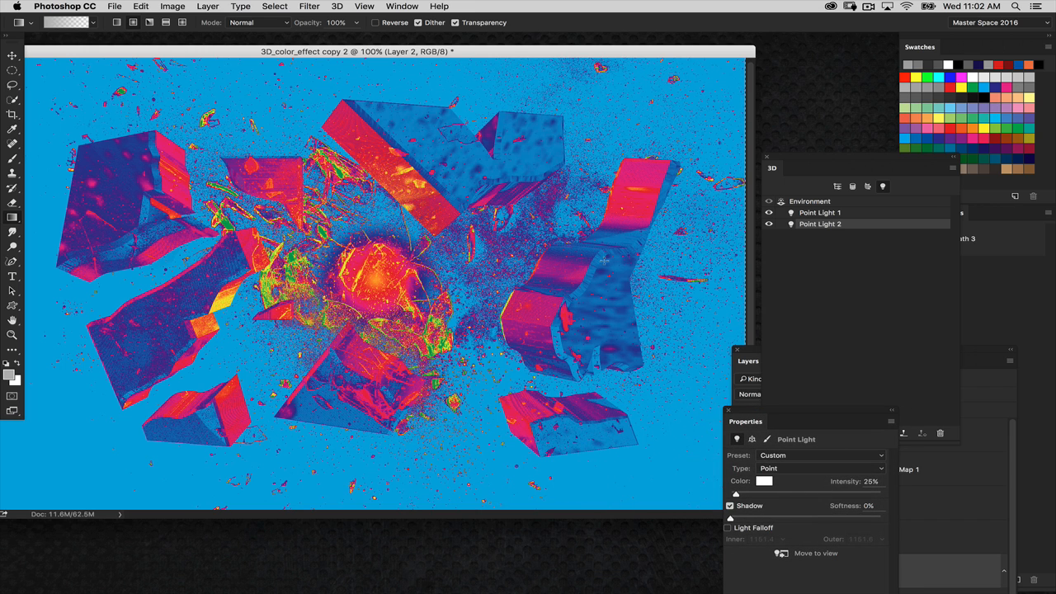
left_click(810, 200)
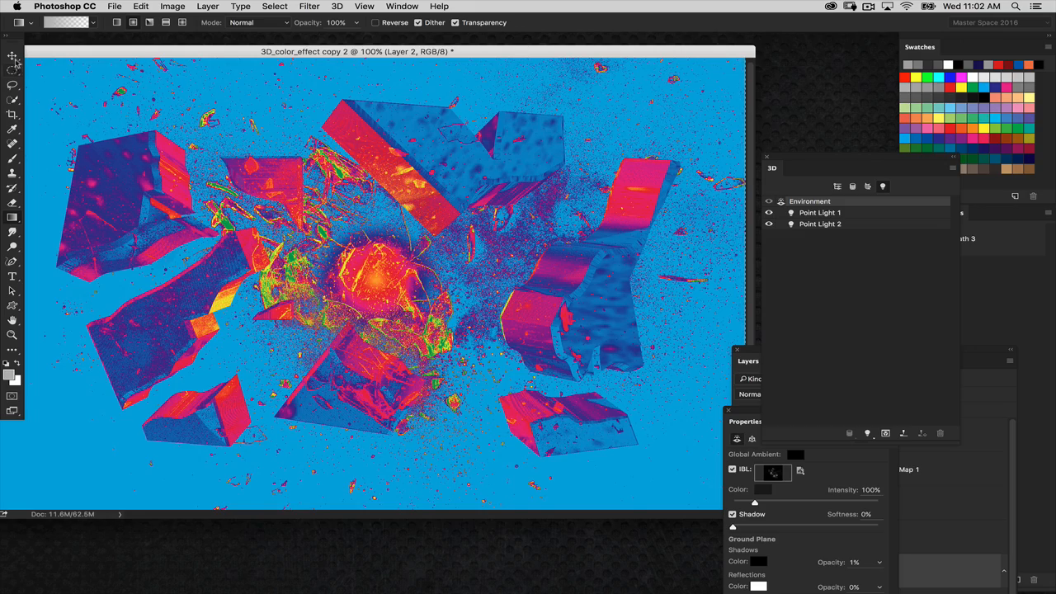
Step: Rebalance the environment lighting so the shards turn hot pink and magenta
left_click(13, 55)
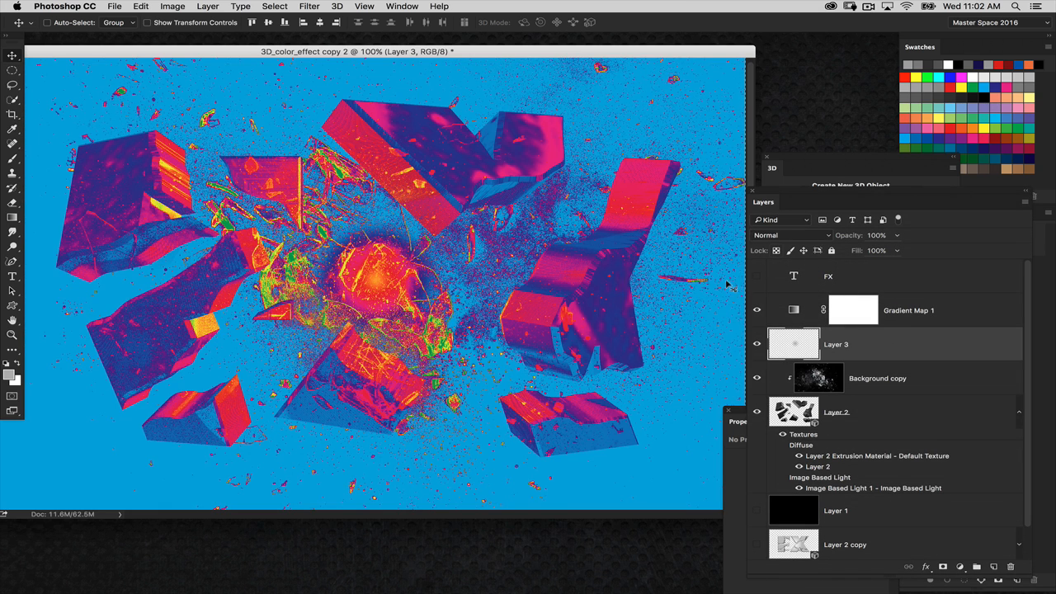
Step: Select the 3D pieces layer, Layer 2, and start a full render
left_click(336, 6)
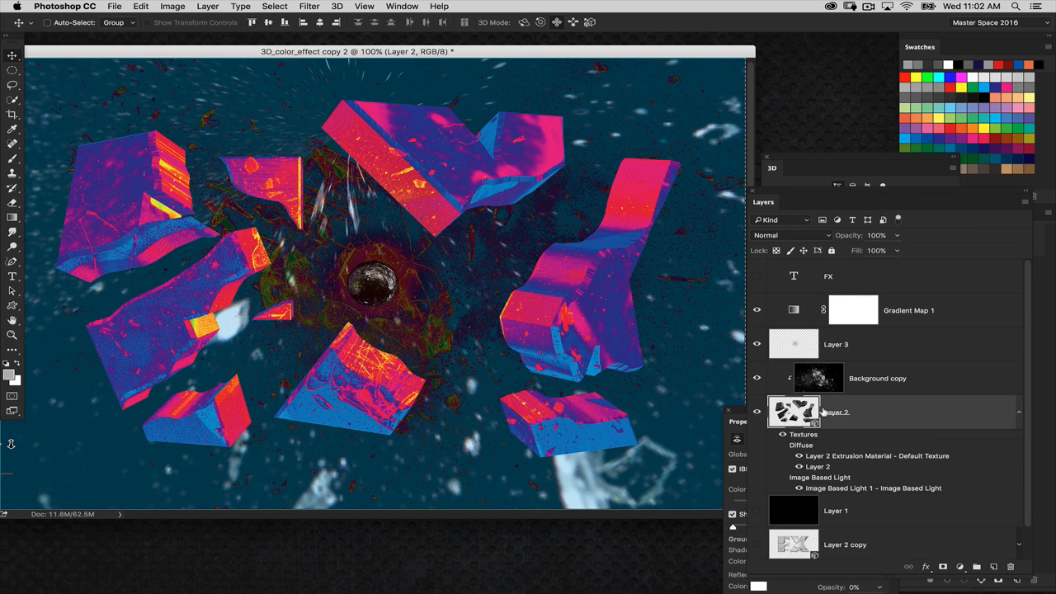
left_click(336, 6)
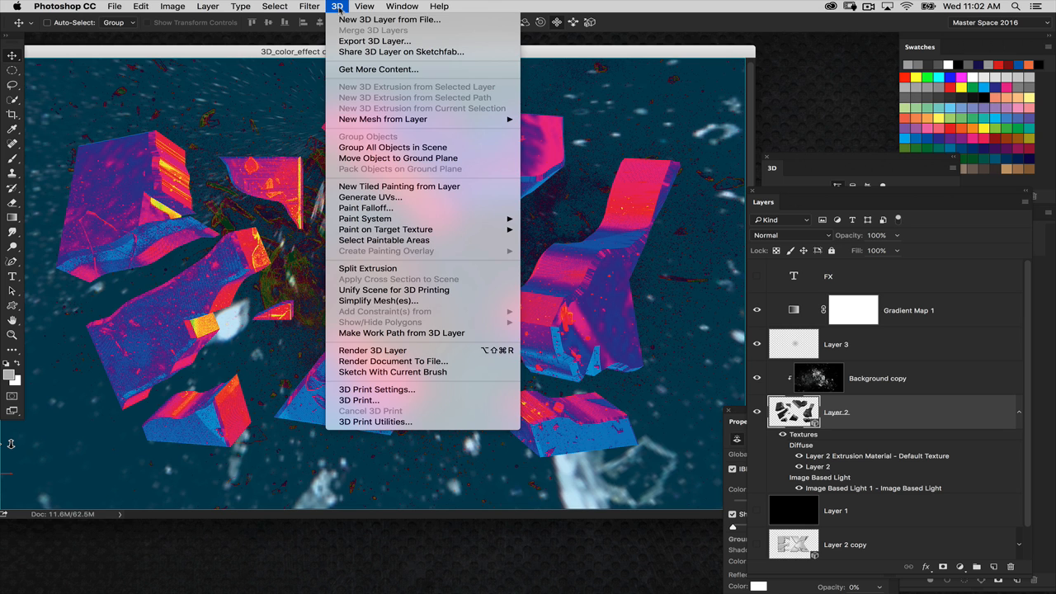
mouse_move(373, 350)
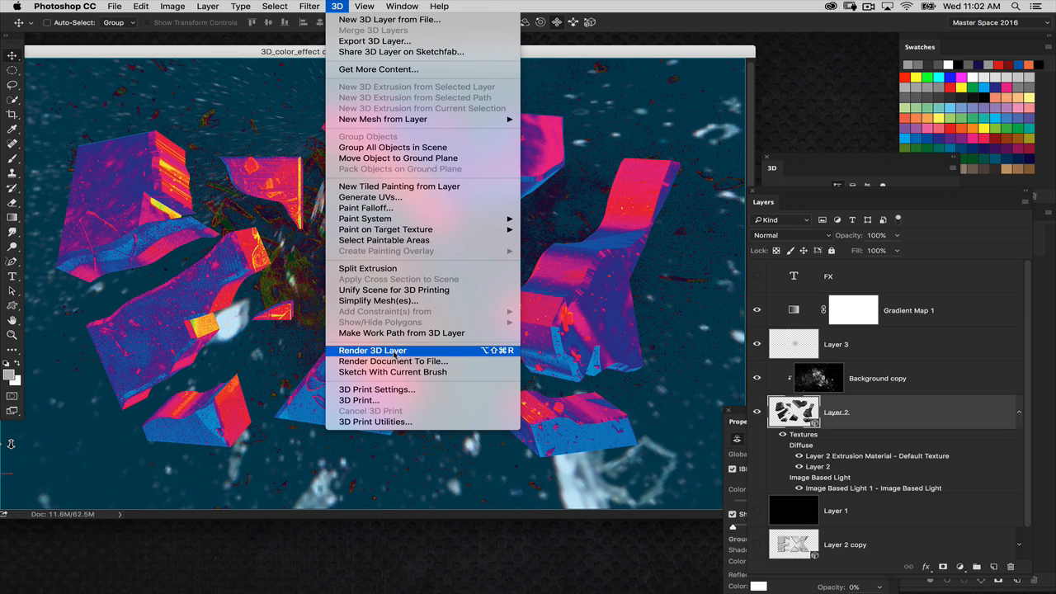
mouse_move(396, 355)
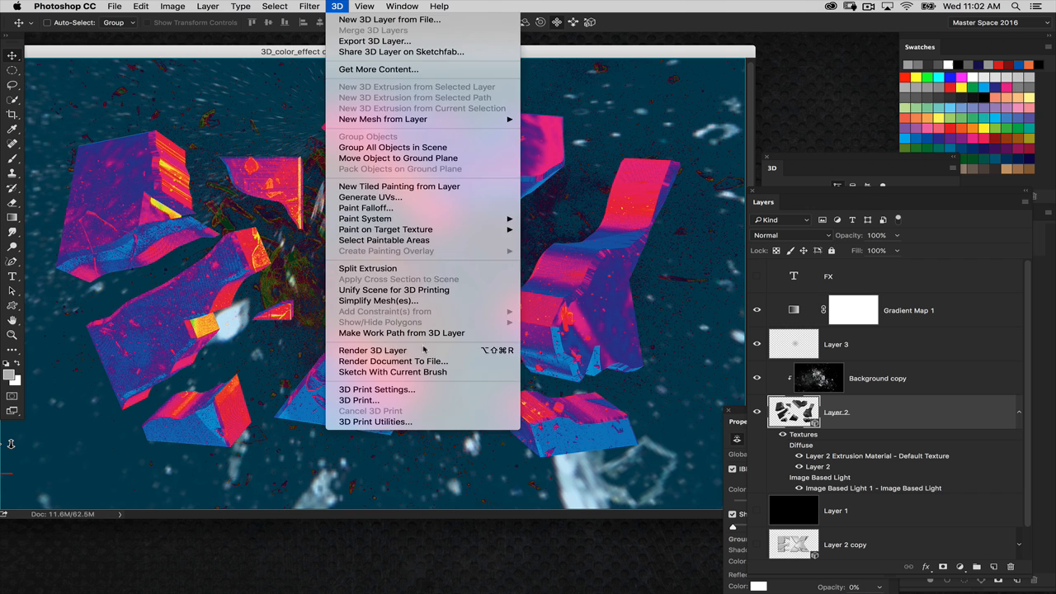
left_click(372, 350)
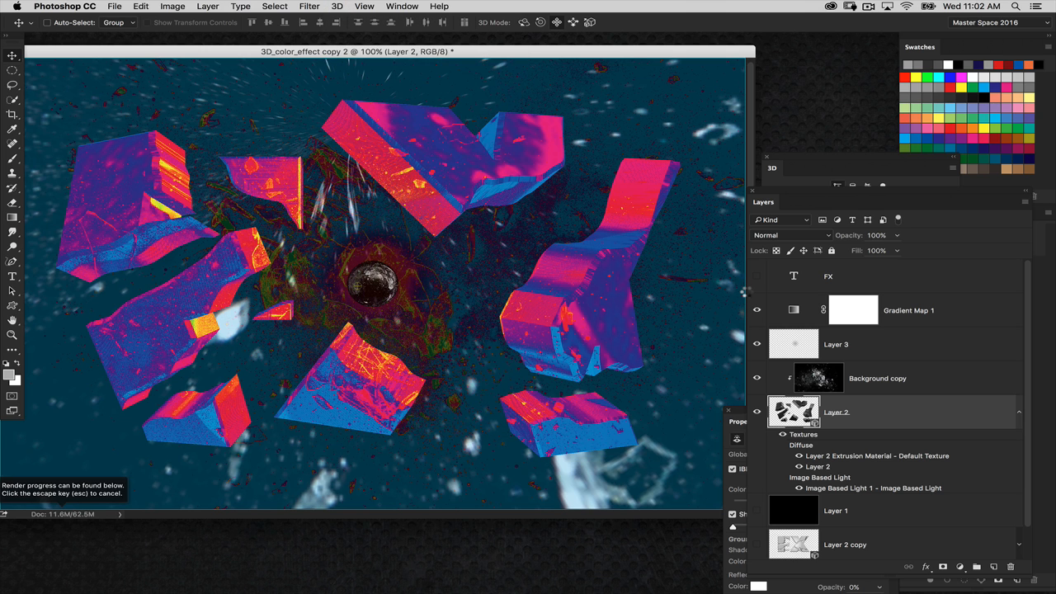